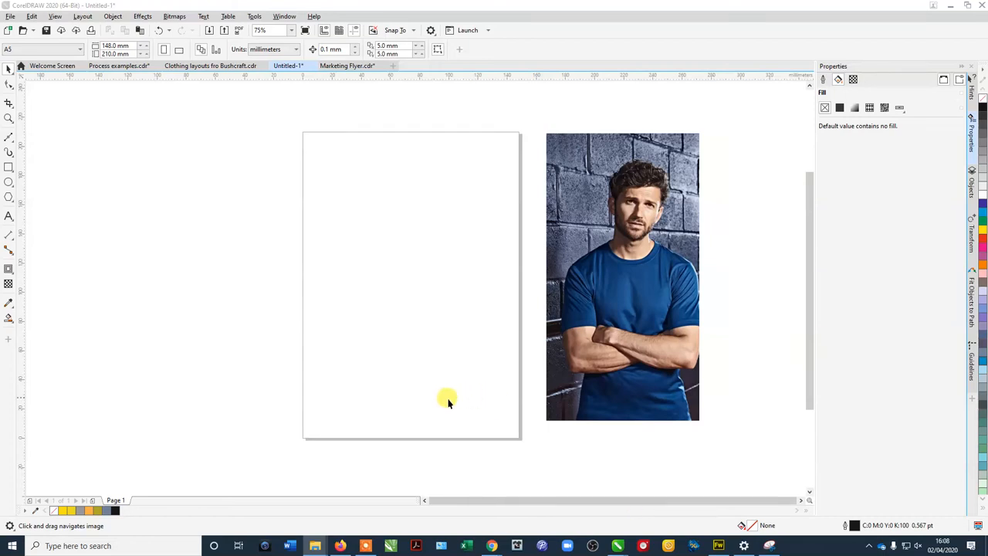
mouse_move(316, 430)
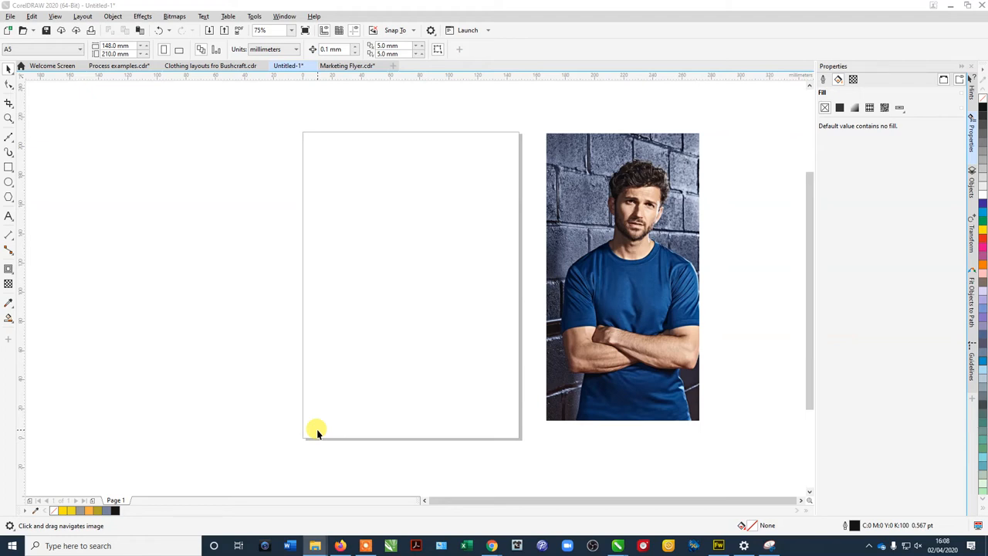
mouse_move(450, 446)
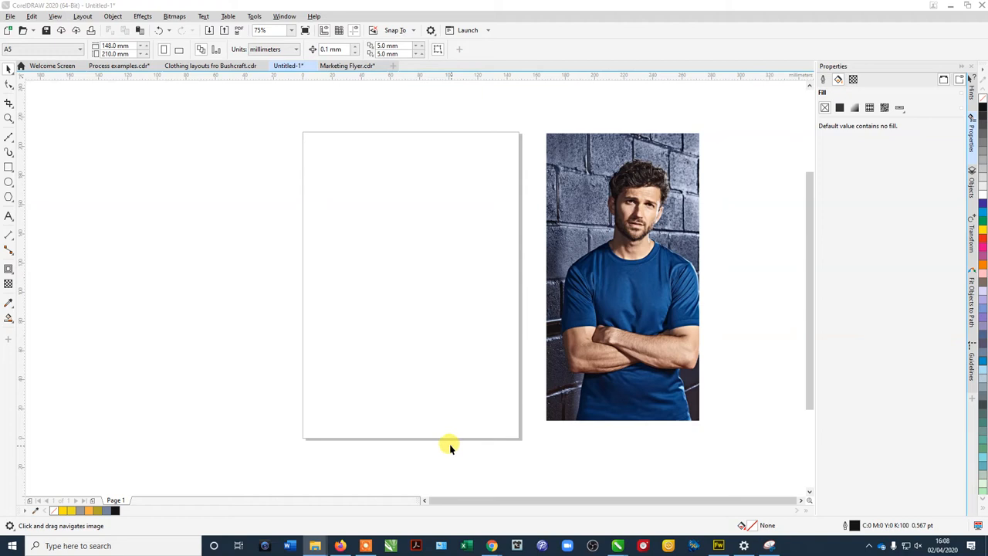
mouse_move(260, 114)
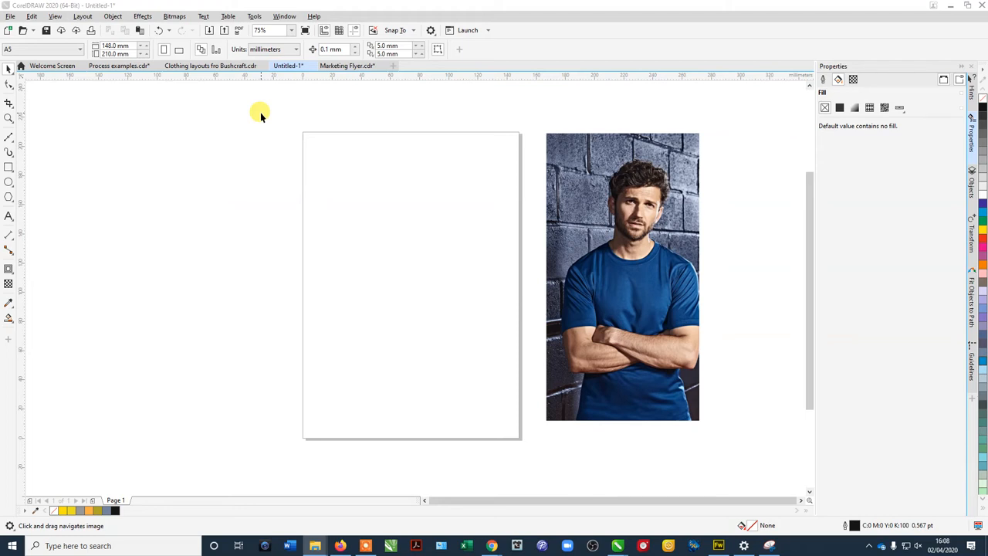
mouse_move(194, 302)
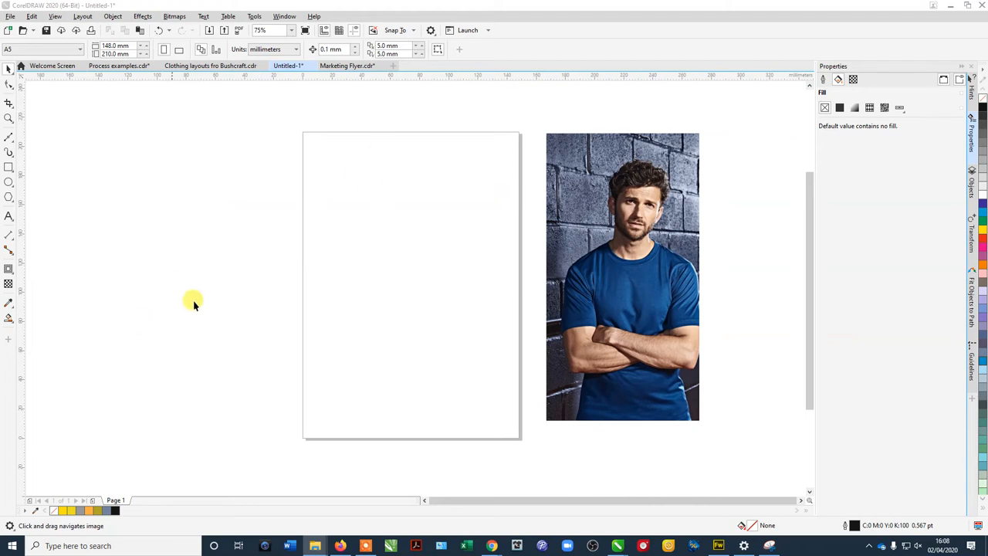
mouse_move(514, 177)
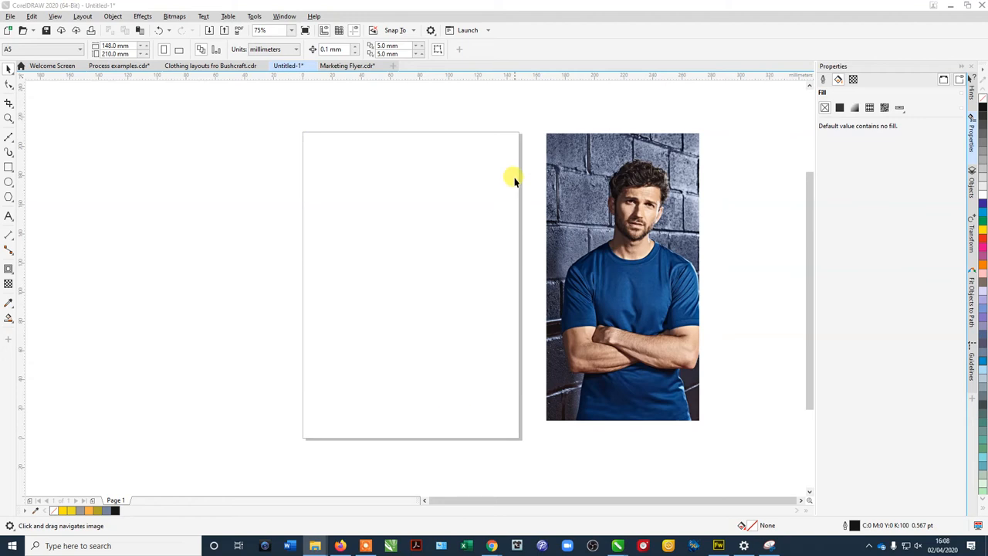
mouse_move(514, 141)
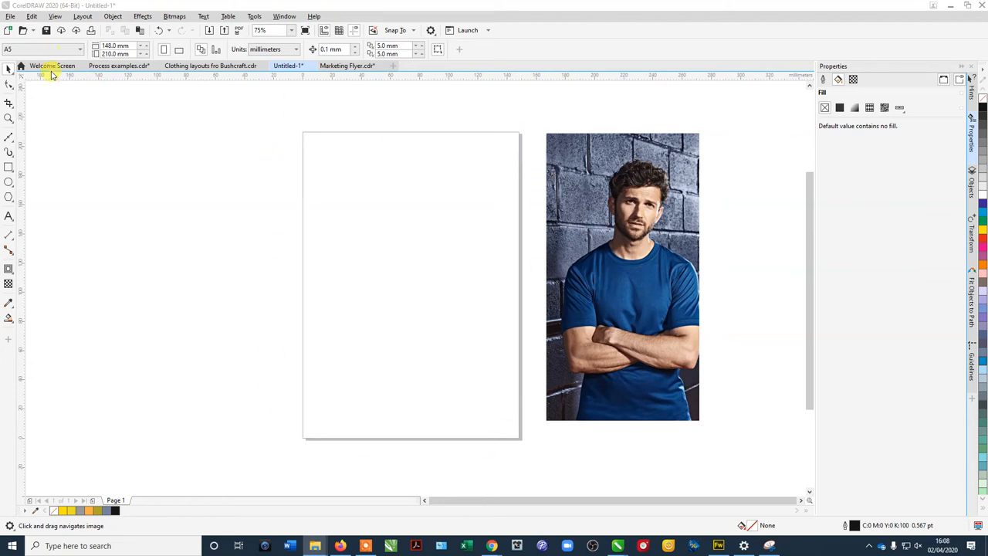
mouse_move(8, 169)
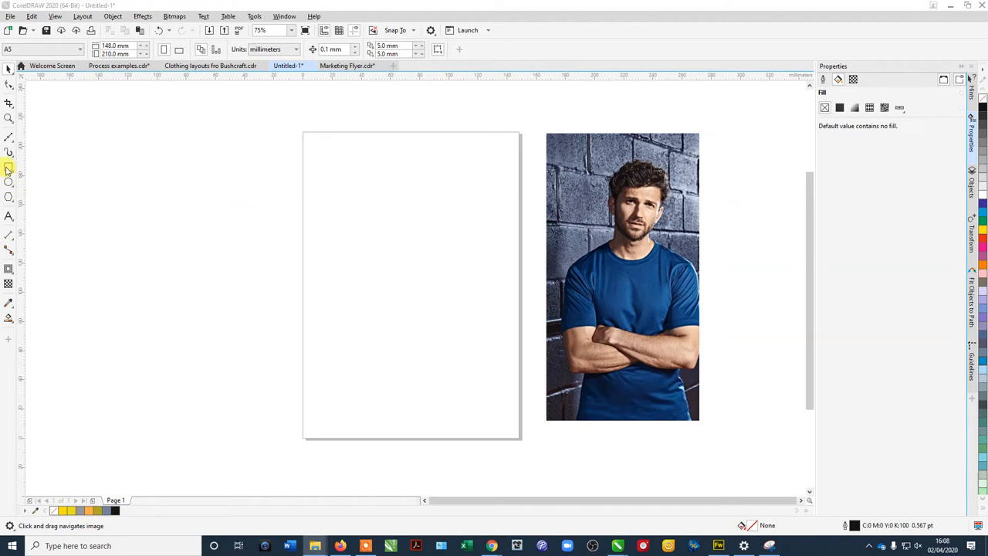
Step: Add a page-sized rectangle frame, then bring up the example Marketing Flyer.cdr document
left_click(9, 167)
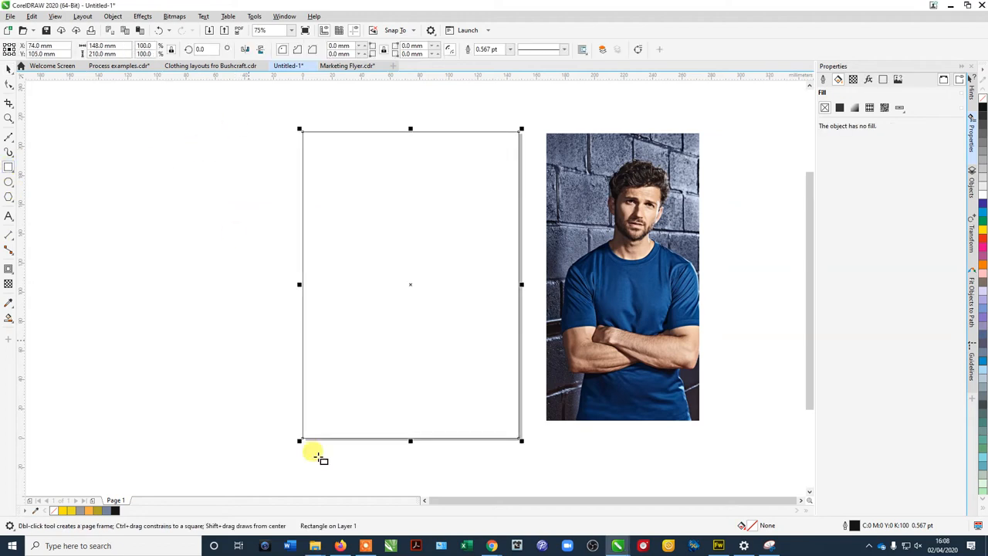
mouse_move(42, 170)
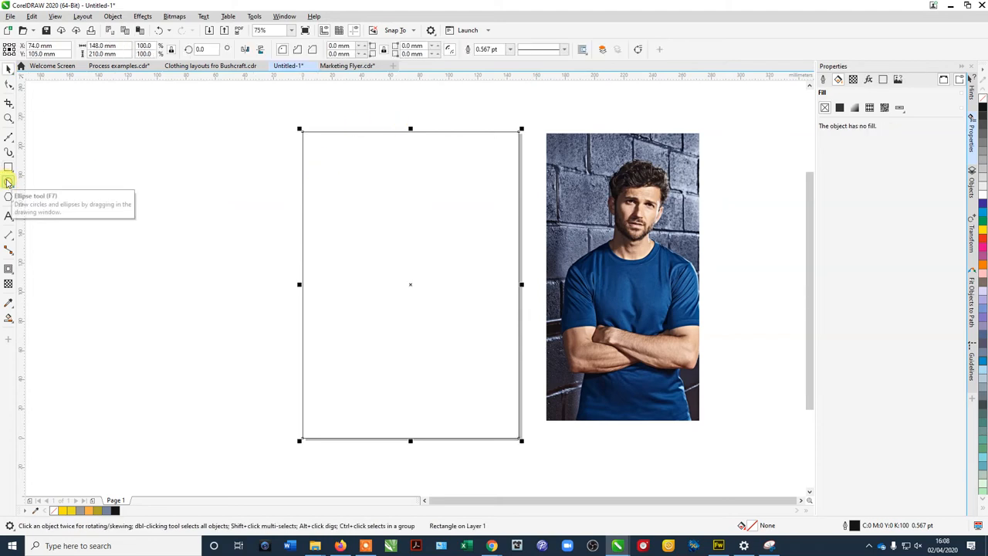
left_click(347, 65)
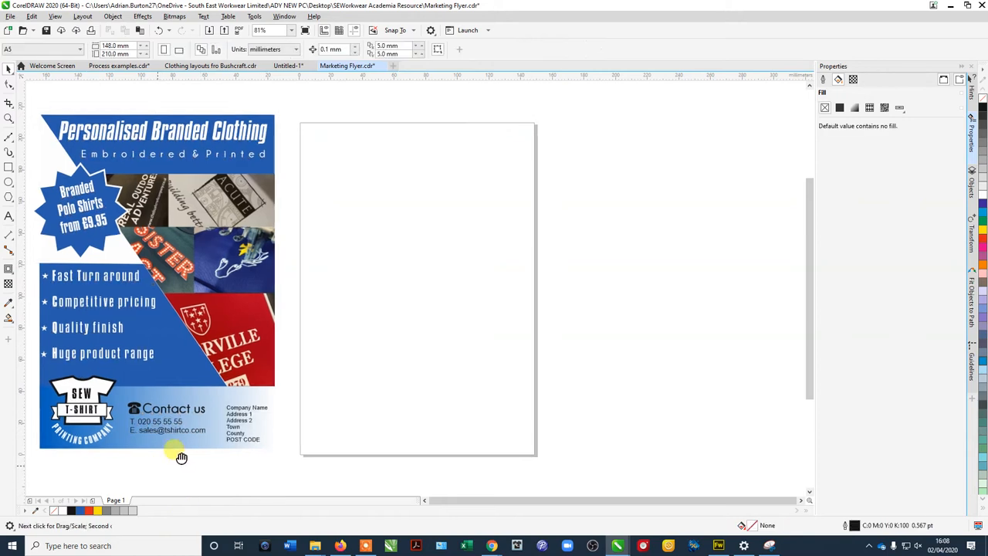
Step: Select the example flyer's bottom logo and Contact us strip and return to Untitled-1 with it
left_click_drag(173, 451, 220, 452)
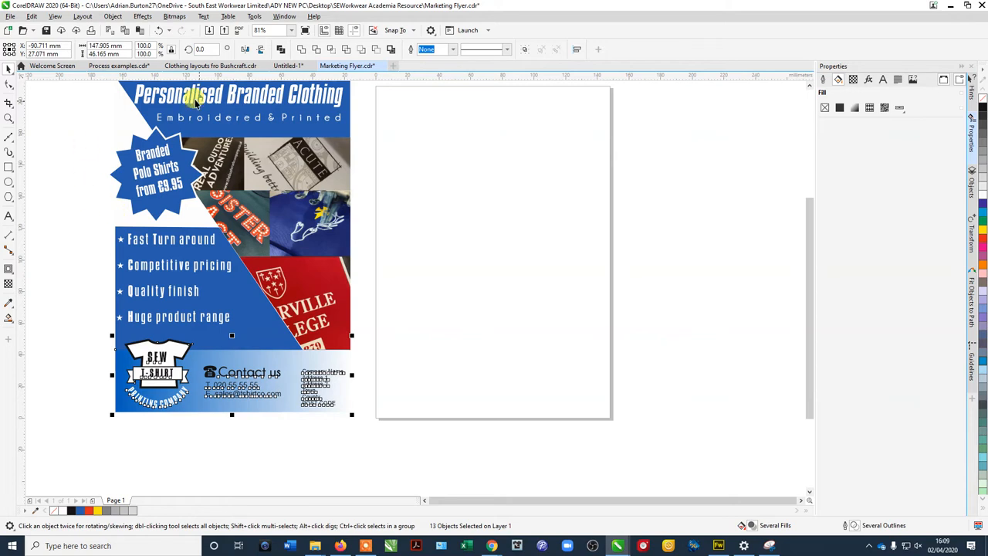
left_click(287, 65)
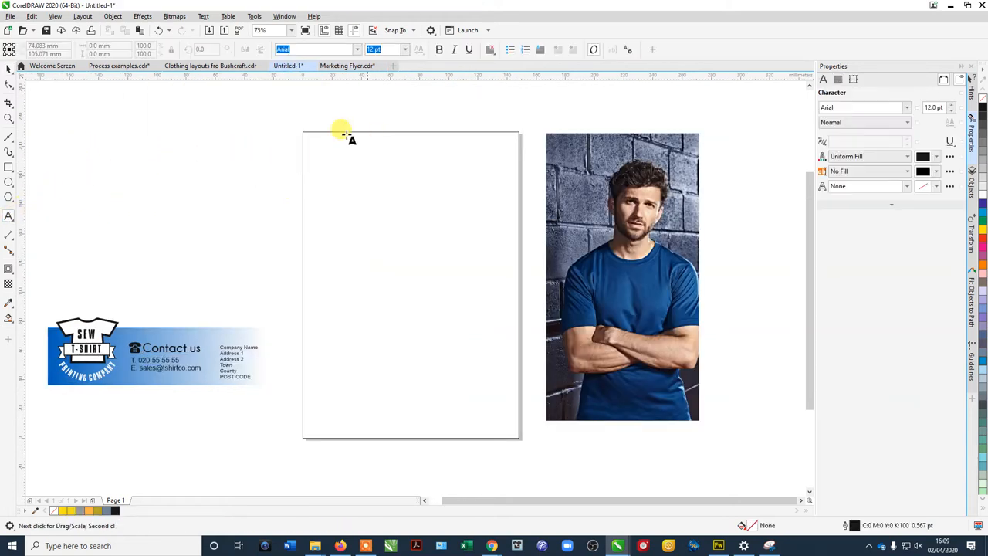
Step: Type the heading "Promoting your sports club with branded merchandise", correcting typos along the way
type("Promoting your")
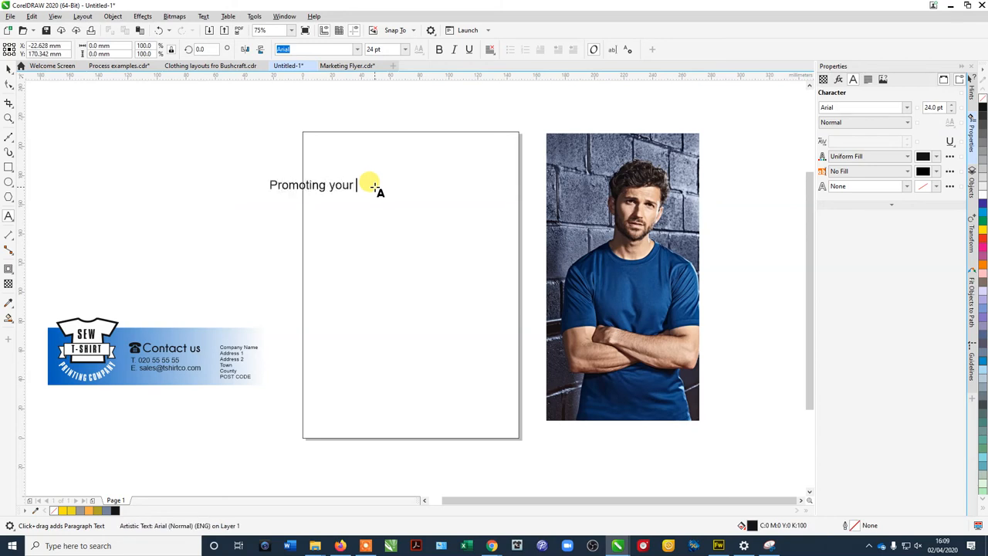
type("fitne")
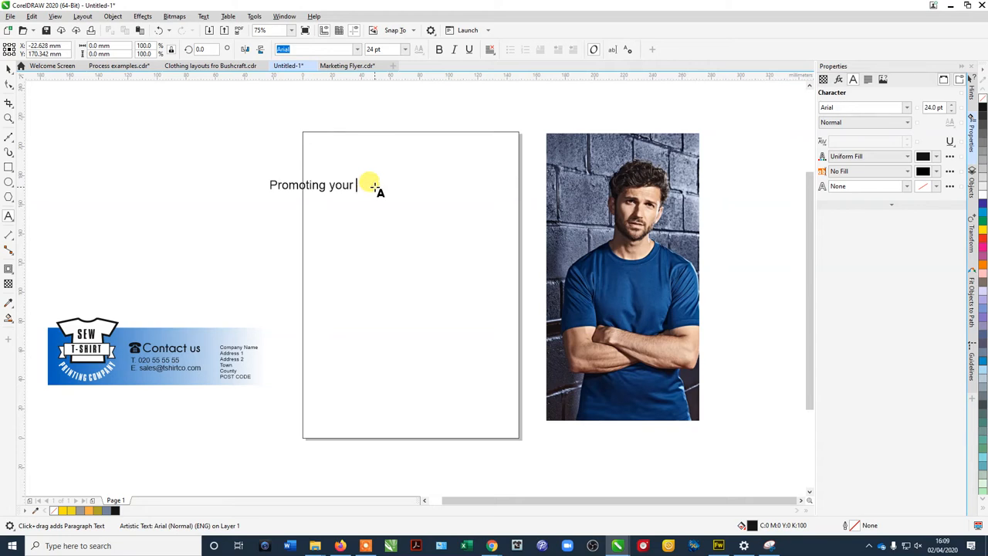
type("sports")
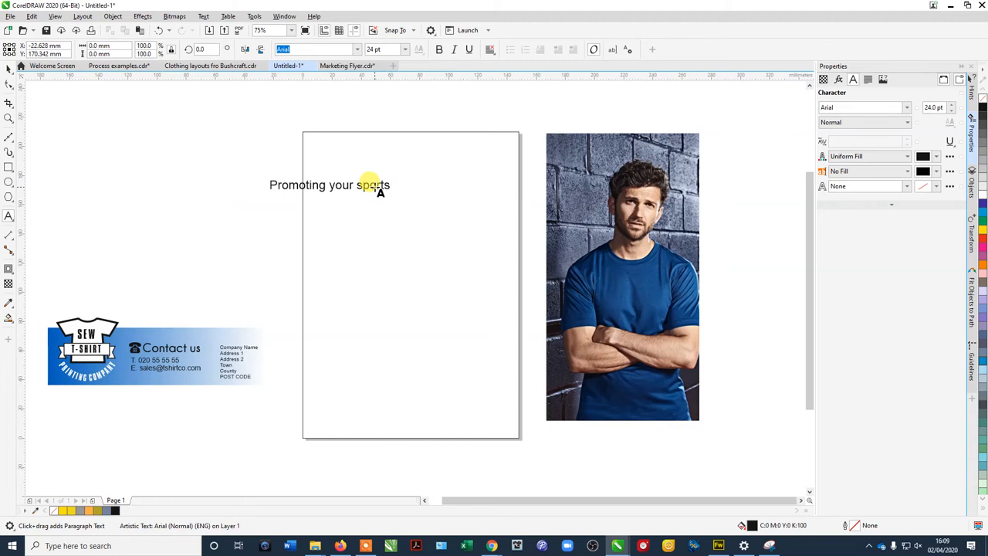
type("club")
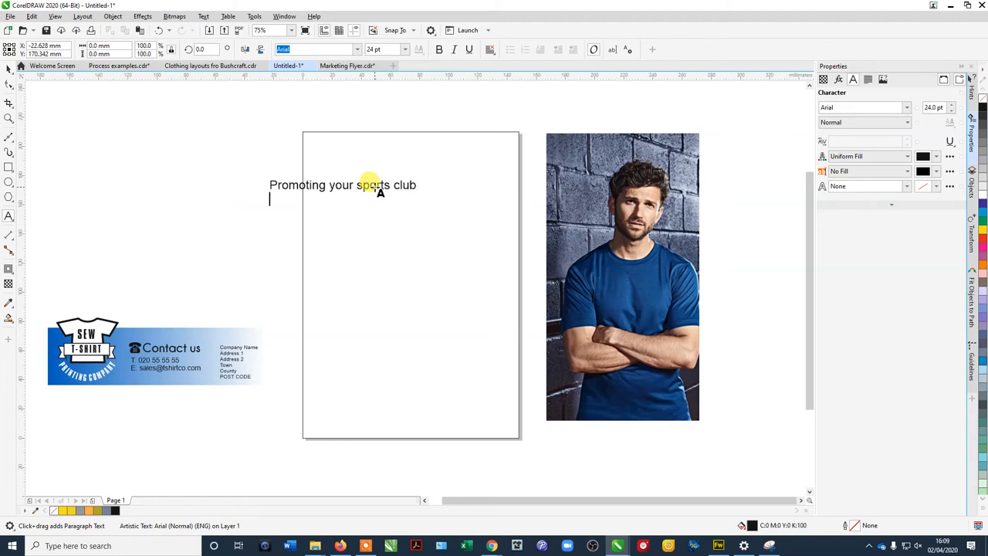
type("with")
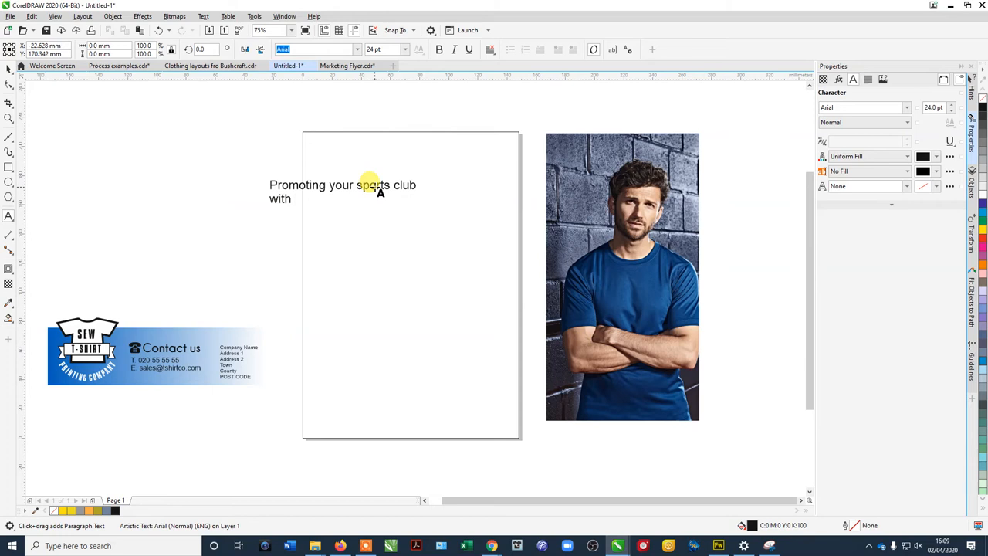
type("bran")
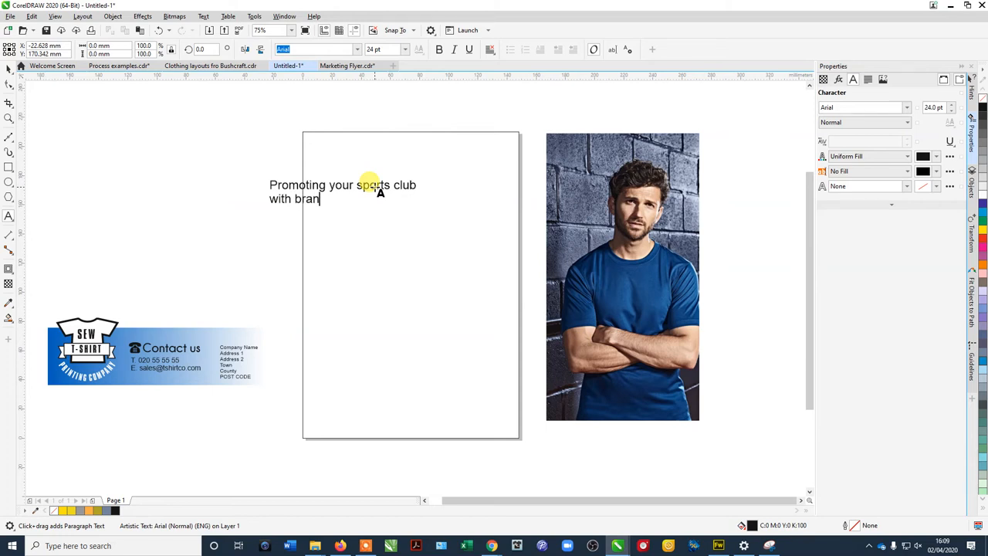
type("ded clog")
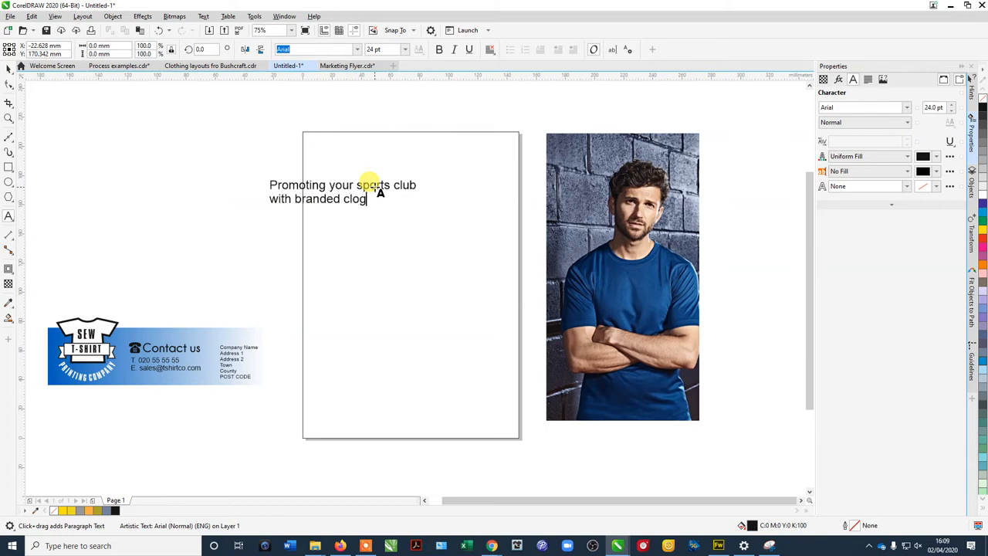
key("backspace")
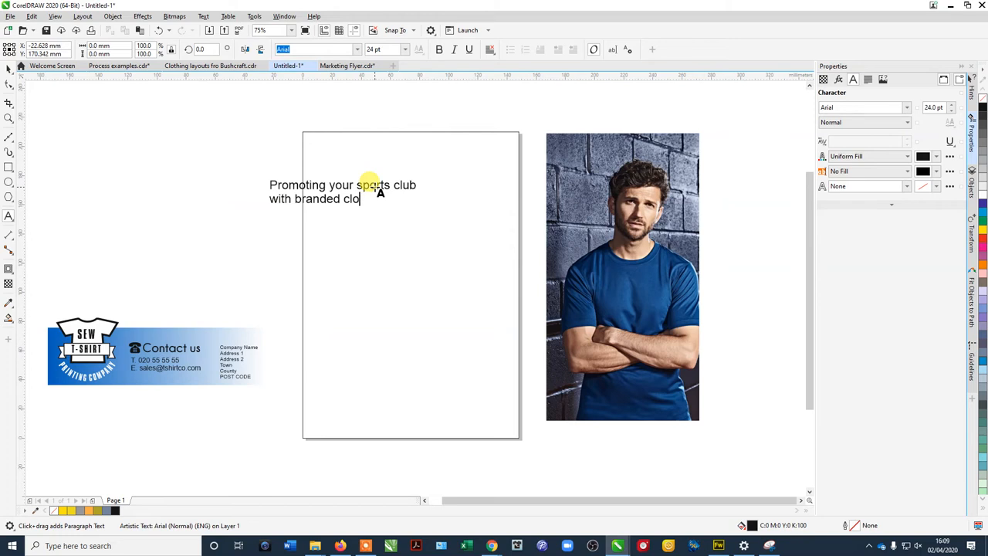
key("backspace")
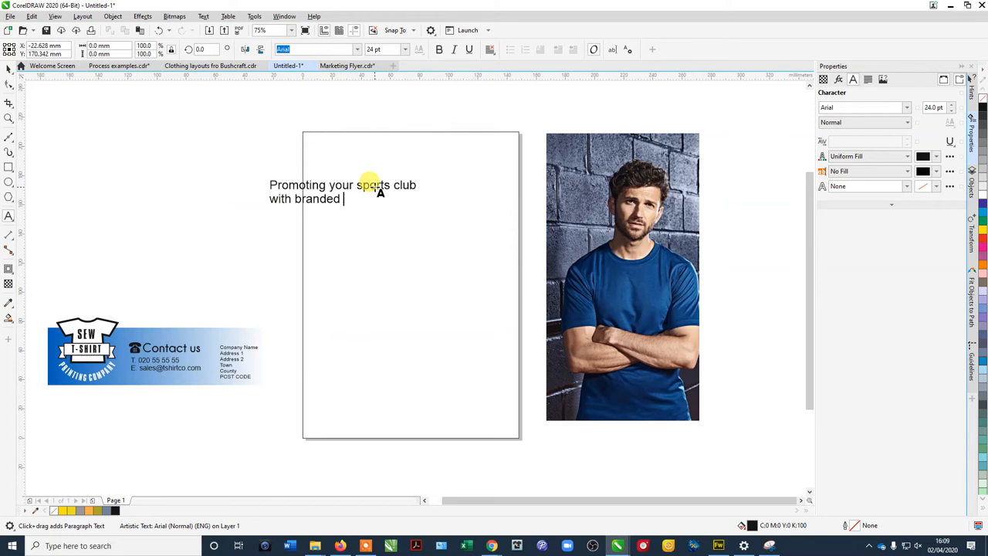
type("merchandise")
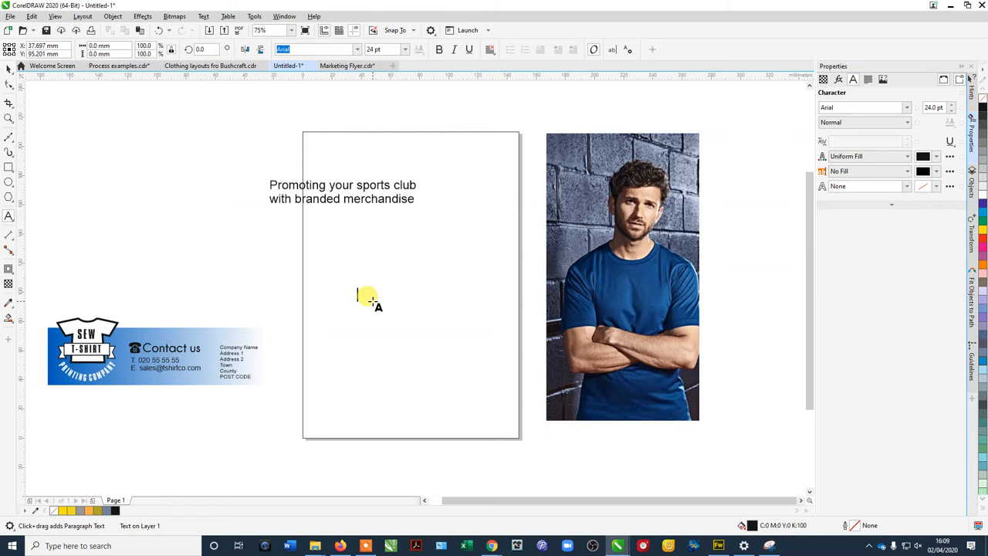
Step: Type the opening benefit lines about promoting your business and increasing revenue from selling merchandise
type("Your member")
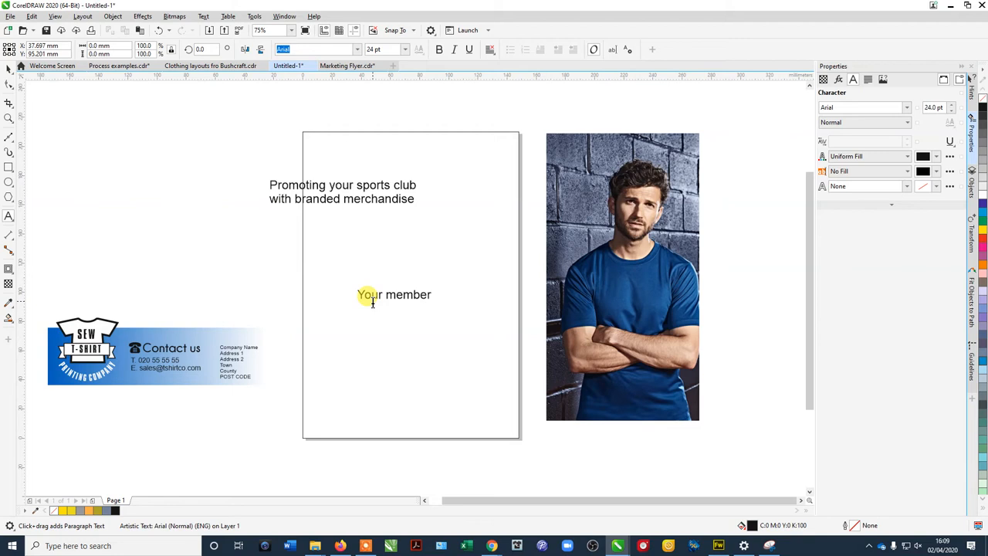
type("s promote your bu")
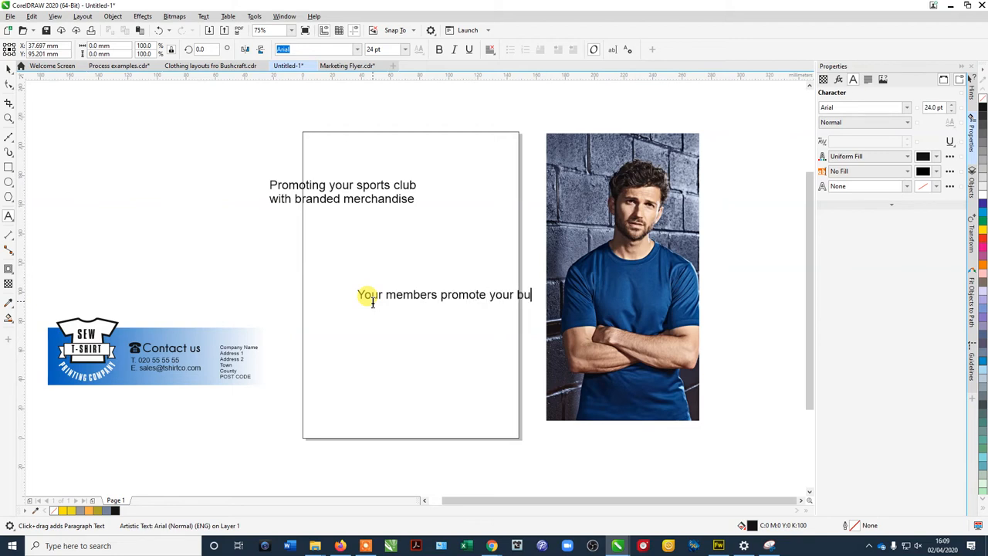
type("siness")
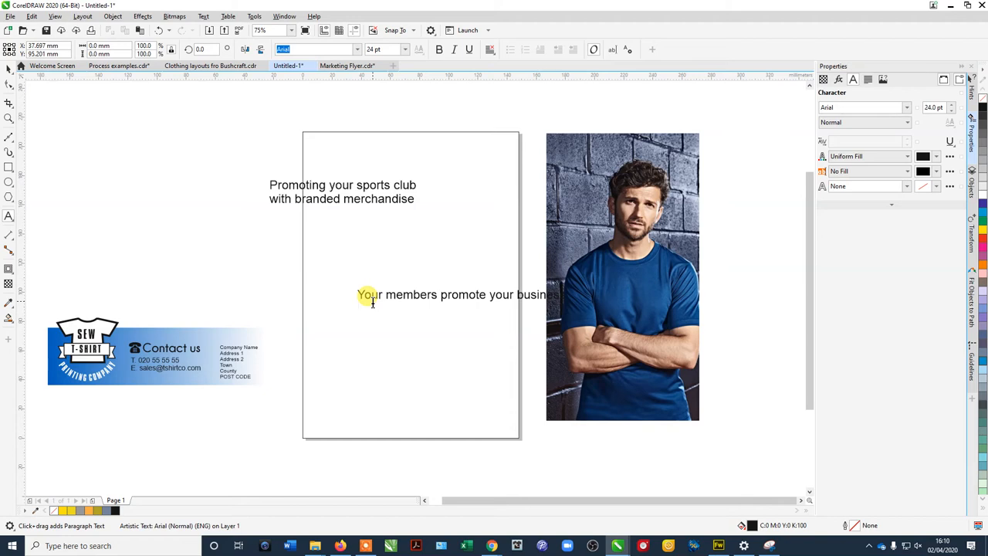
type("increases rev")
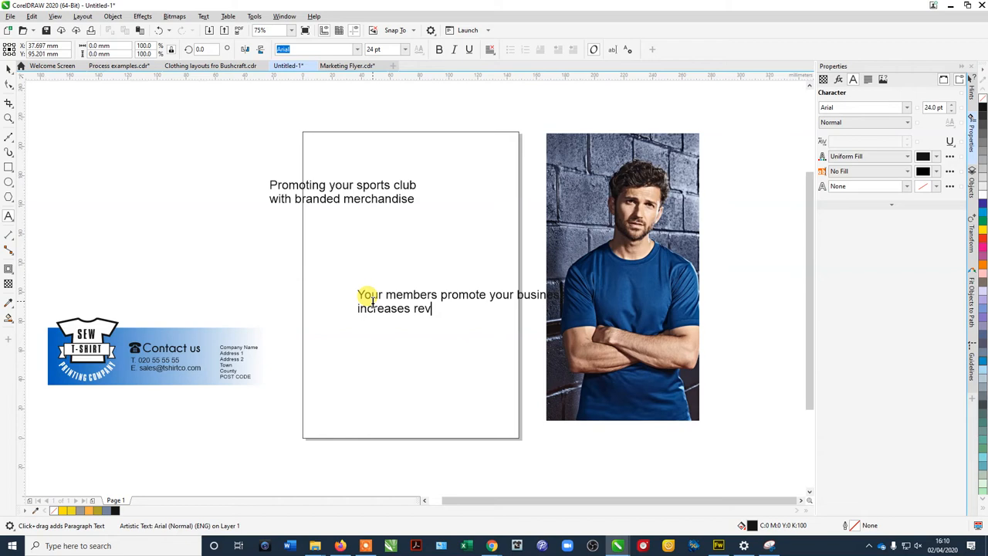
type("enue")
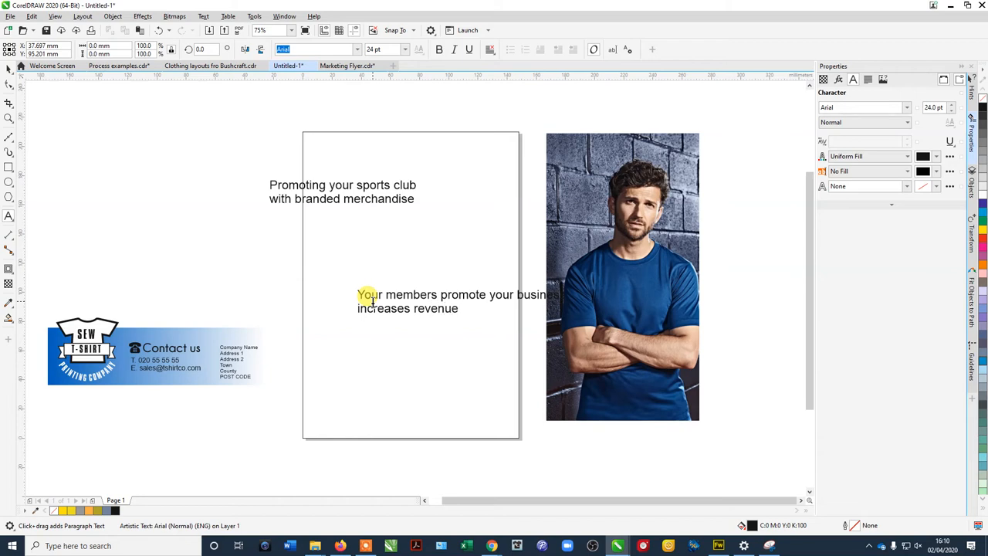
type("for your")
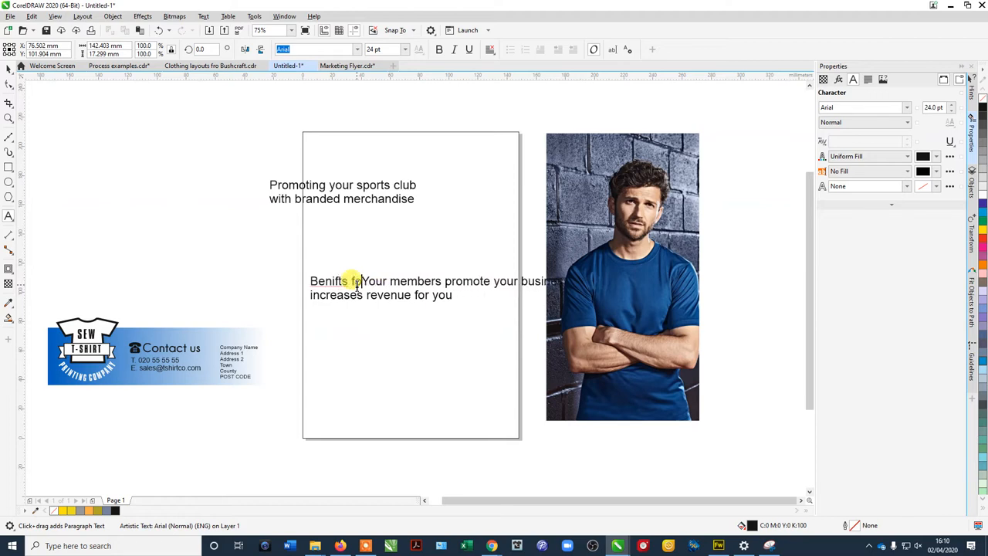
type("selling")
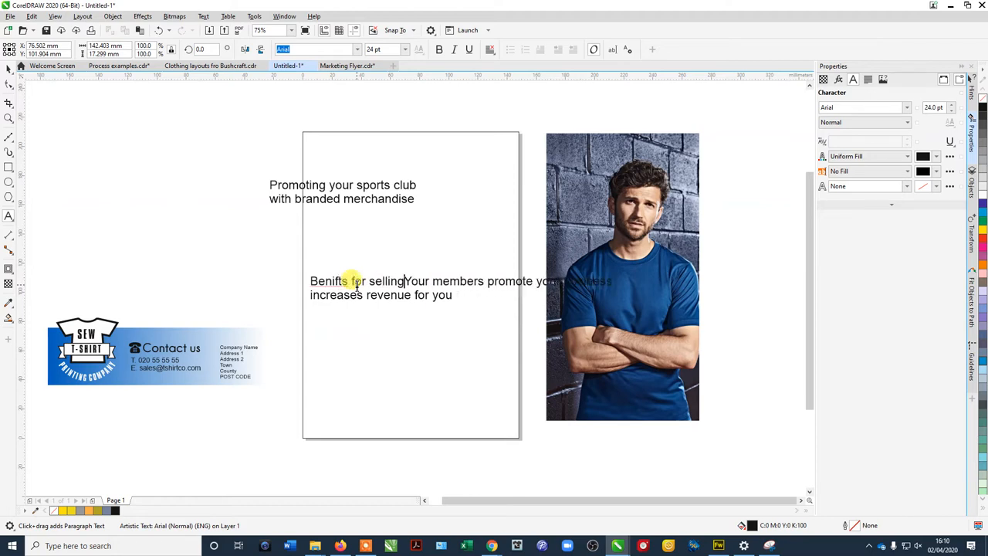
type("m.")
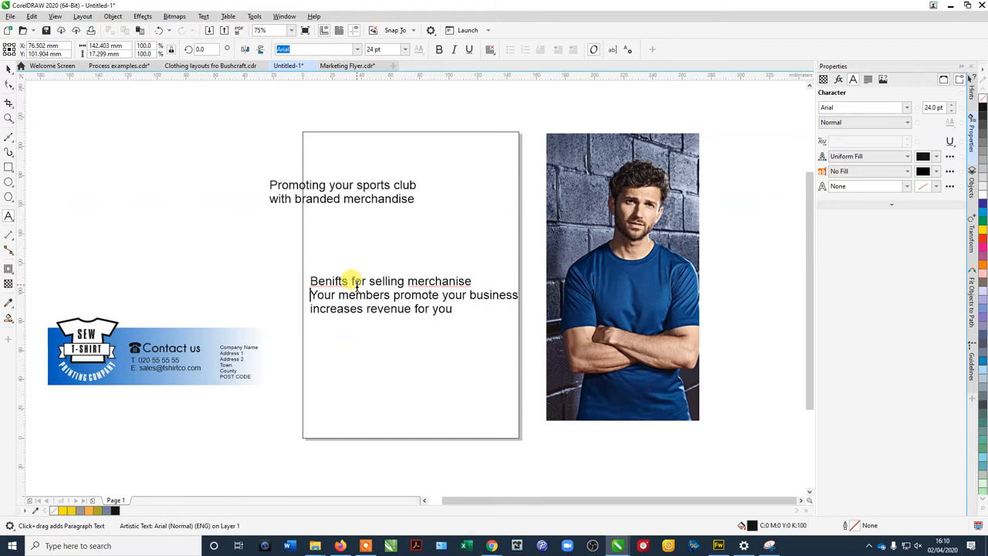
right_click(355, 293)
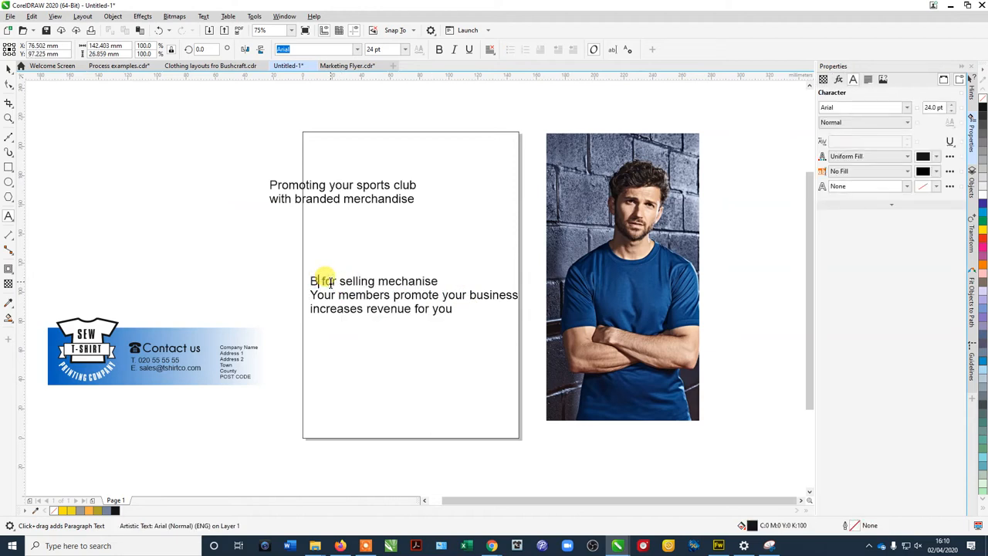
type("enefits")
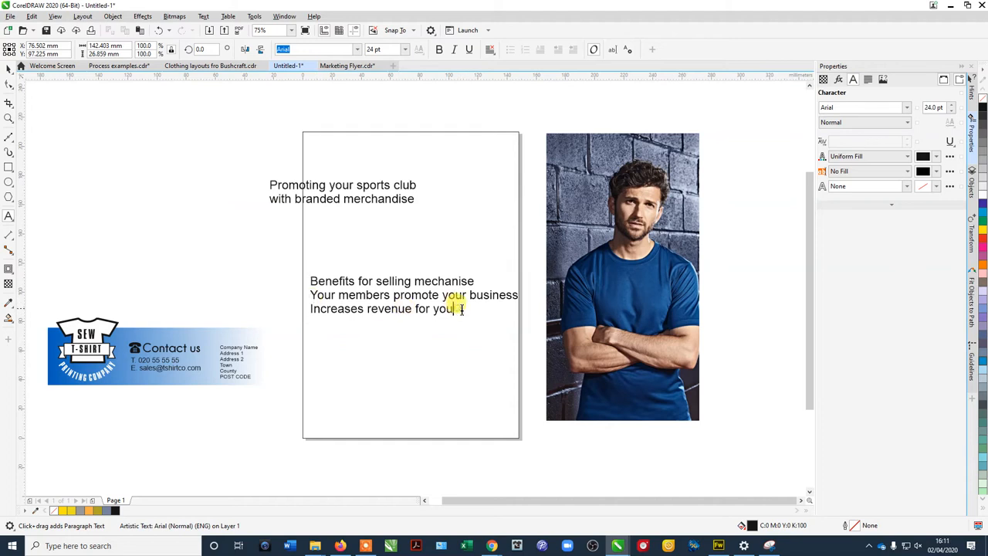
Step: Add a final line reading "Creates a community", fixing the mistyped "feeling of" wording
left_click(464, 309)
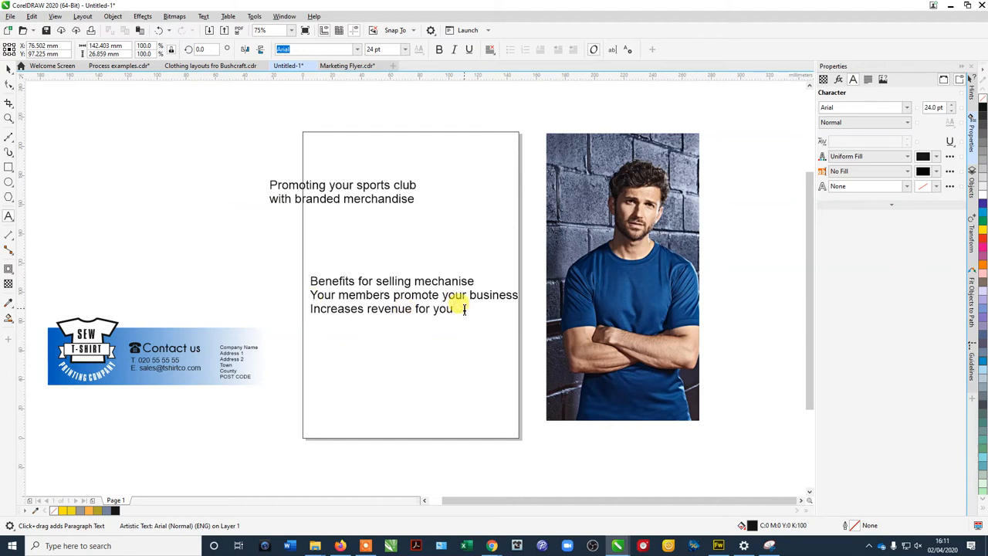
type("Creates a")
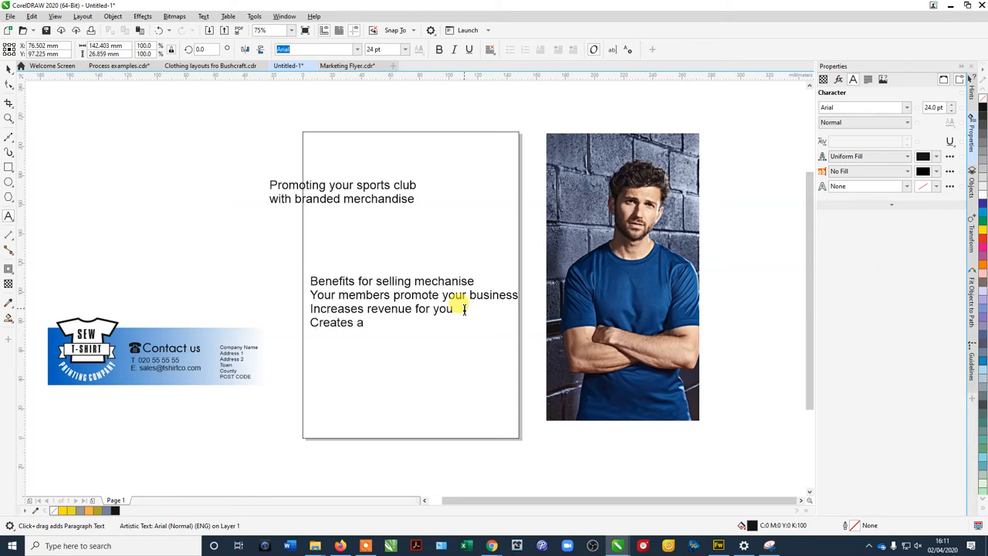
type("f")
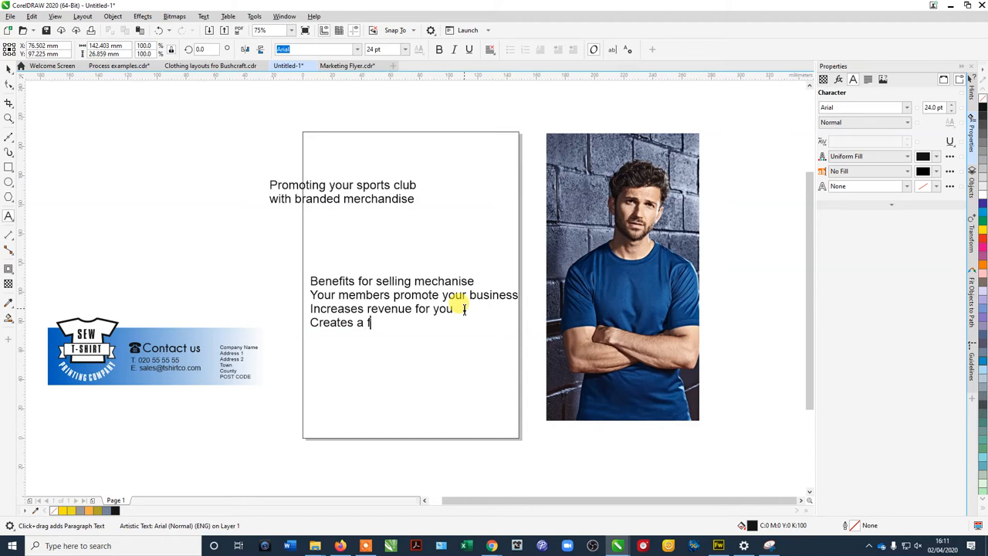
key("Backspace")
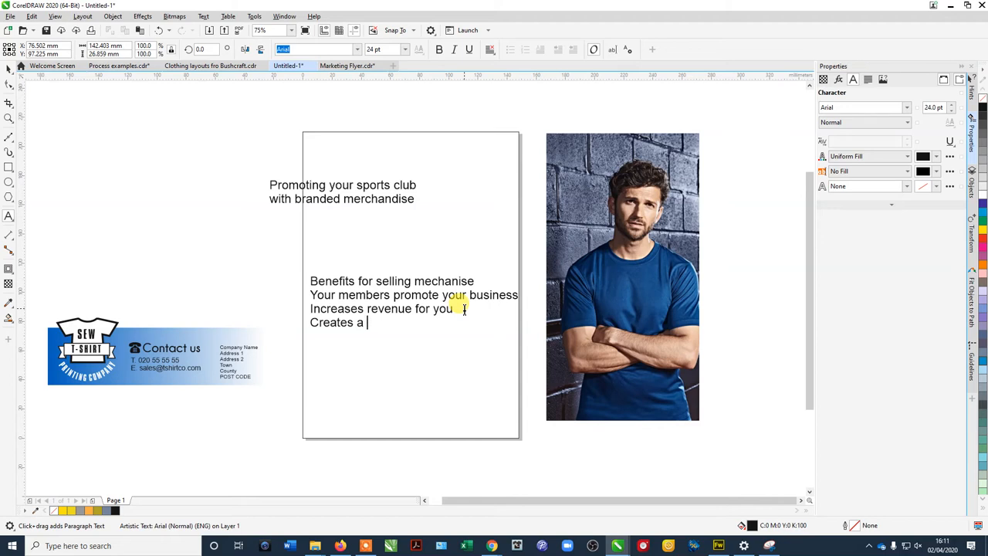
type("feeling of")
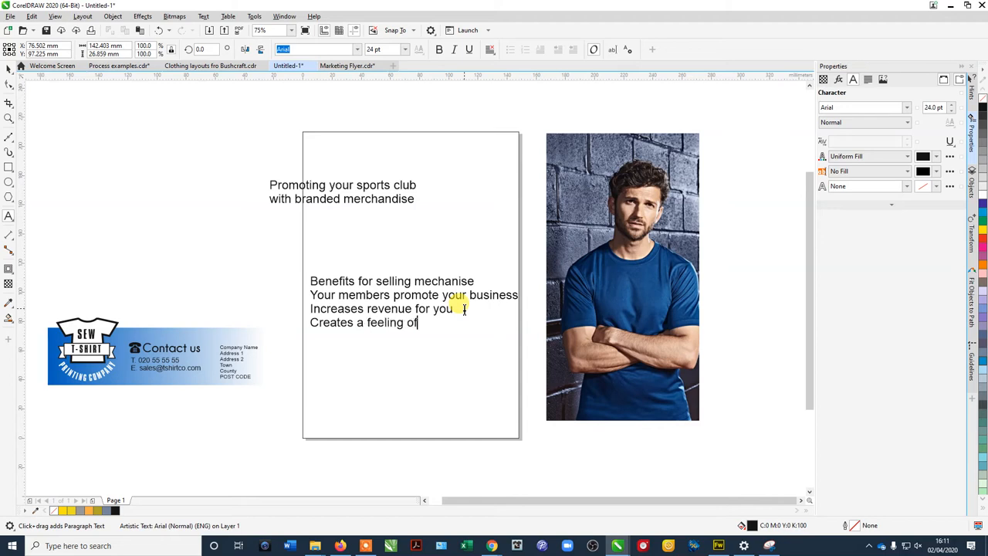
type("gr")
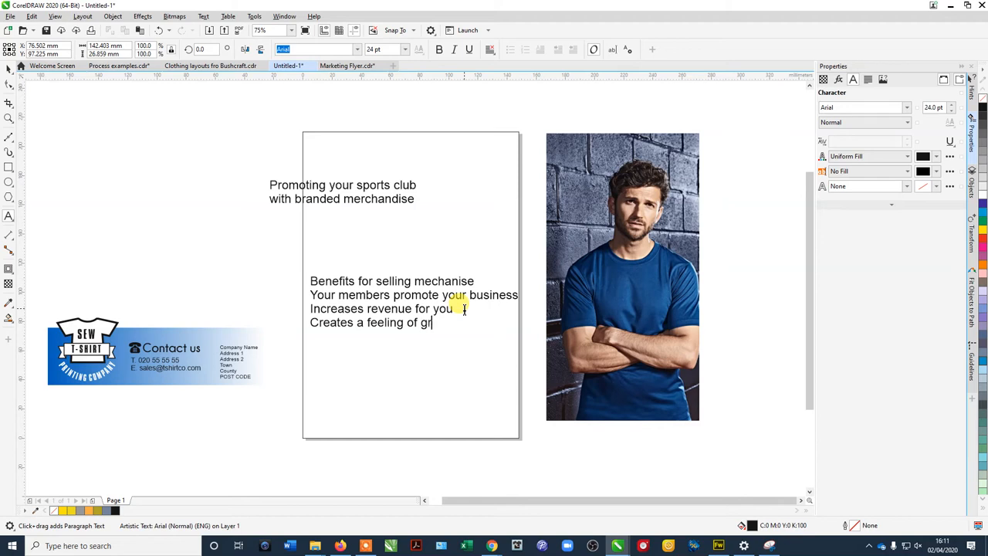
key("backspace")
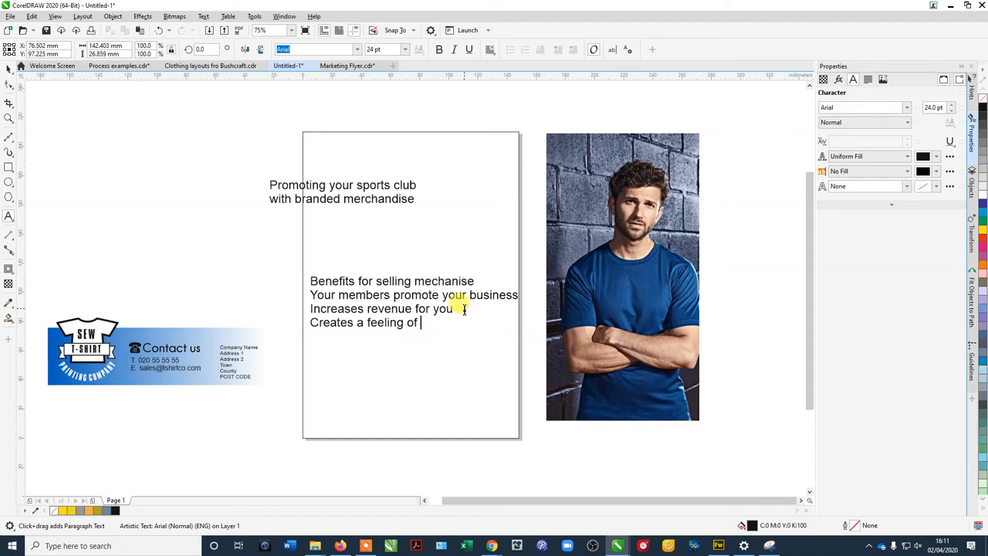
key("Backspace")
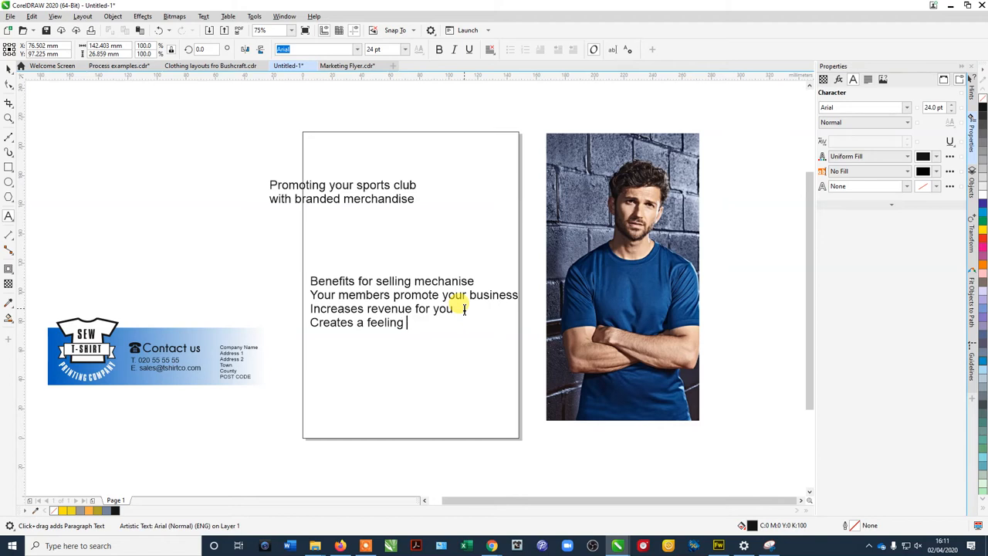
type("a")
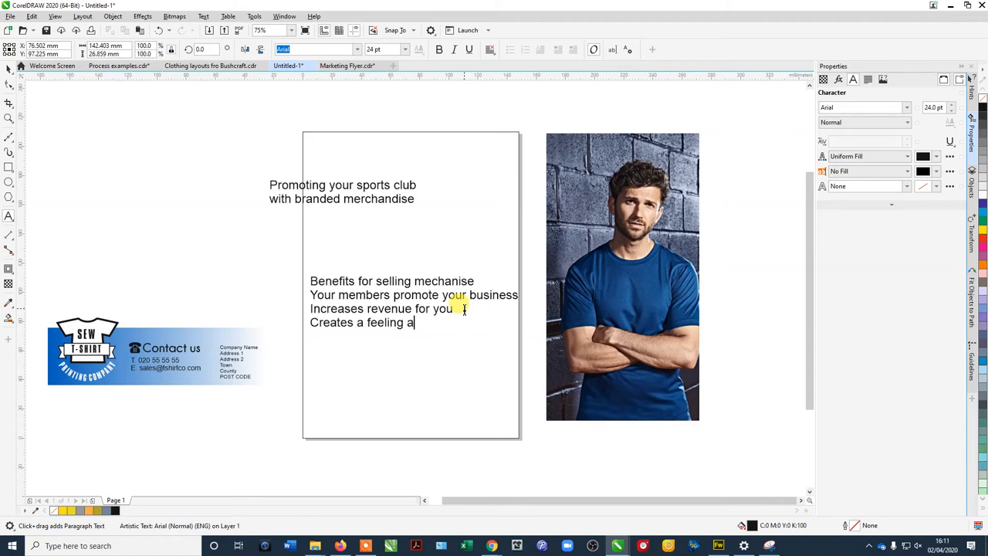
type("comu")
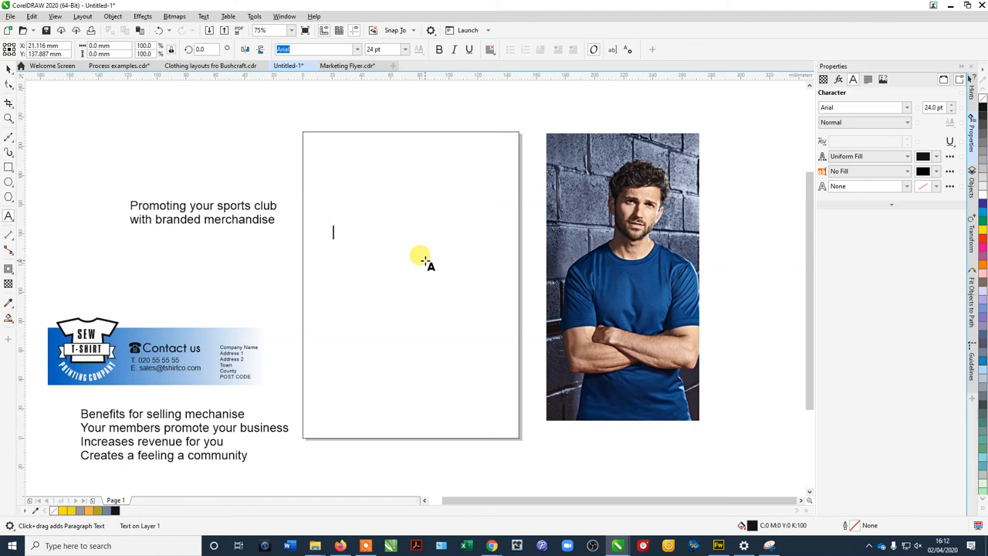
Step: Type the three lines Fast service, quality products, large product range and park them off-page above the headline
type("Fast servi")
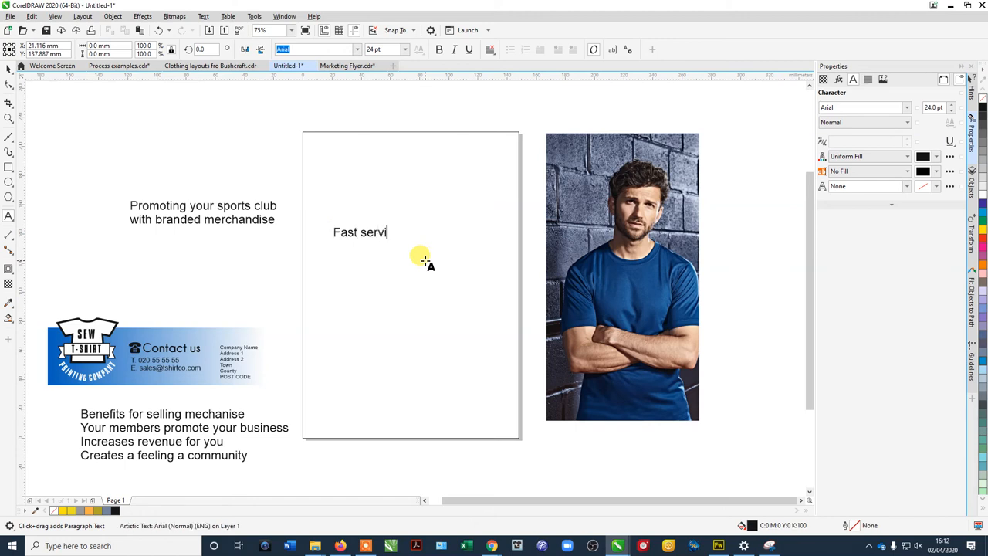
type("ce")
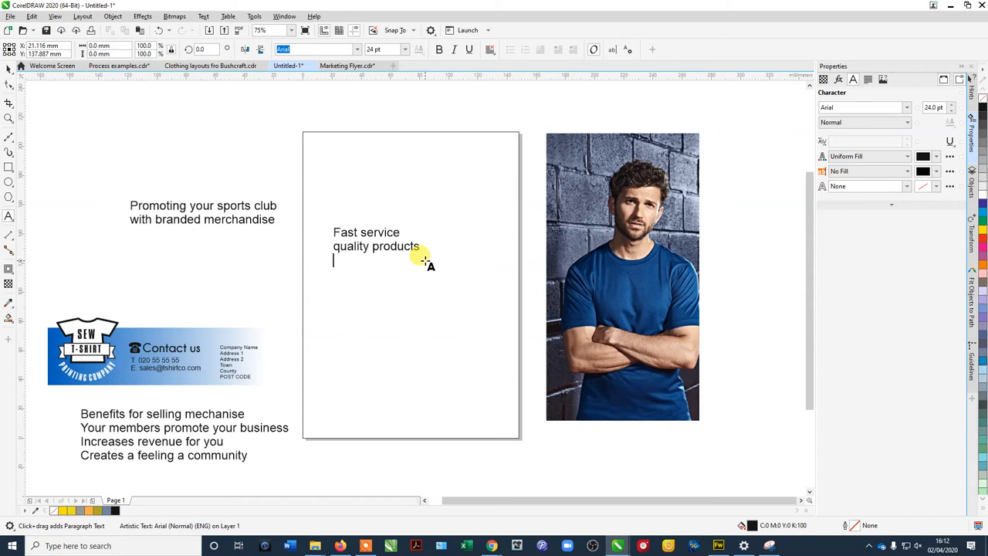
type("quic")
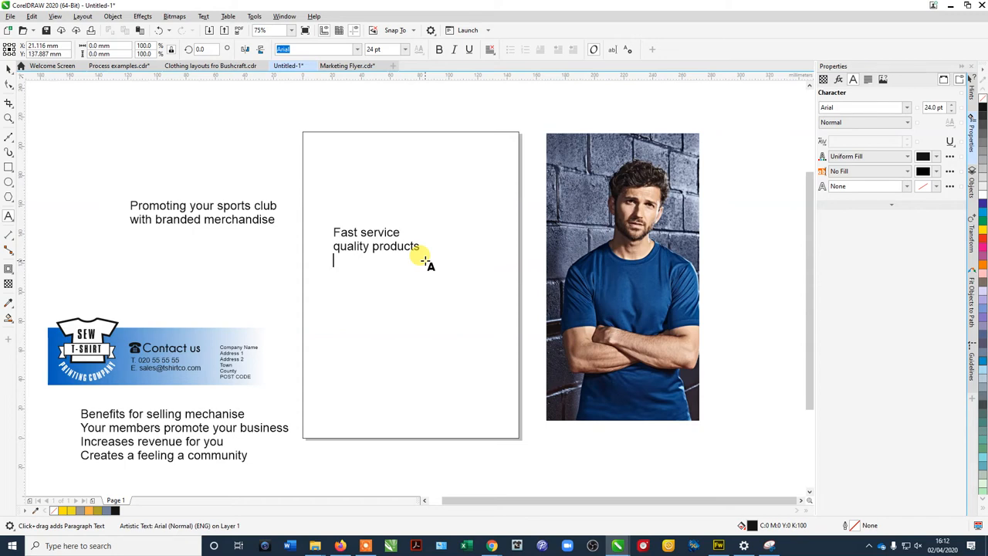
type("large")
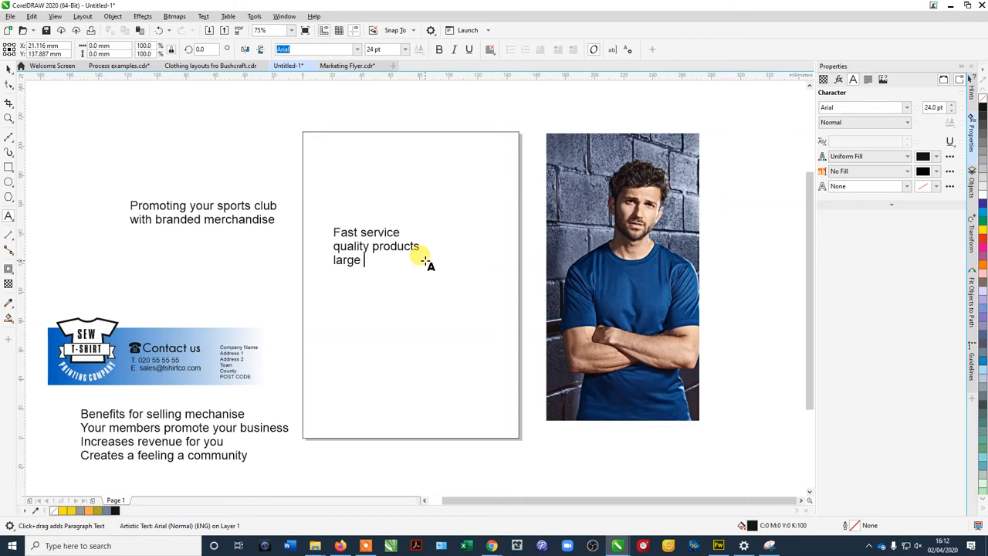
type("product")
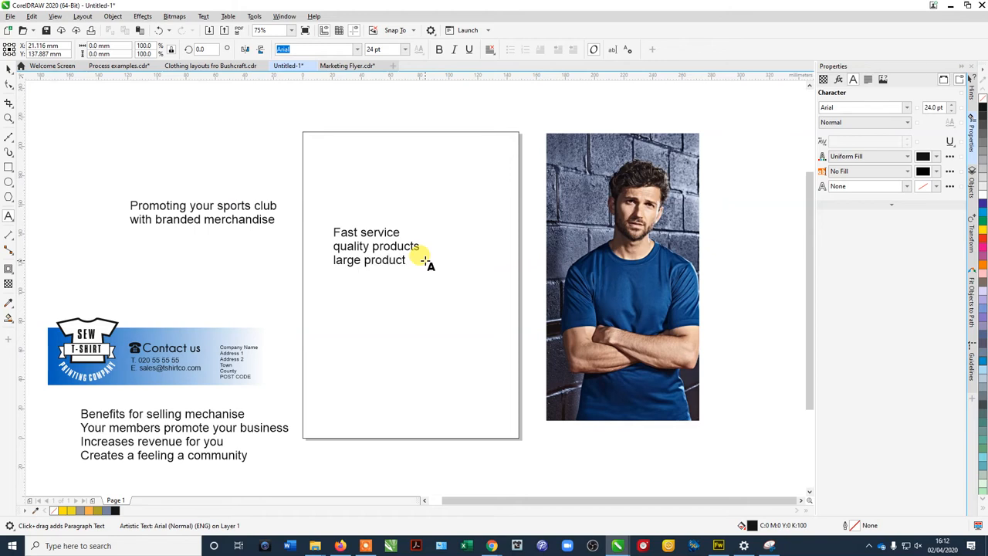
type("range")
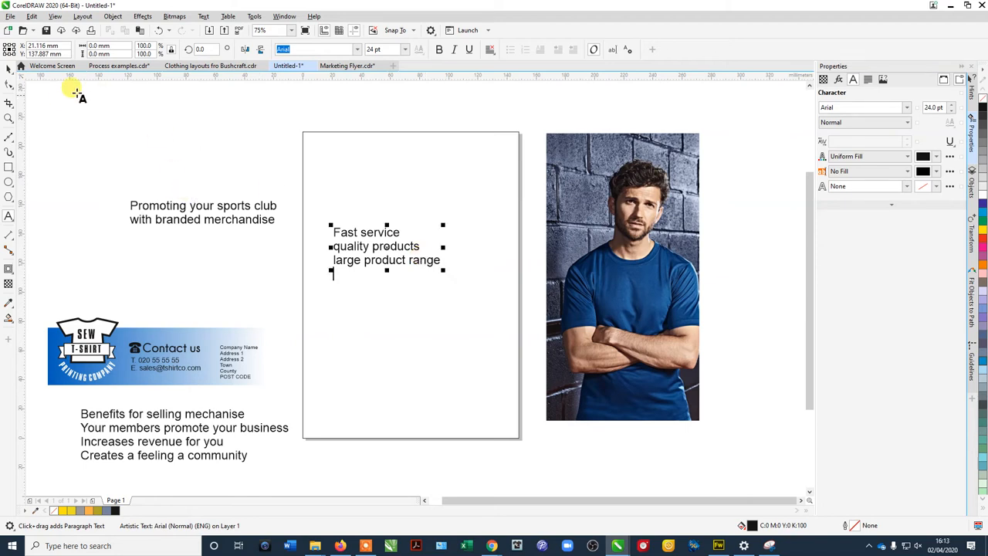
left_click_drag(386, 245, 200, 160)
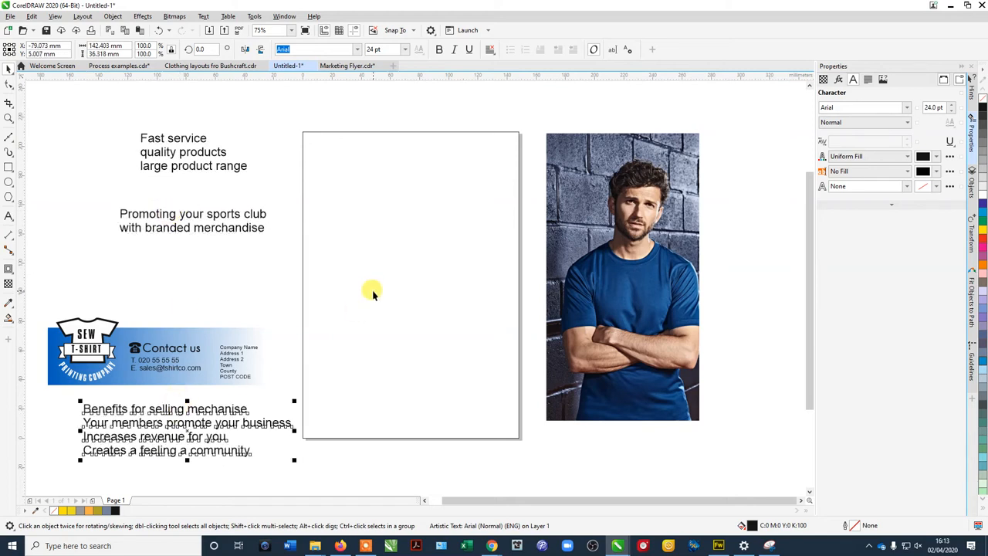
mouse_move(186, 307)
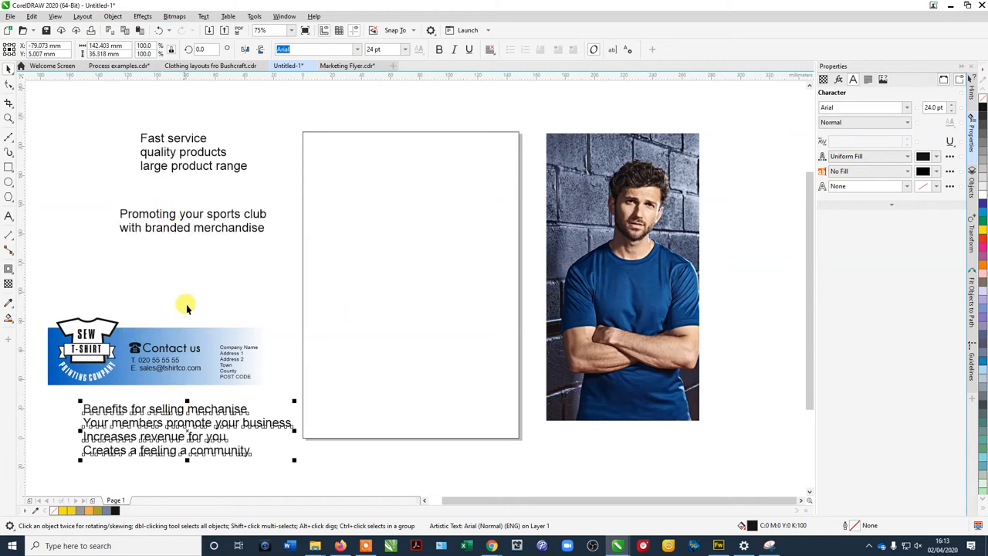
mouse_move(648, 208)
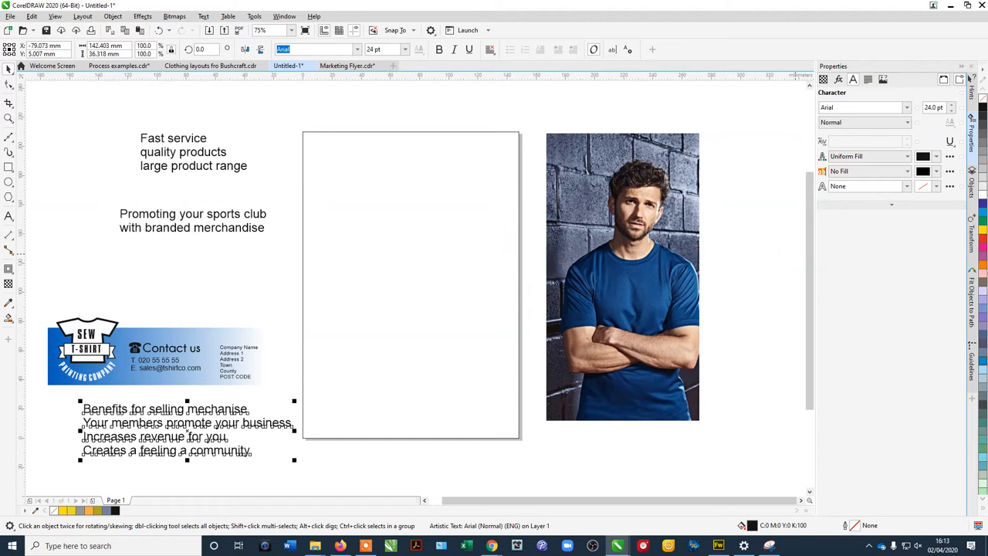
mouse_move(895, 286)
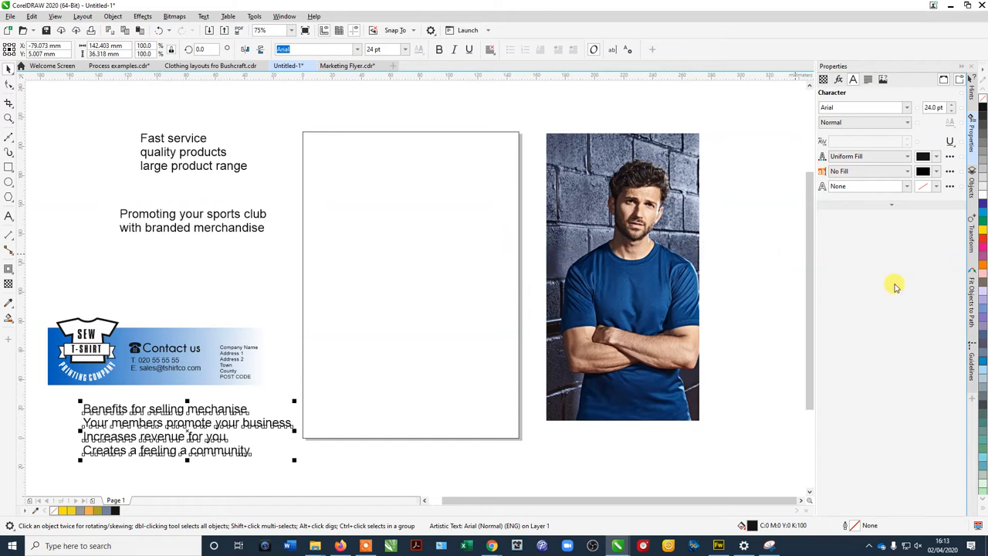
mouse_move(40, 297)
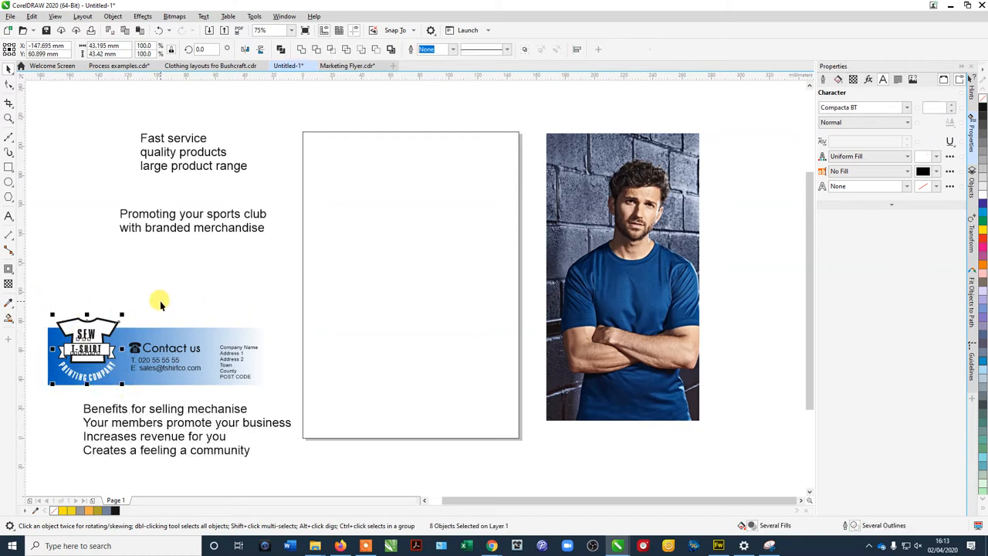
mouse_move(176, 295)
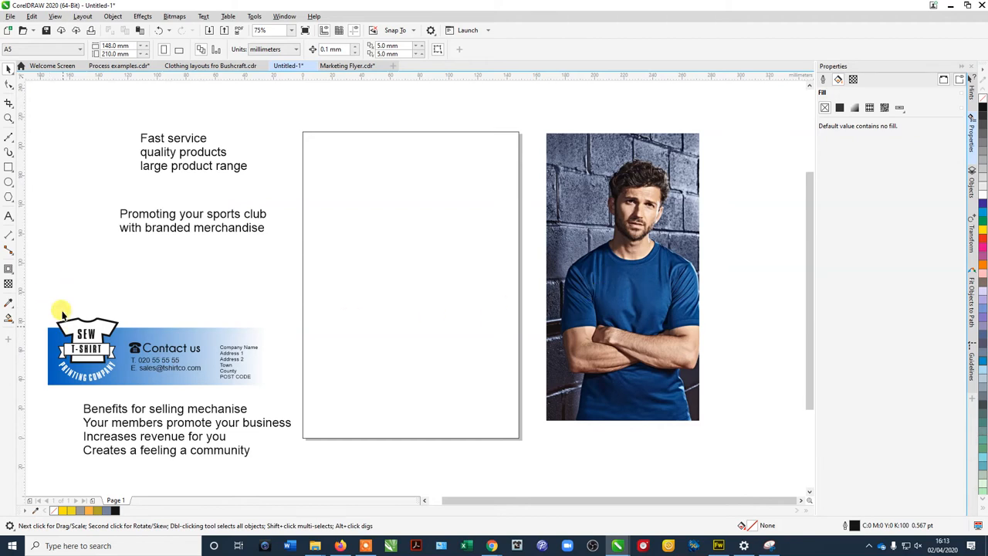
mouse_move(208, 259)
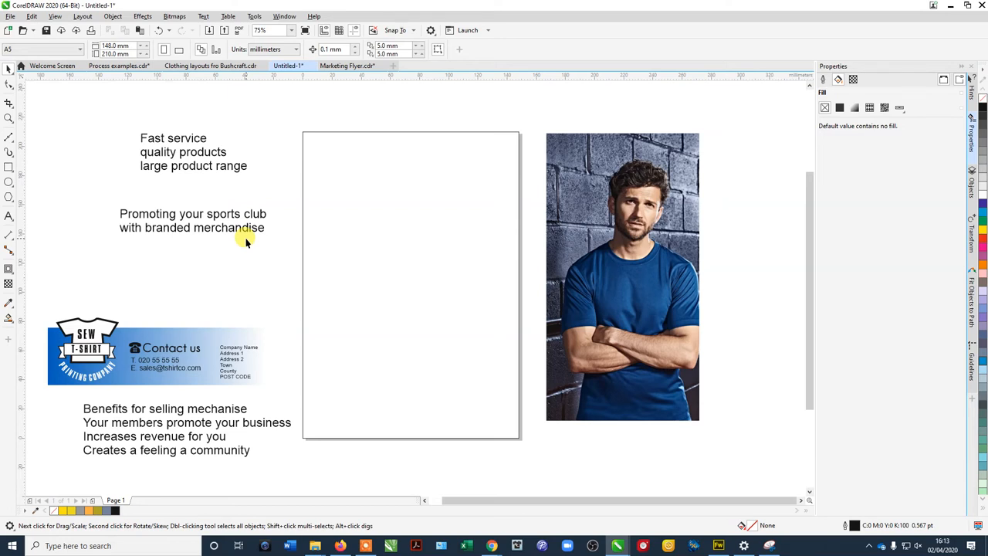
mouse_move(55, 297)
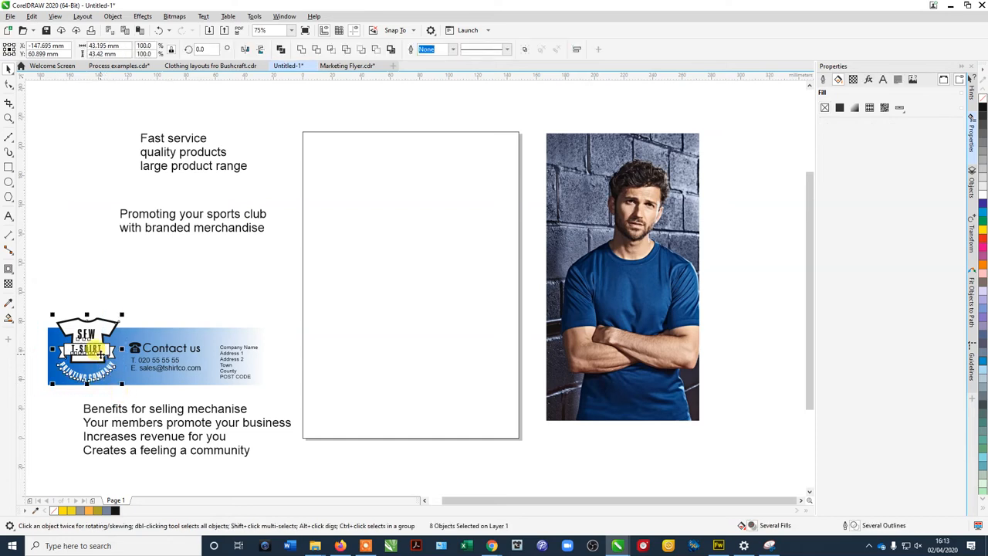
left_click_drag(86, 349, 348, 166)
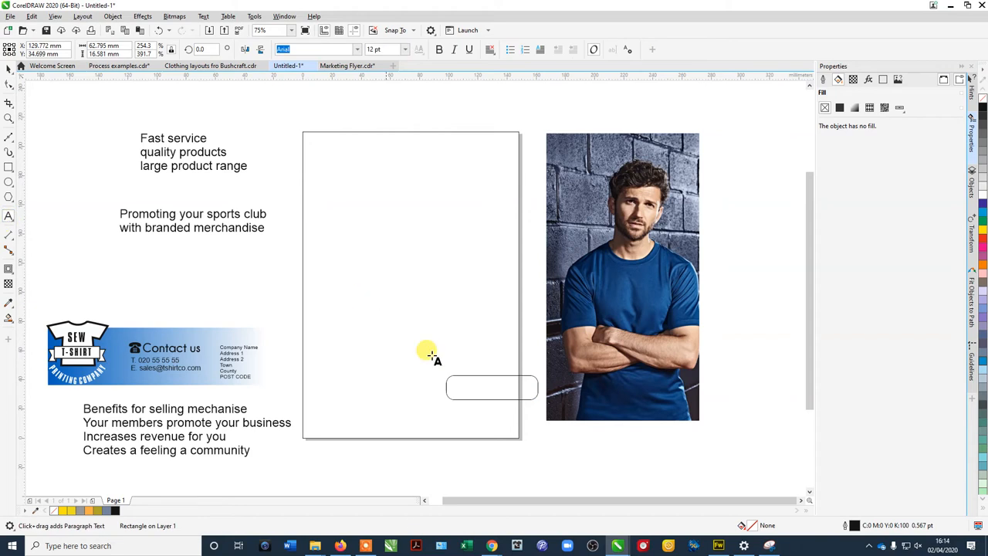
left_click(390, 321)
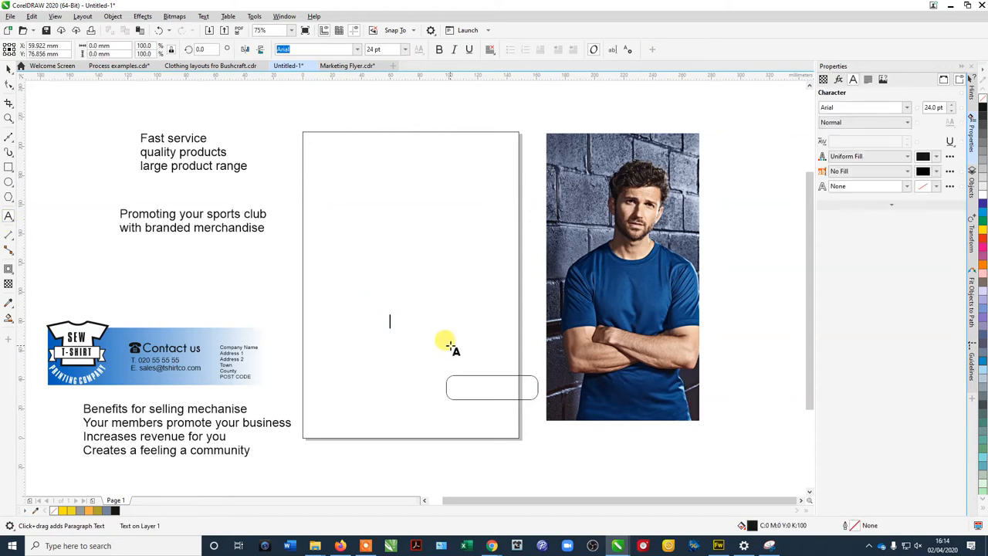
type("Call Now")
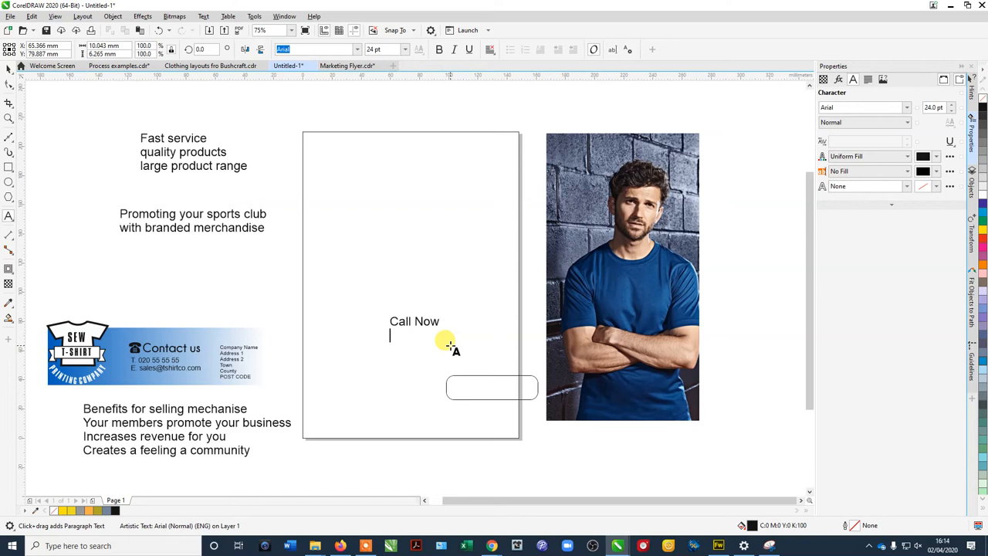
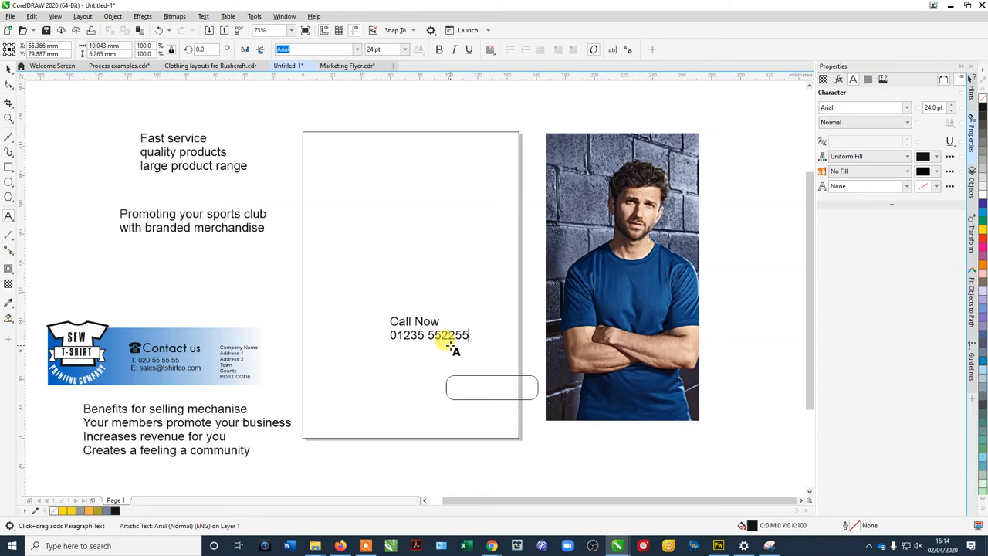
left_click(429, 328)
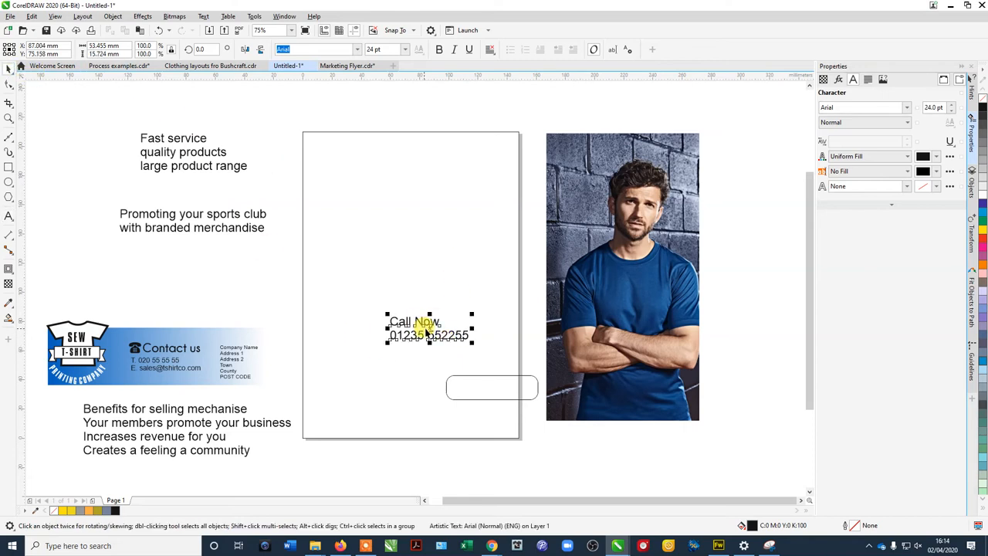
left_click_drag(430, 328, 493, 386)
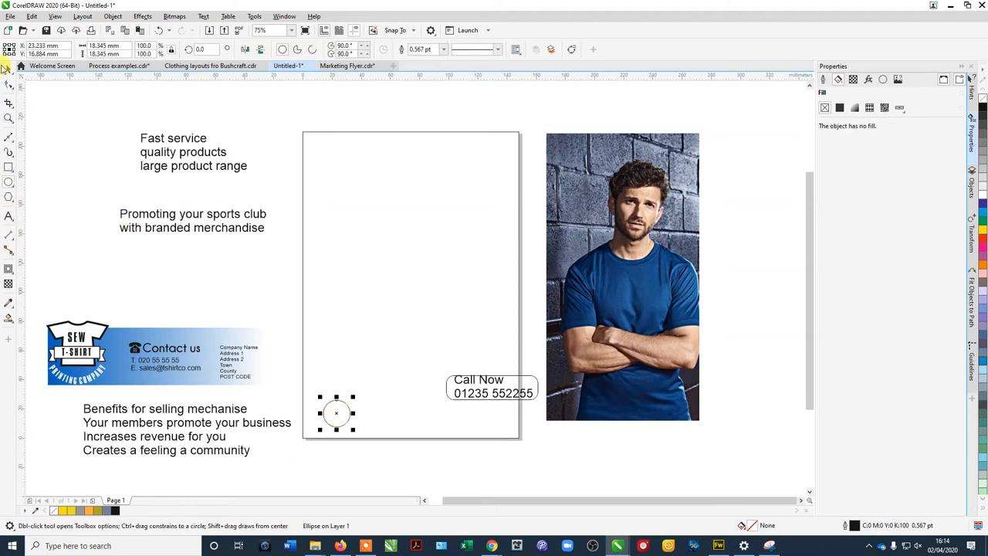
Step: Add a small "Email sales@tshirt…" line and place it on the page beside the bottom circles
left_click(336, 412)
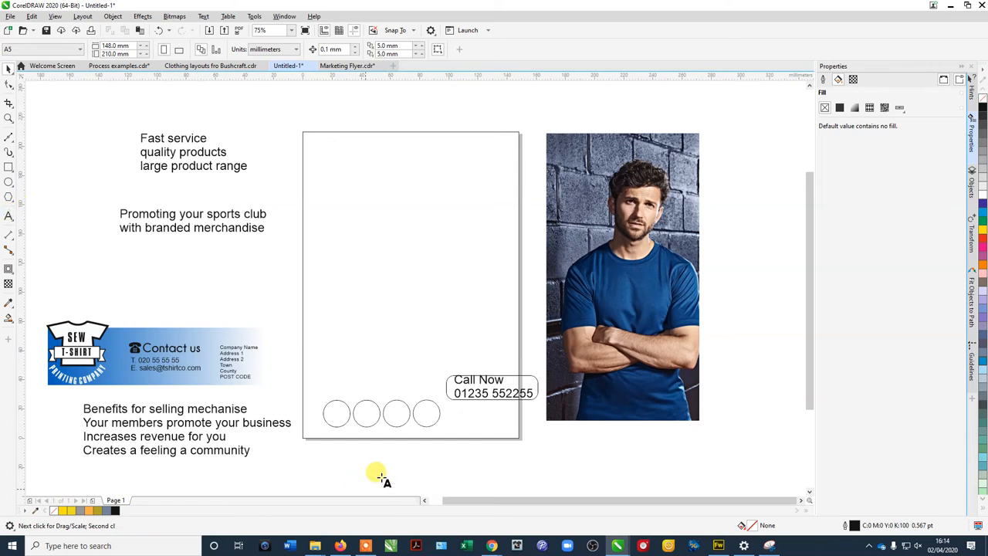
type("Email")
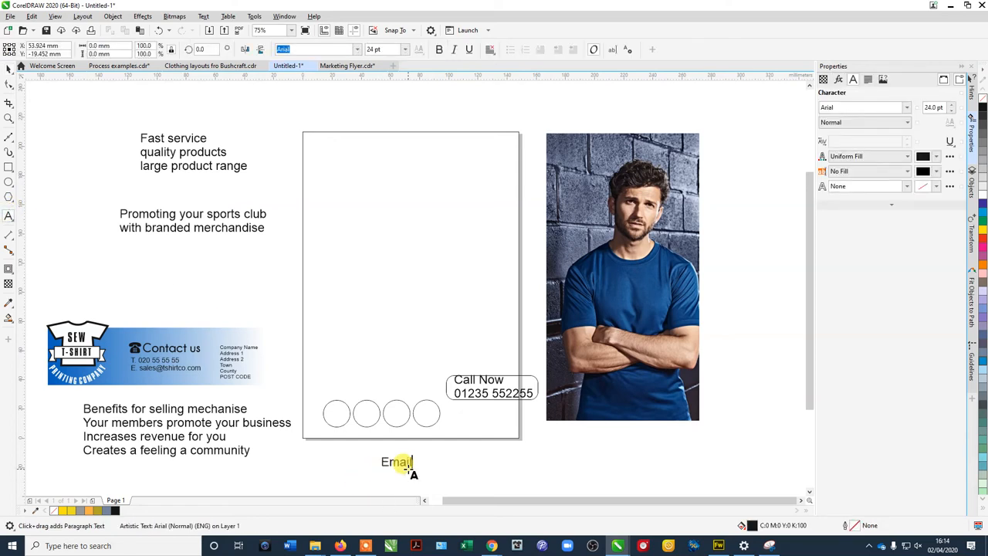
type("s")
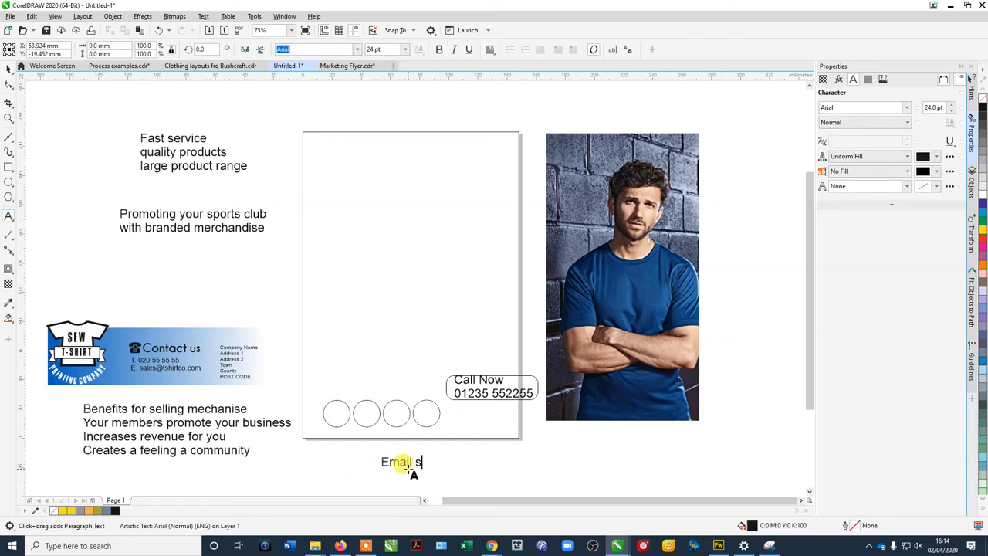
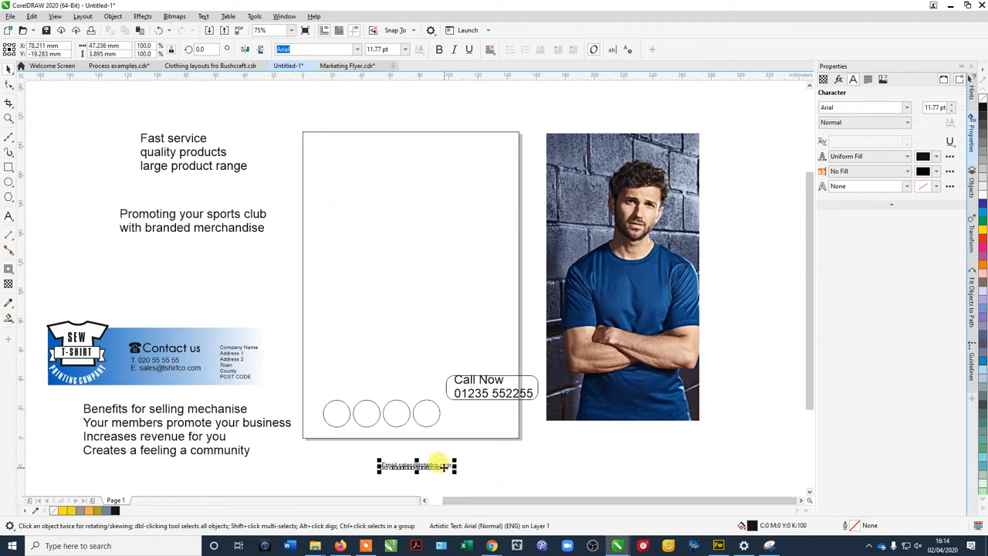
left_click_drag(417, 466, 498, 417)
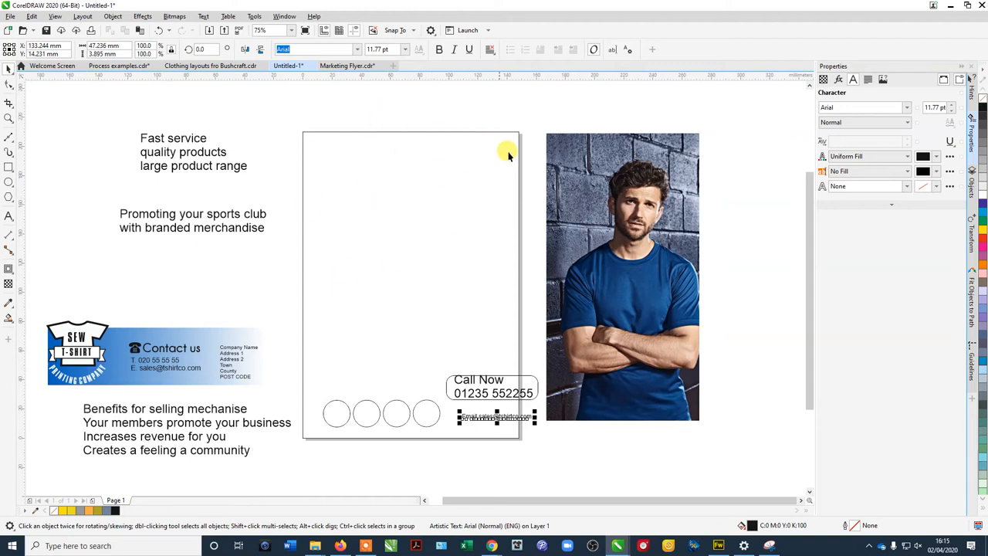
mouse_move(485, 184)
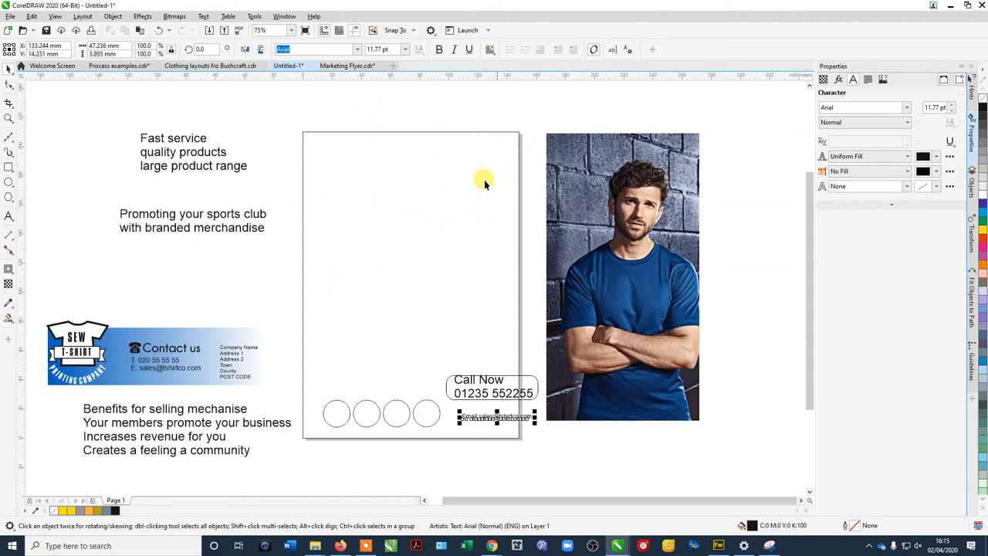
mouse_move(467, 214)
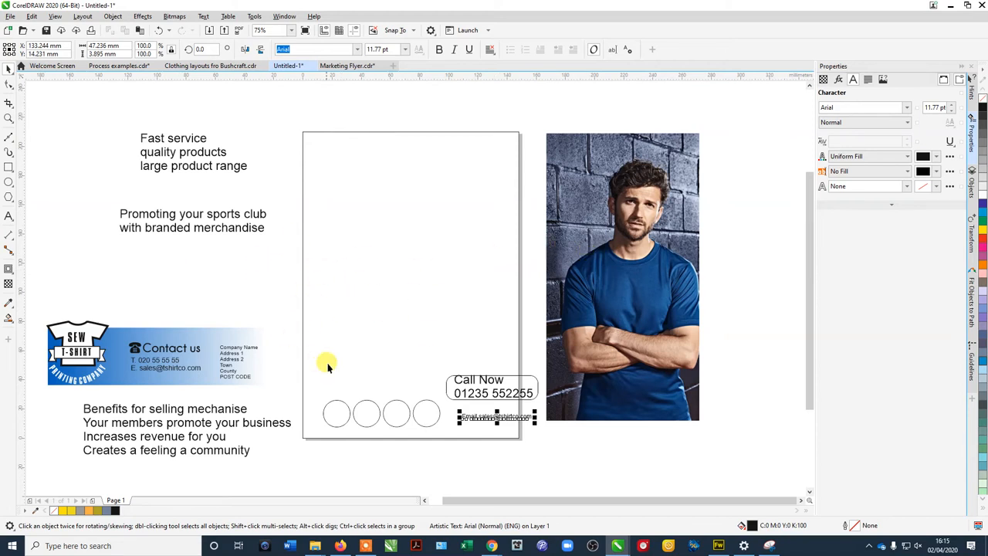
mouse_move(26, 178)
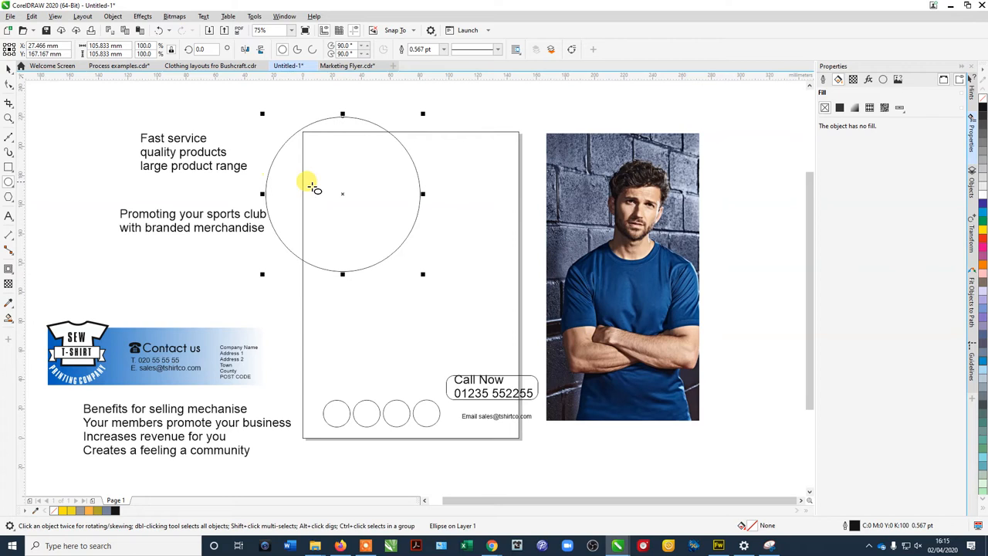
Step: Place a smaller copy of the big circle inside it and ready Smart Fill for the ring
left_click_drag(312, 189, 409, 259)
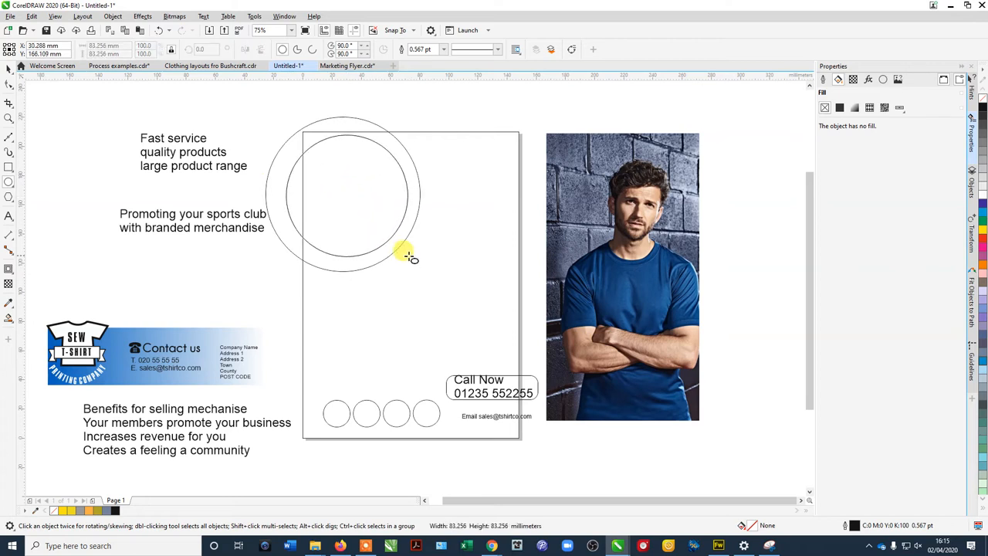
left_click(409, 257)
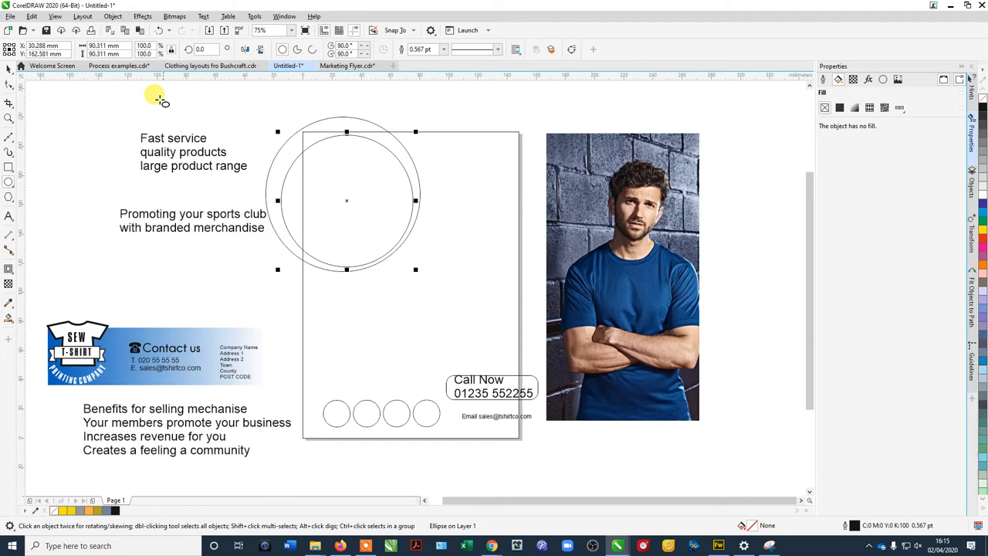
mouse_move(256, 101)
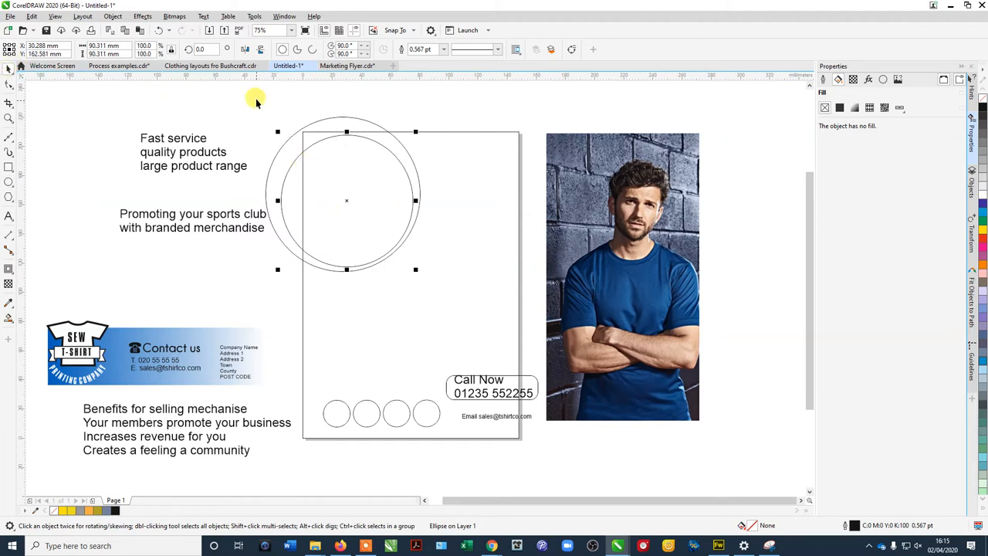
mouse_move(344, 138)
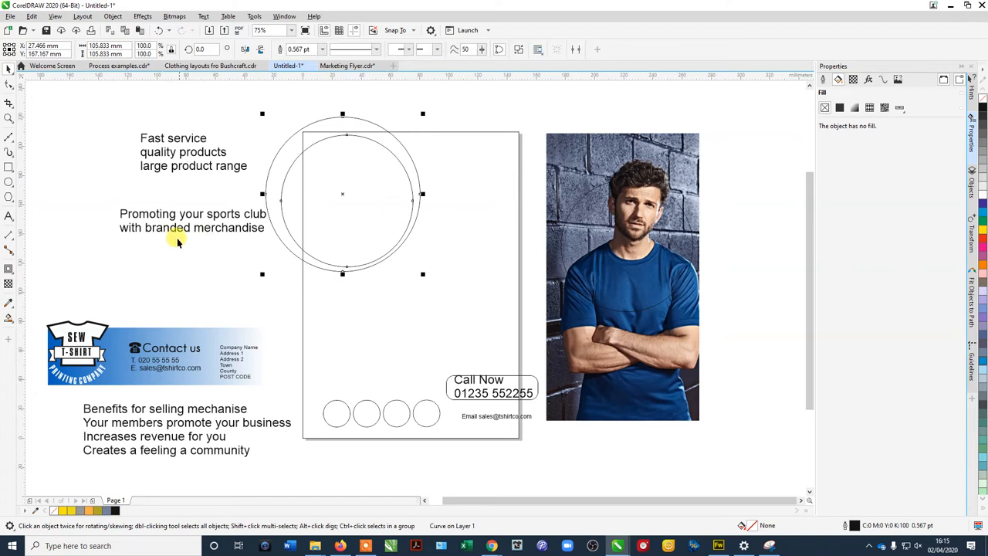
mouse_move(23, 315)
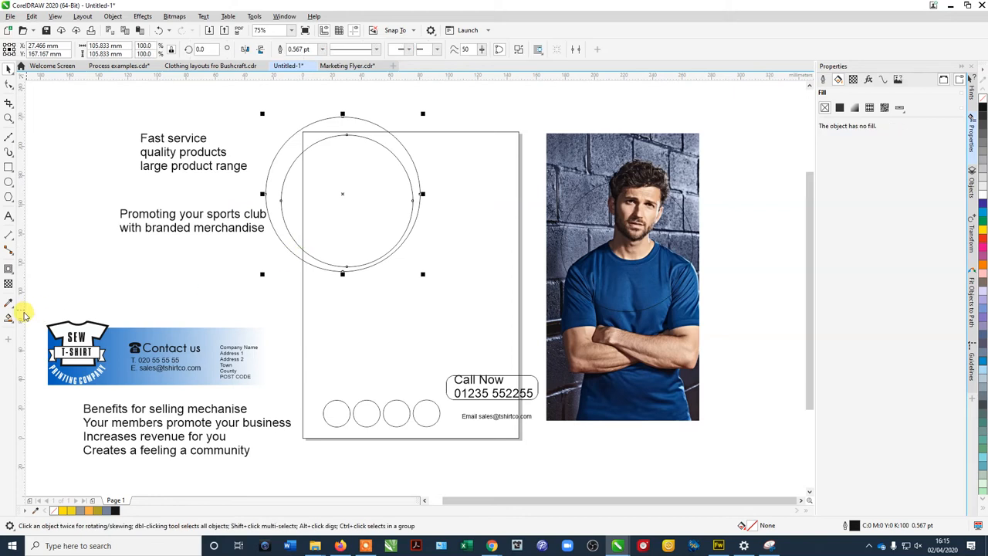
mouse_move(11, 320)
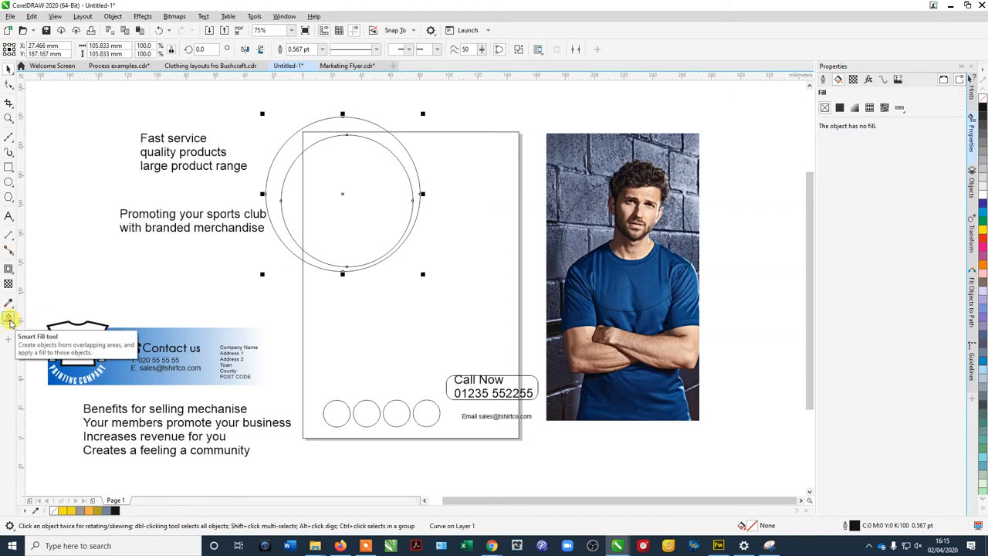
left_click(11, 318)
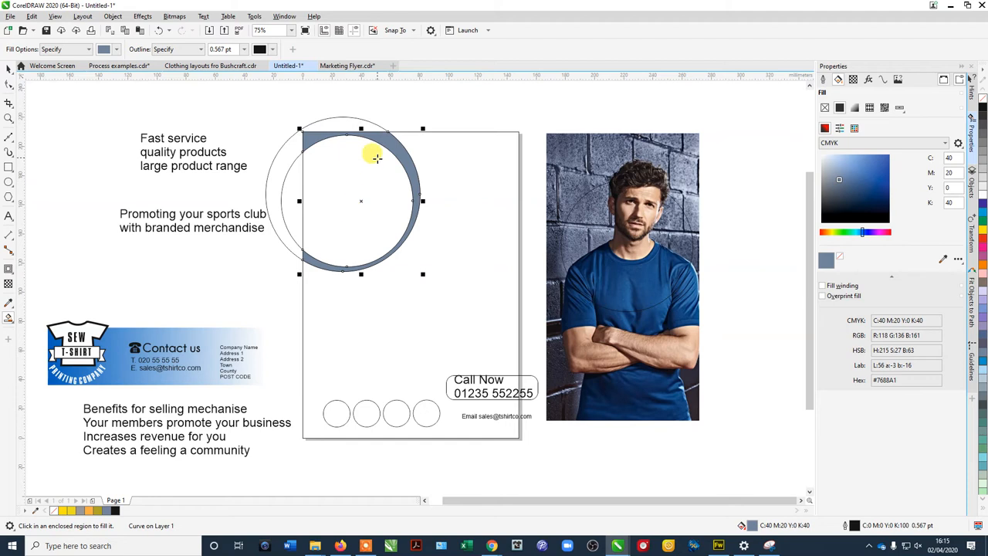
mouse_move(368, 106)
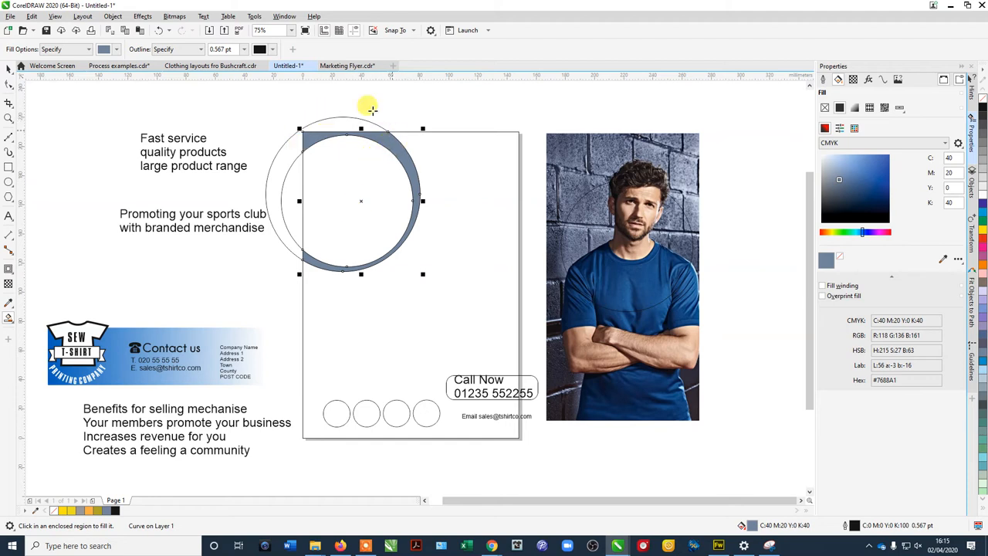
mouse_move(91, 114)
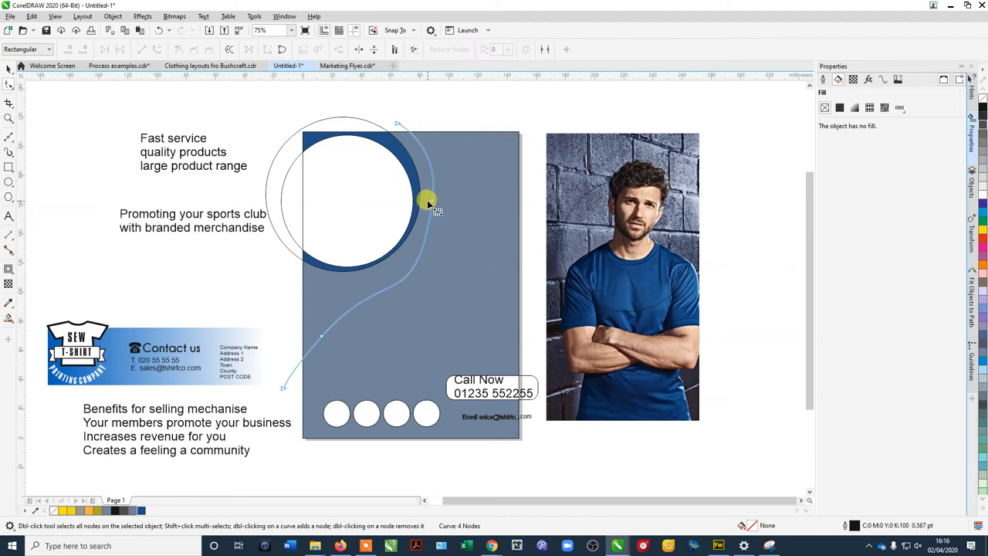
Step: Edit the curve's nodes and handles so the path hugs the right edge of the blue ring
double_click(427, 199)
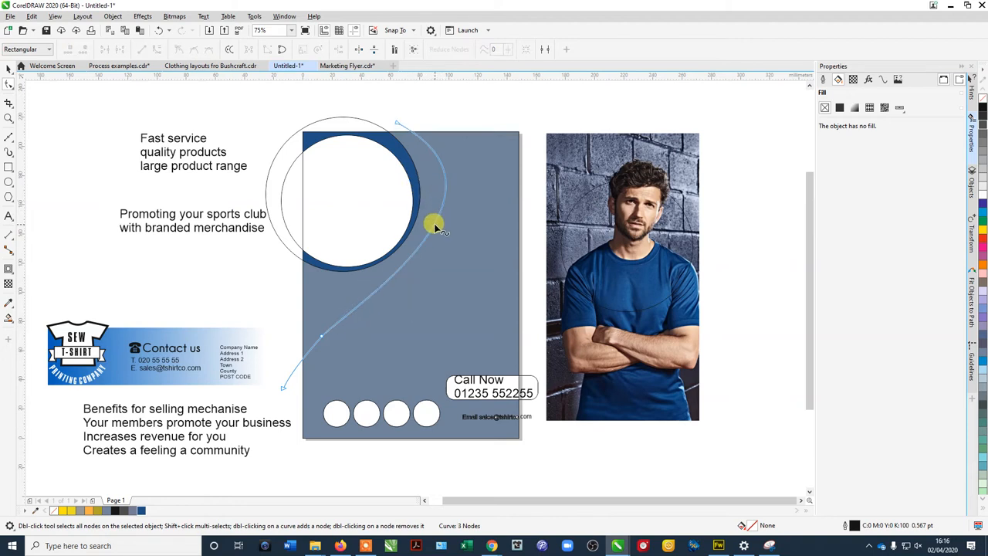
left_click_drag(434, 222, 428, 291)
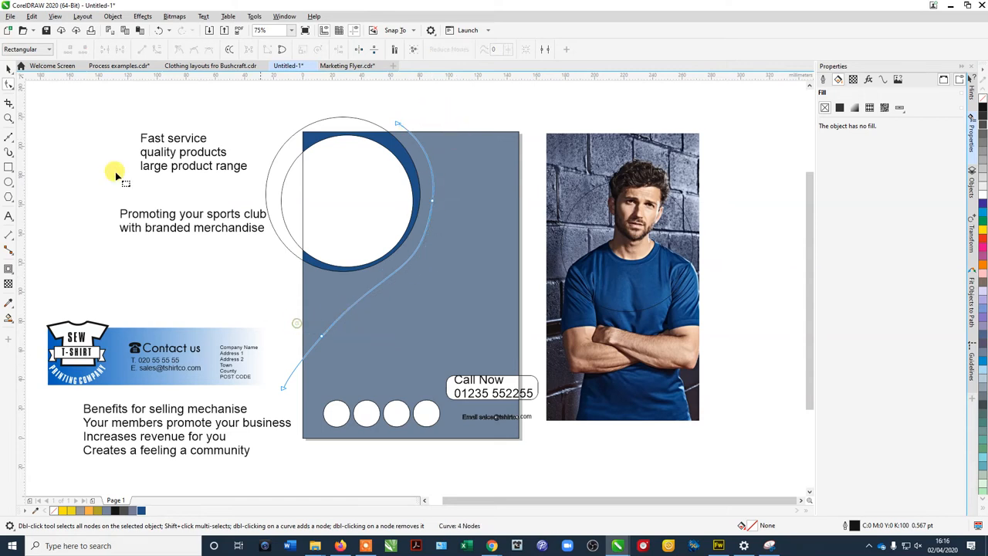
left_click(9, 69)
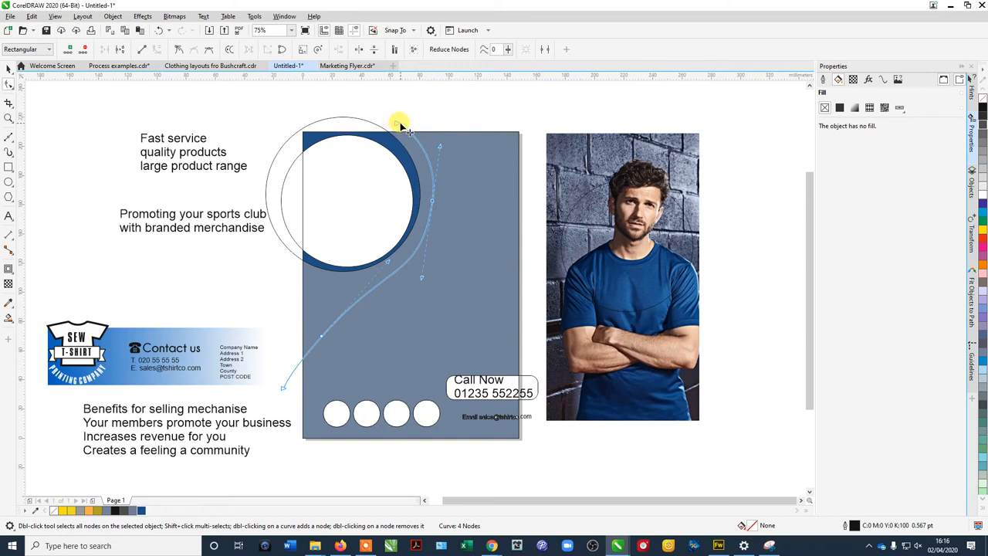
left_click_drag(400, 123, 440, 143)
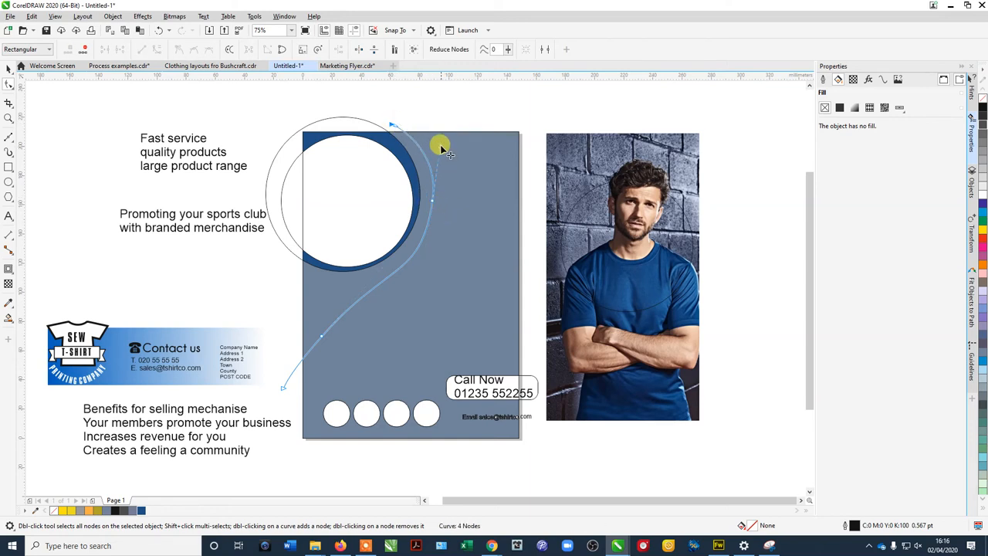
left_click_drag(440, 147, 436, 162)
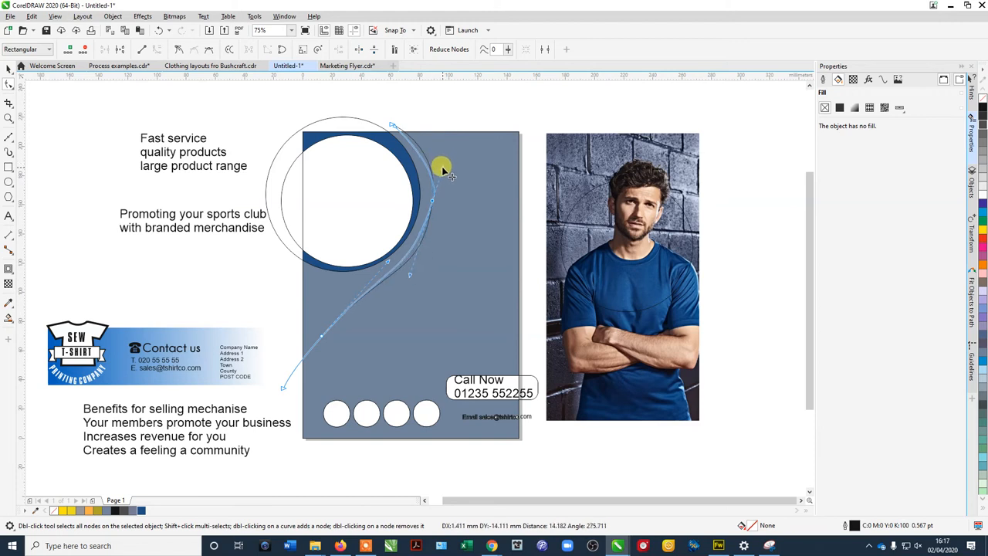
left_click_drag(443, 170, 432, 202)
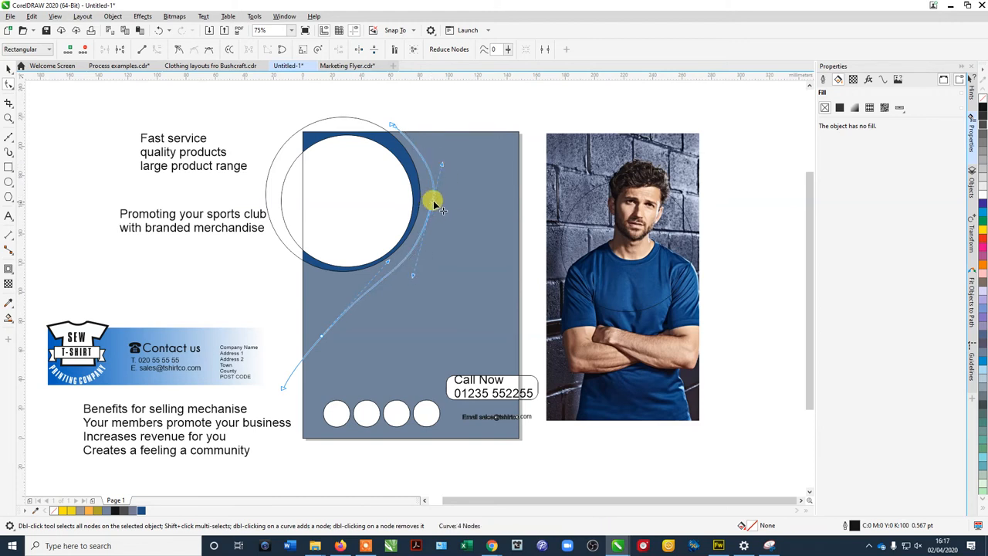
left_click_drag(434, 202, 413, 203)
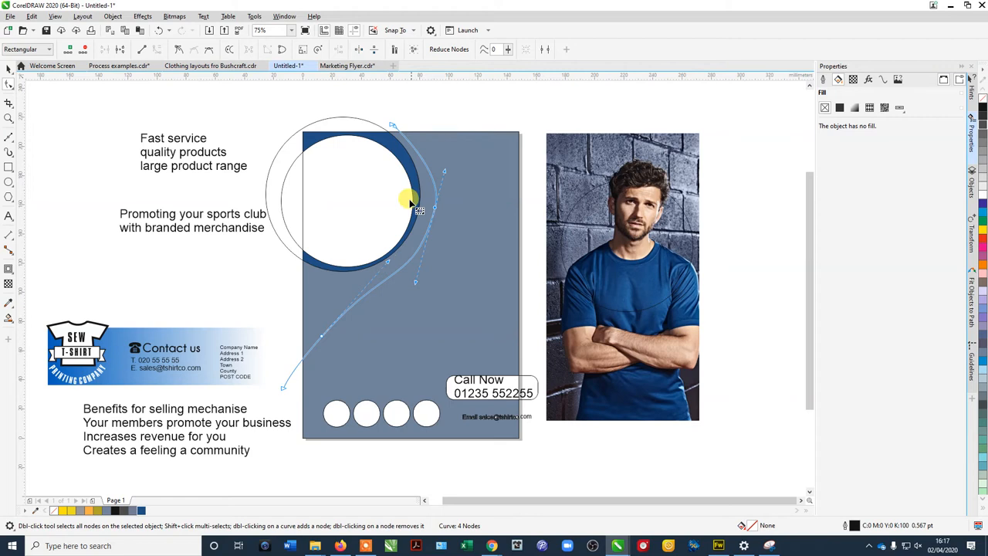
left_click_drag(411, 199, 405, 122)
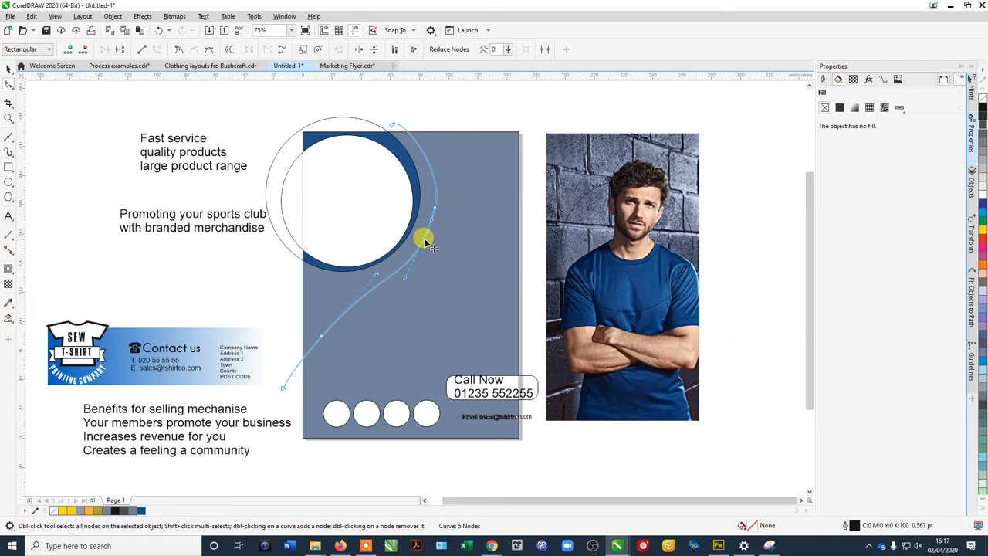
double_click(424, 240)
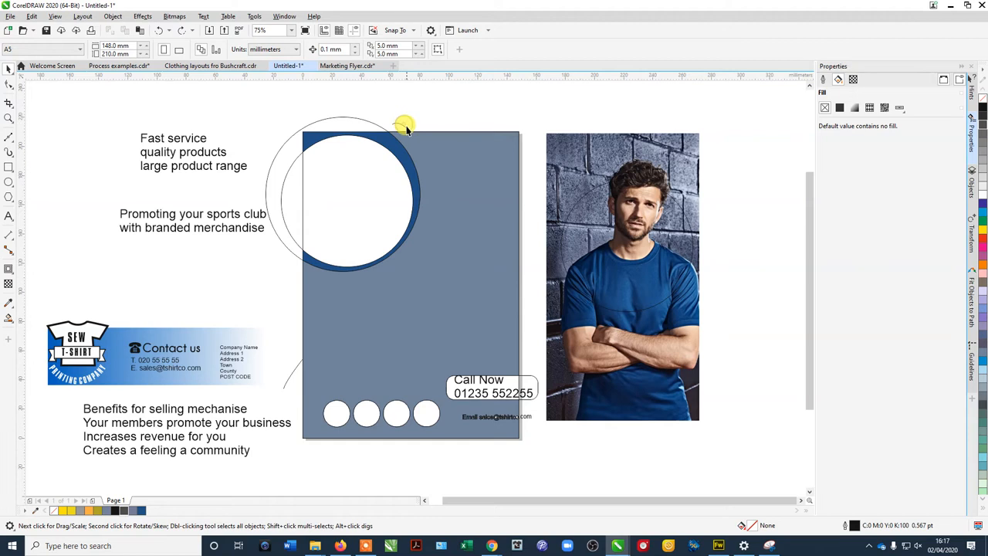
Step: Fit a circle over the man's photo, PowerClip the photo inside it, and move it into the top white circle
left_click(405, 123)
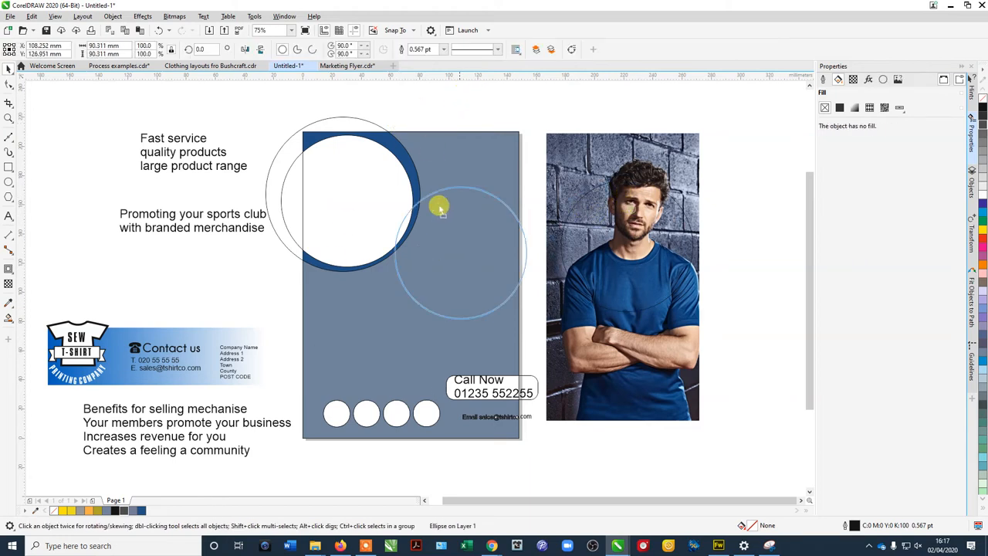
left_click_drag(441, 206, 695, 231)
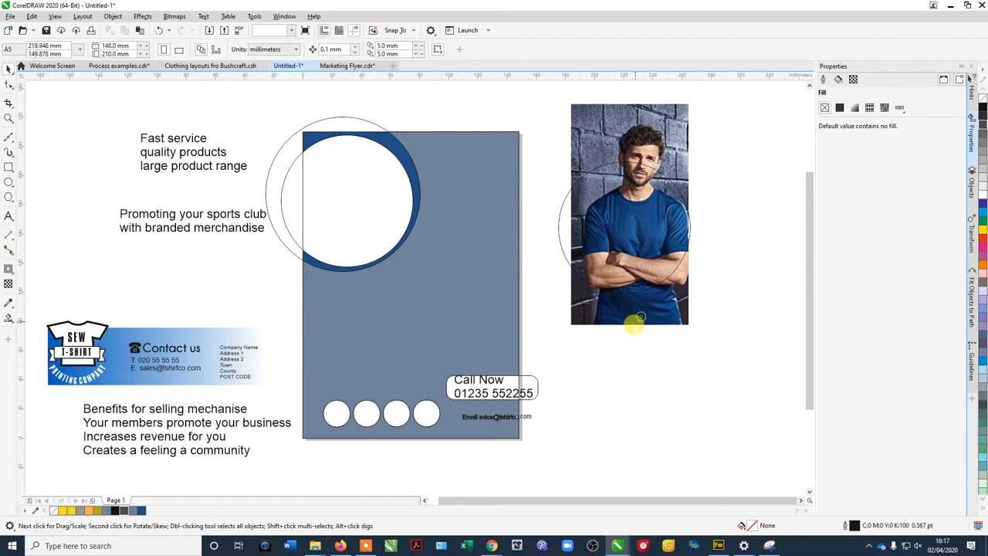
left_click(630, 214)
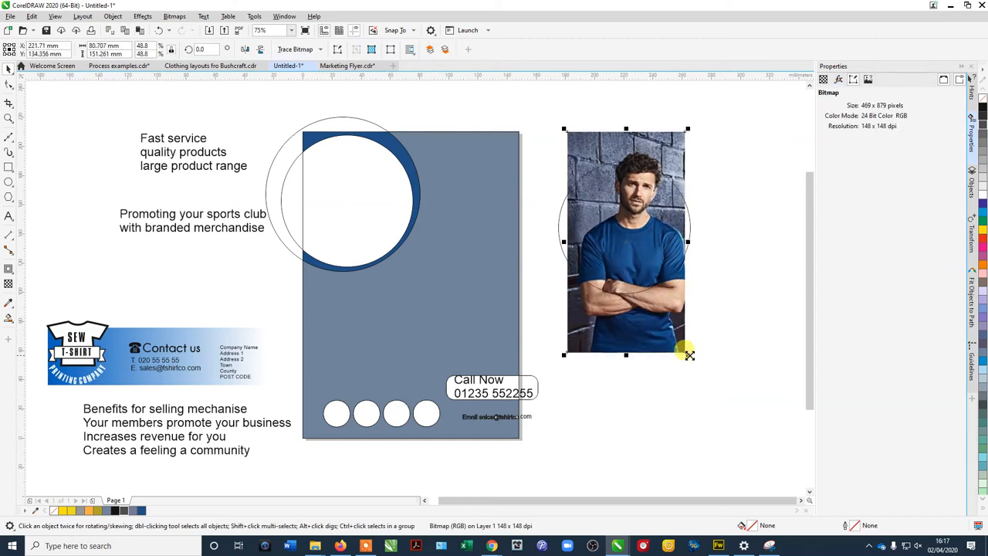
left_click_drag(688, 355, 658, 339)
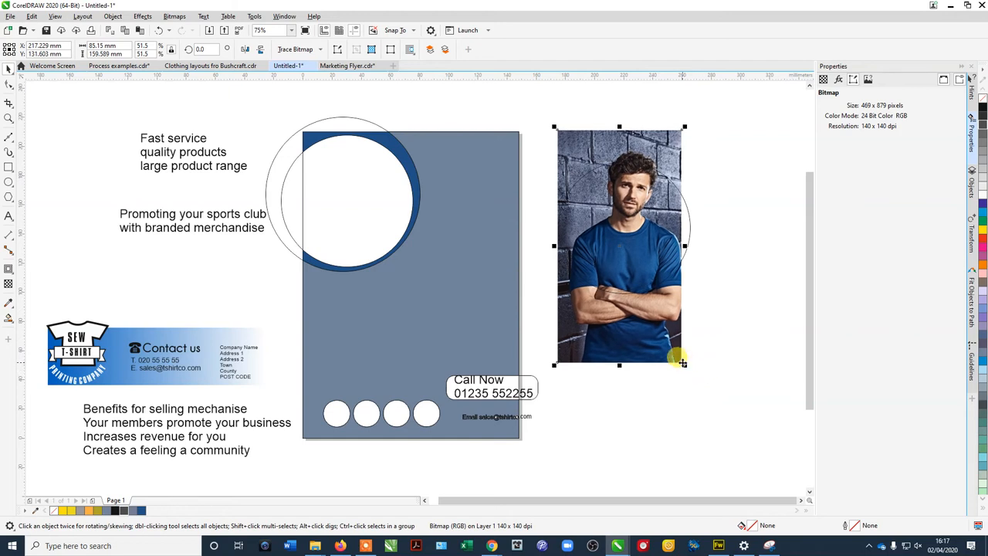
left_click_drag(683, 363, 693, 379)
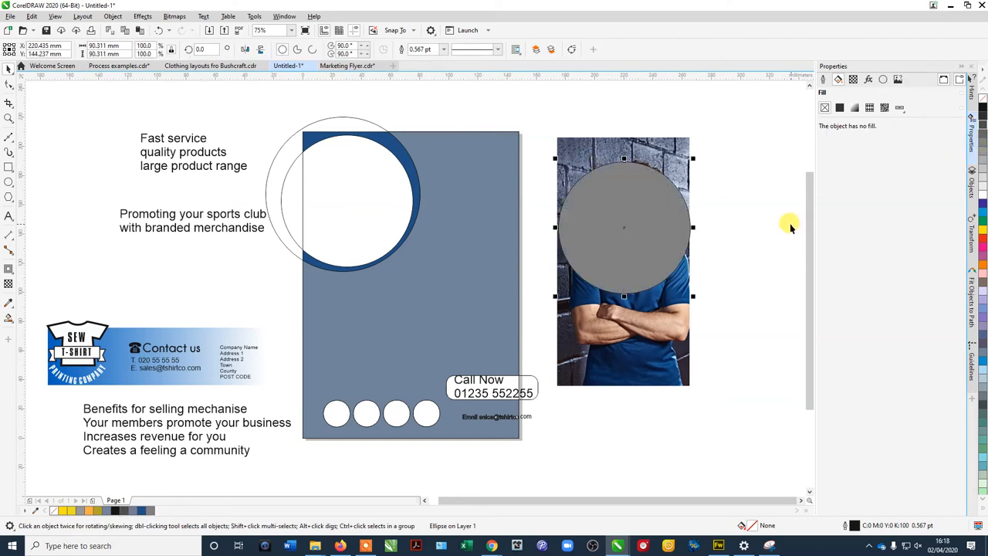
right_click(624, 227)
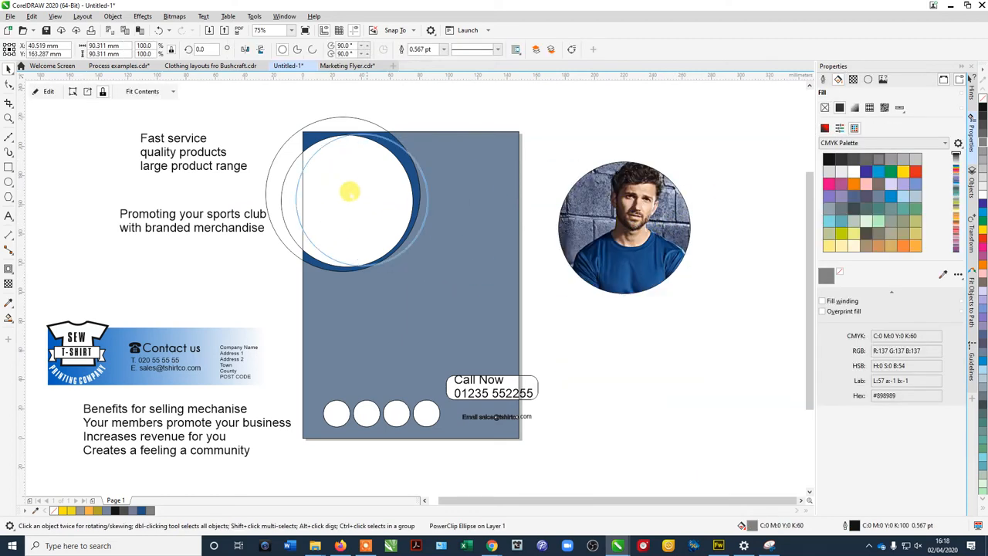
left_click_drag(349, 191, 357, 199)
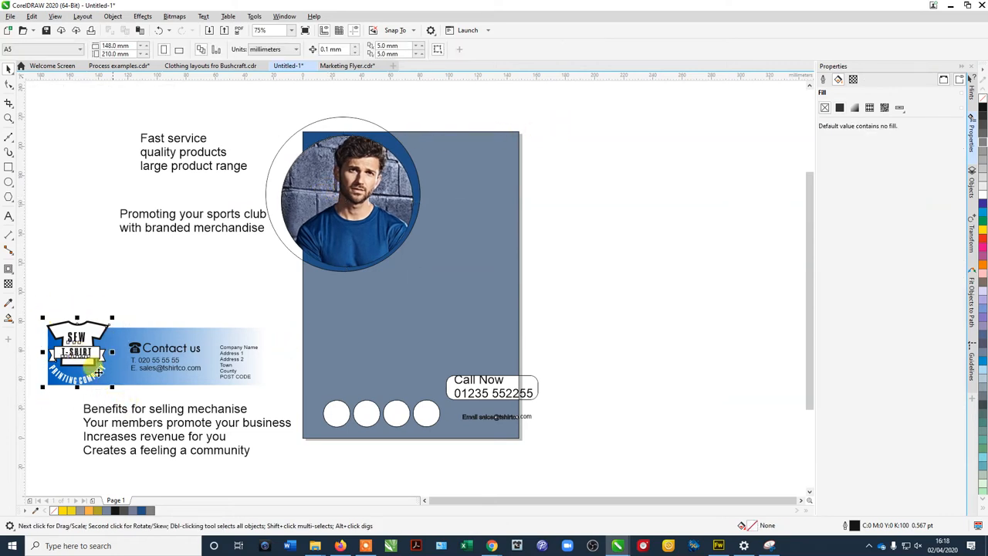
Step: Copy the T-shirt logo into the flyer's top-right corner and select the circle around it
left_click_drag(78, 351, 475, 172)
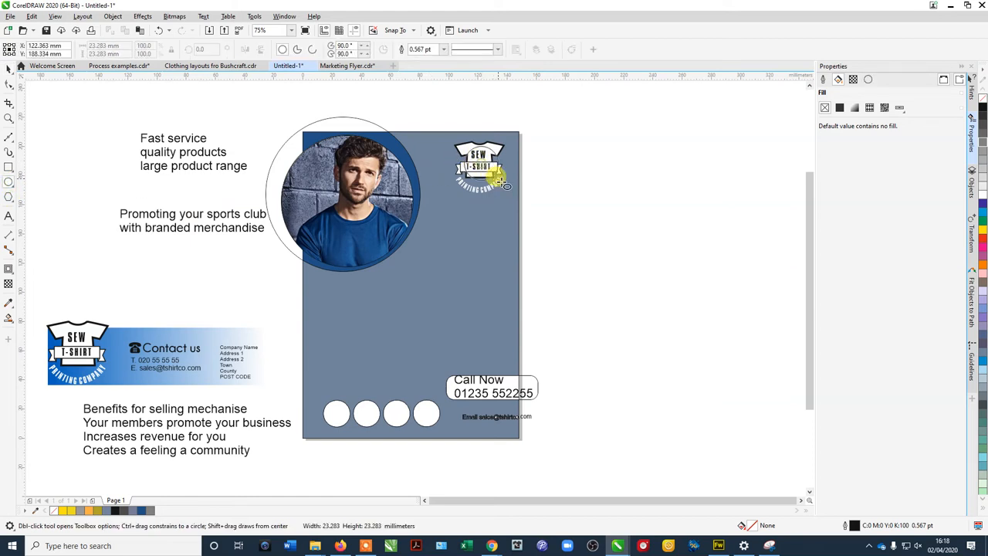
left_click(480, 166)
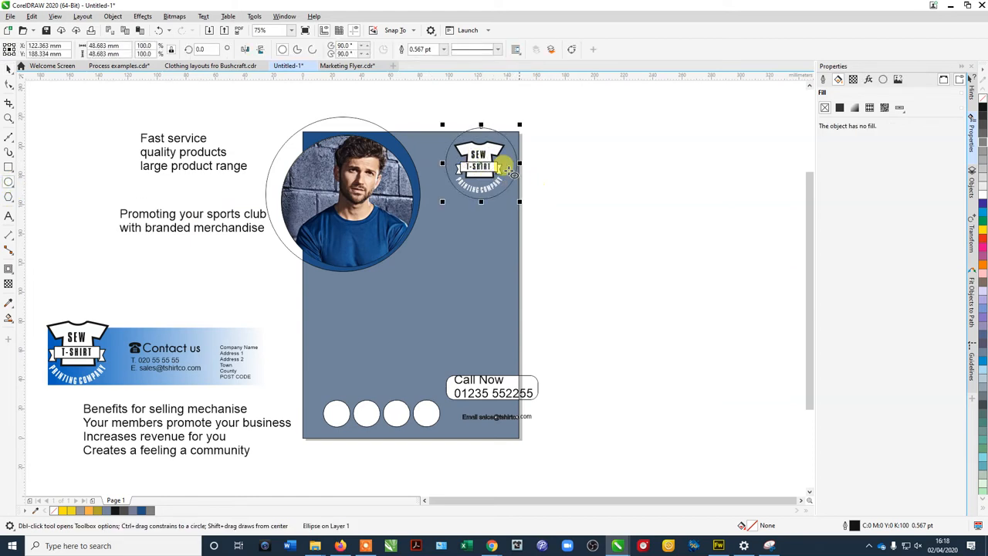
left_click(8, 69)
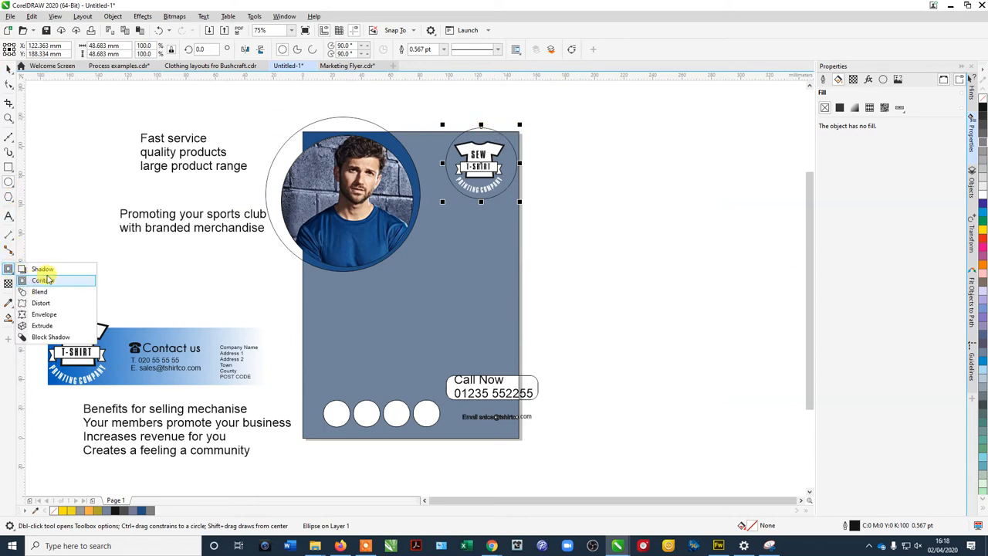
Step: Add a contour ring to the circle and fill the badge orange with a dark blue rim
left_click(42, 280)
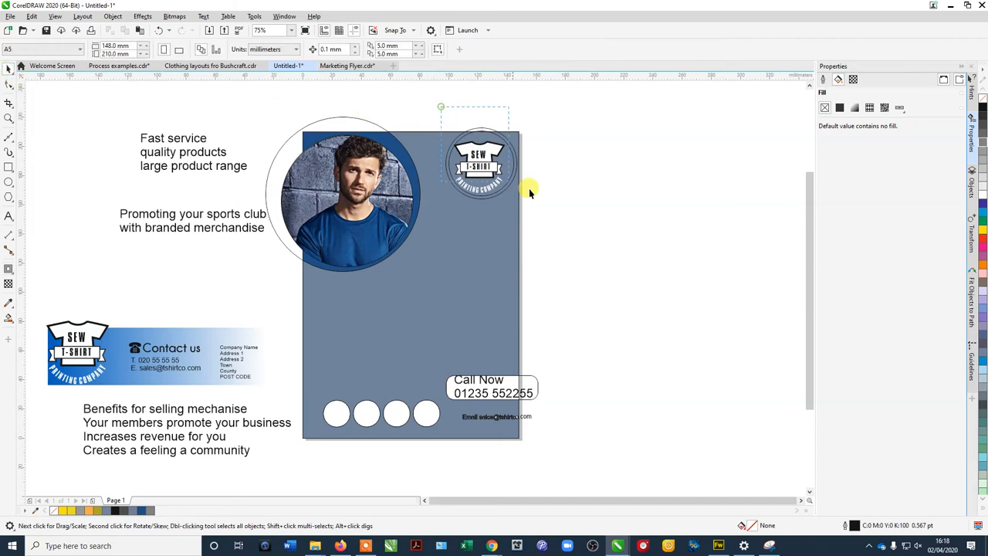
left_click(478, 166)
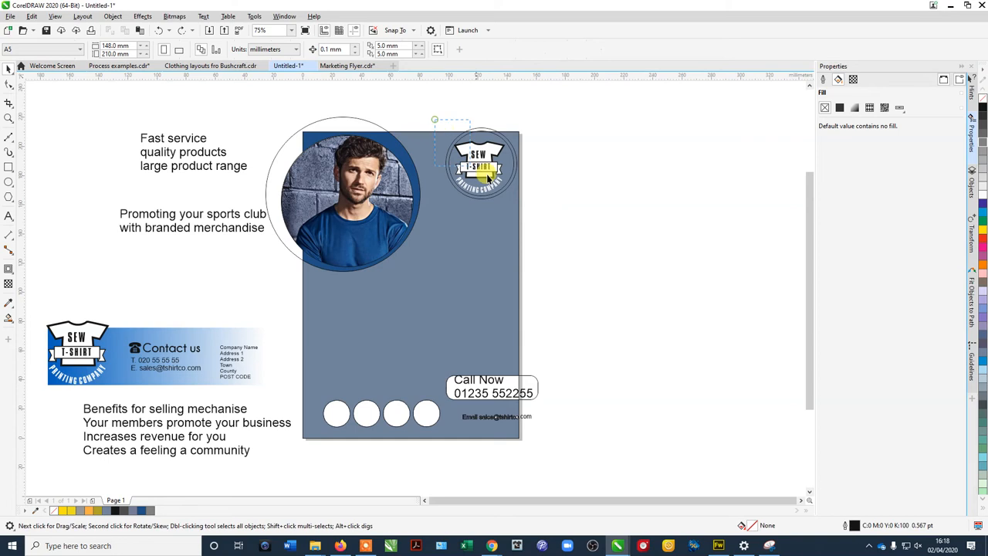
left_click(479, 166)
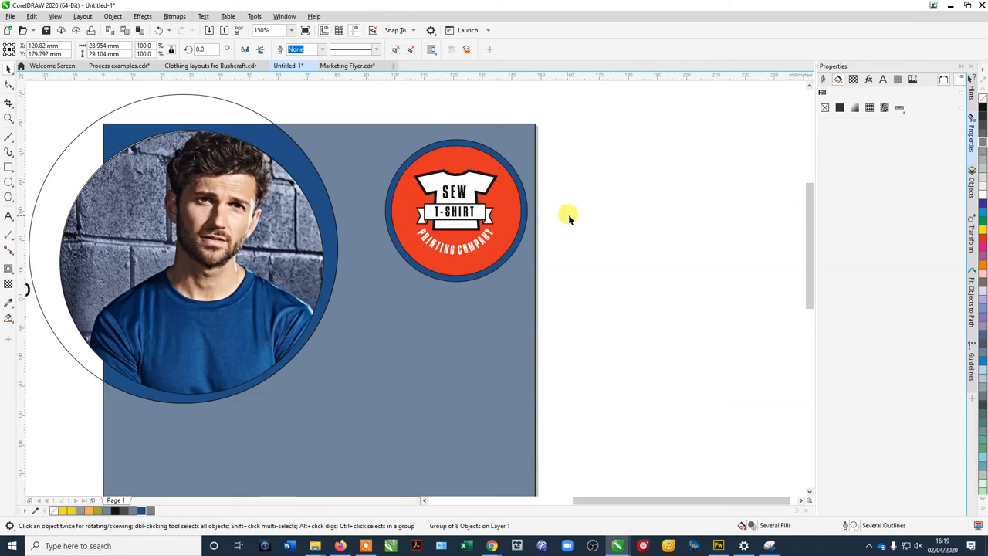
Step: Turn the photo's ring orange, then shrink the logo badge into the top-right corner
left_click(276, 124)
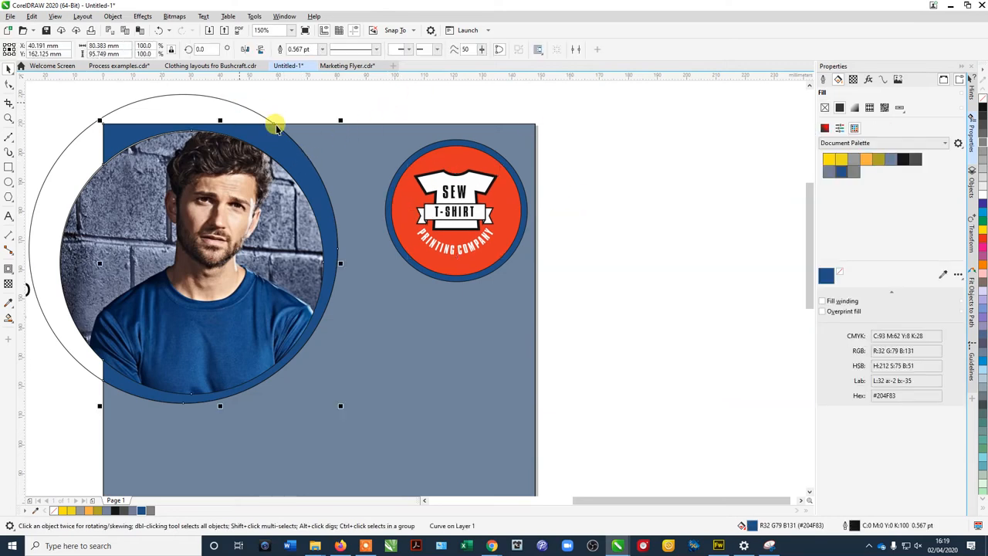
mouse_move(270, 105)
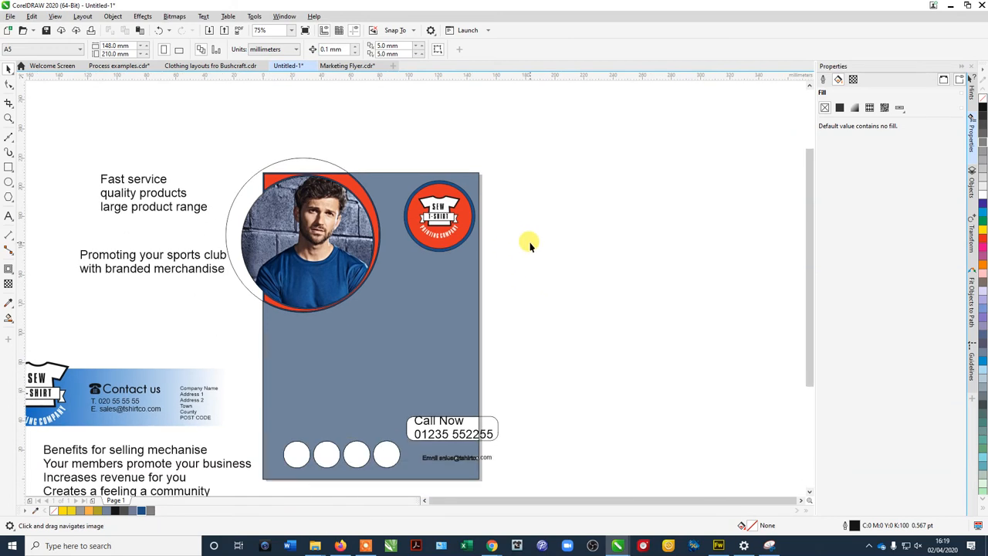
left_click(439, 214)
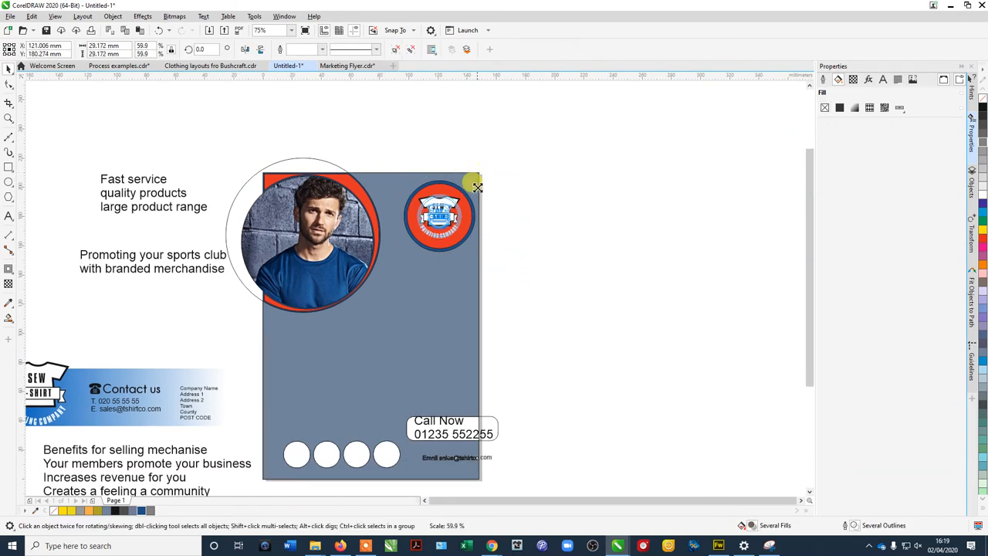
left_click(443, 215)
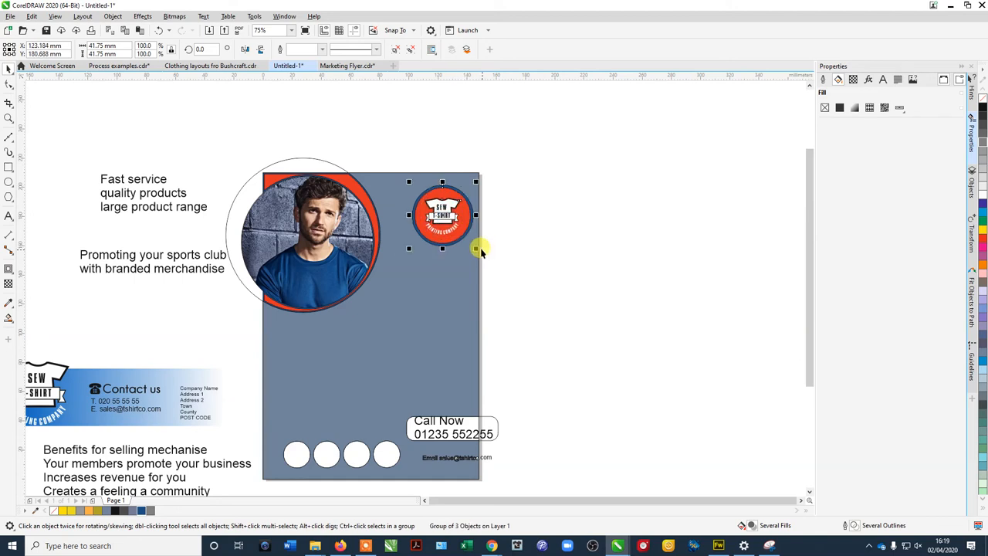
left_click_drag(476, 247, 460, 231)
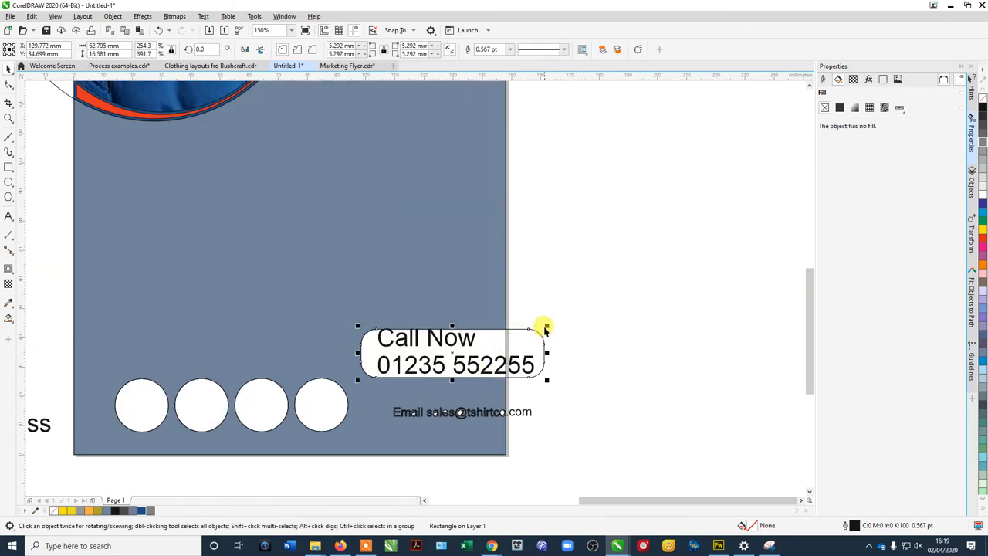
Step: Widen the Call Now box, fill it dark blue, and move its text out beside the page
left_click_drag(546, 328, 558, 346)
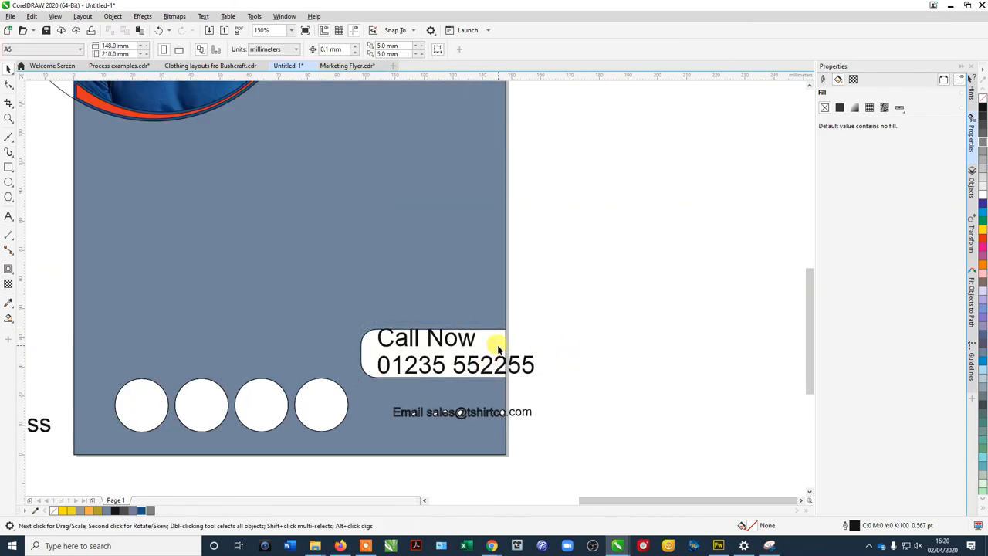
left_click(498, 349)
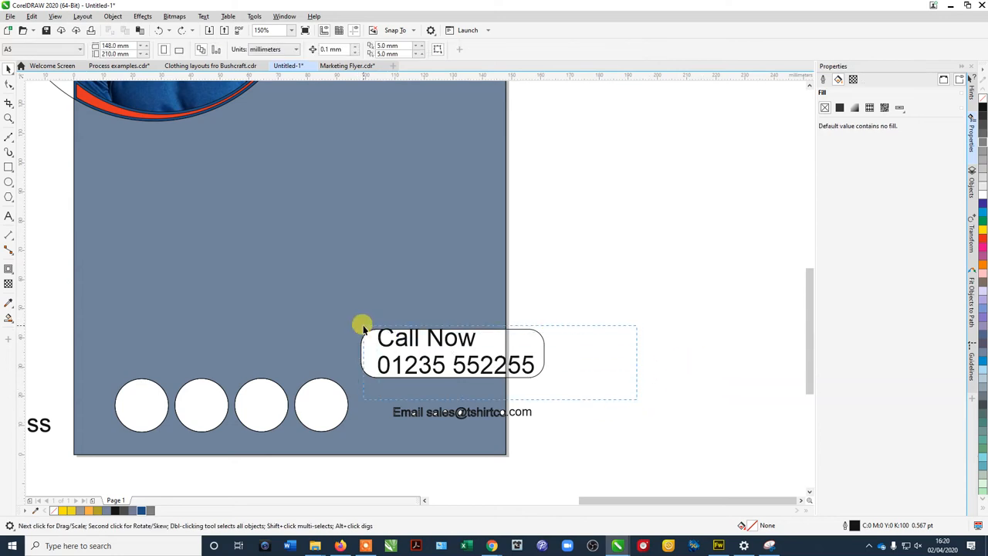
left_click_drag(452, 351, 622, 246)
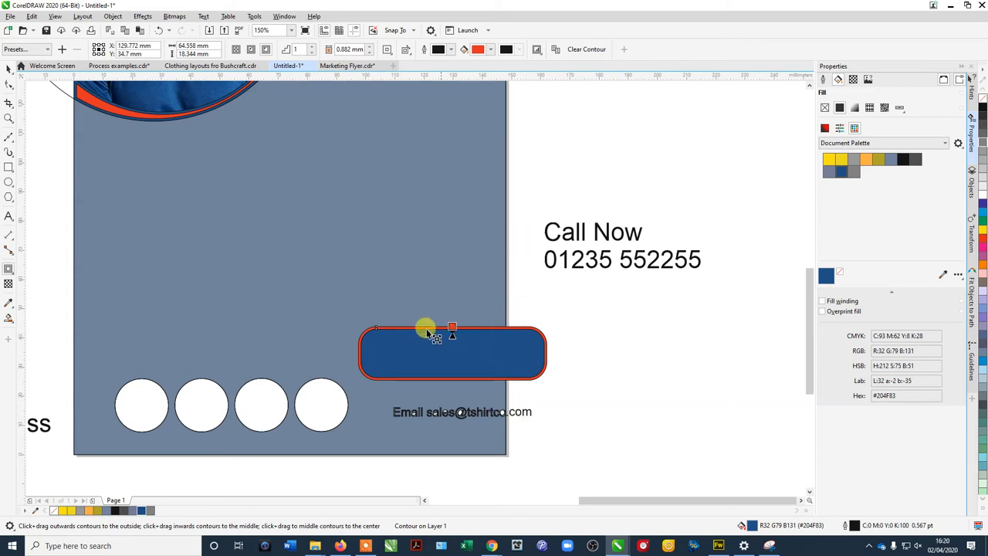
mouse_move(510, 300)
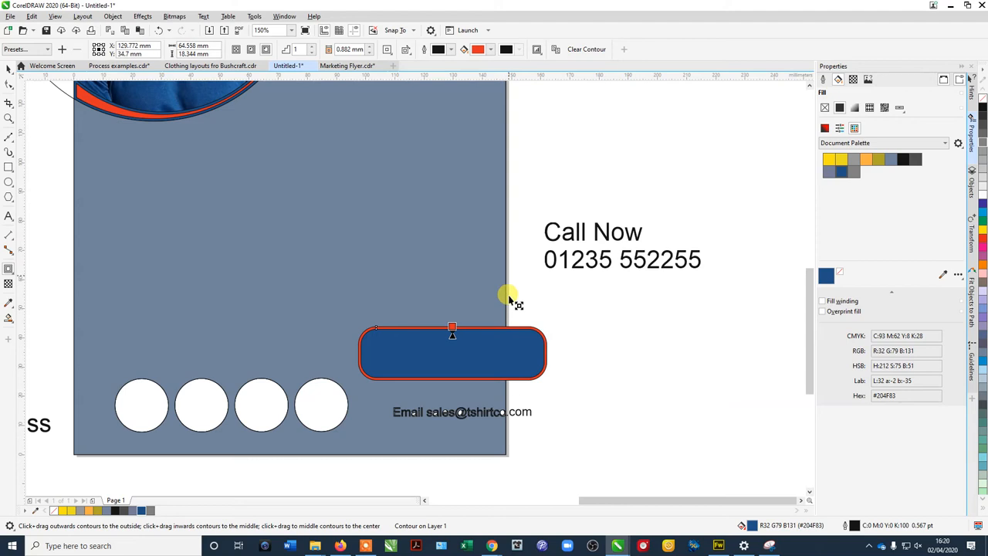
mouse_move(494, 452)
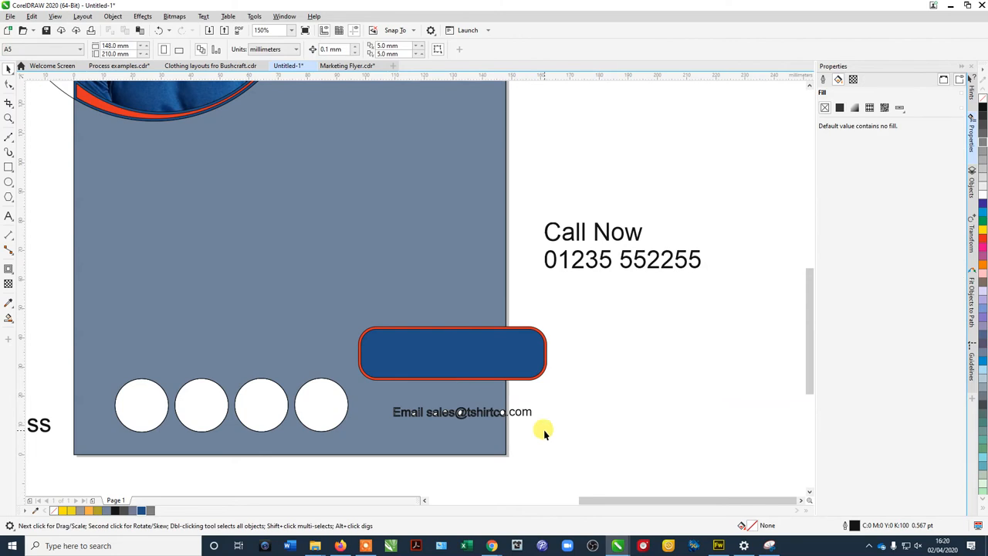
left_click(462, 412)
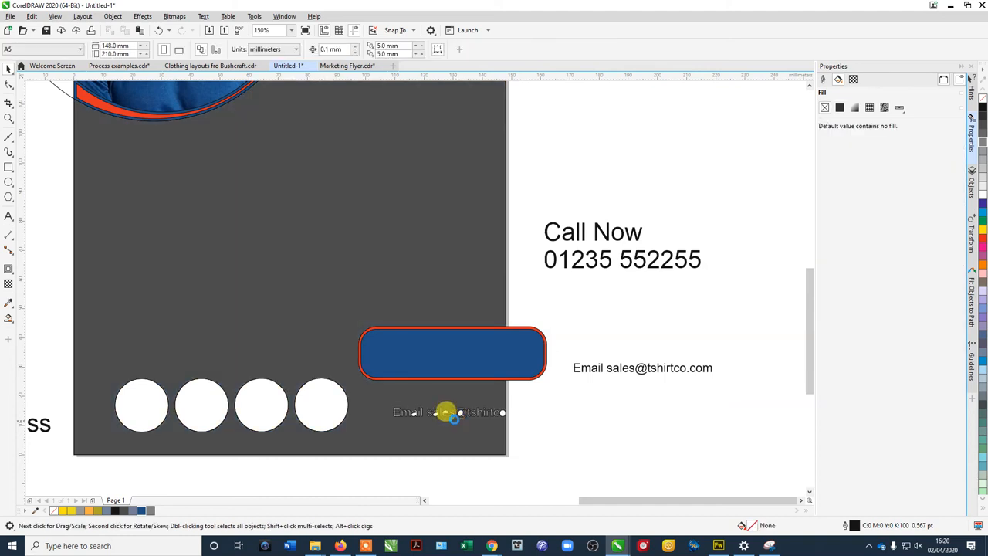
Step: Move the email text aside and set the Call Now text in white Impact
left_click(293, 30)
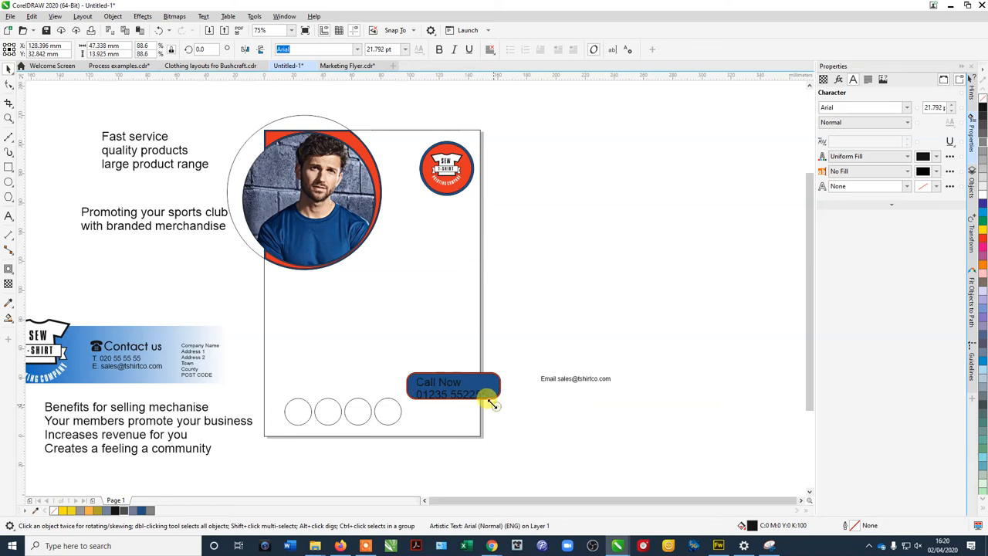
left_click(454, 389)
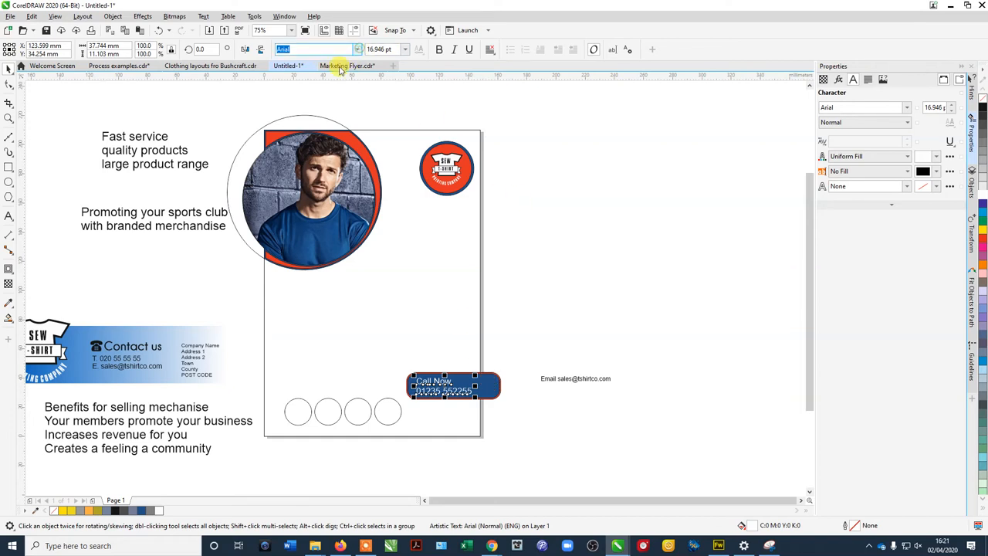
left_click(536, 361)
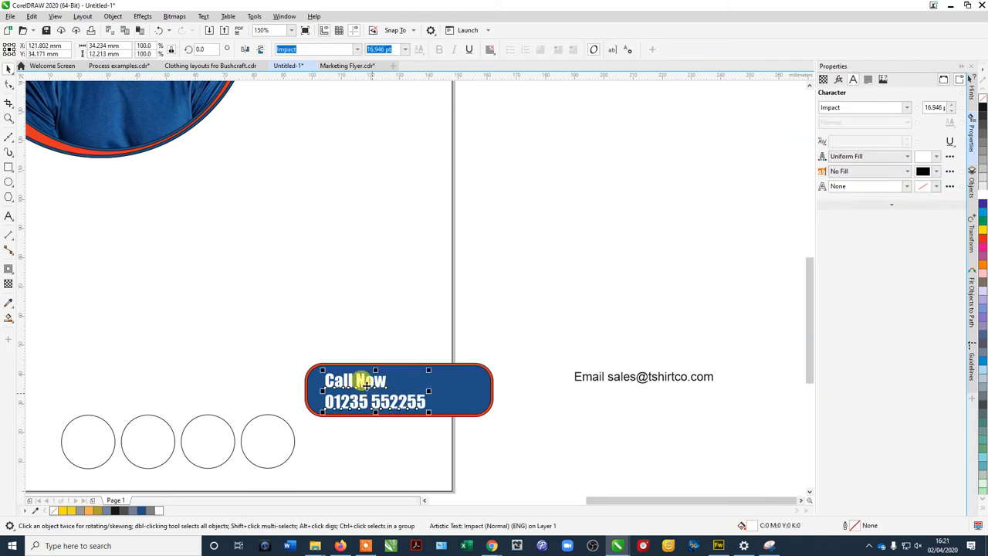
left_click(113, 16)
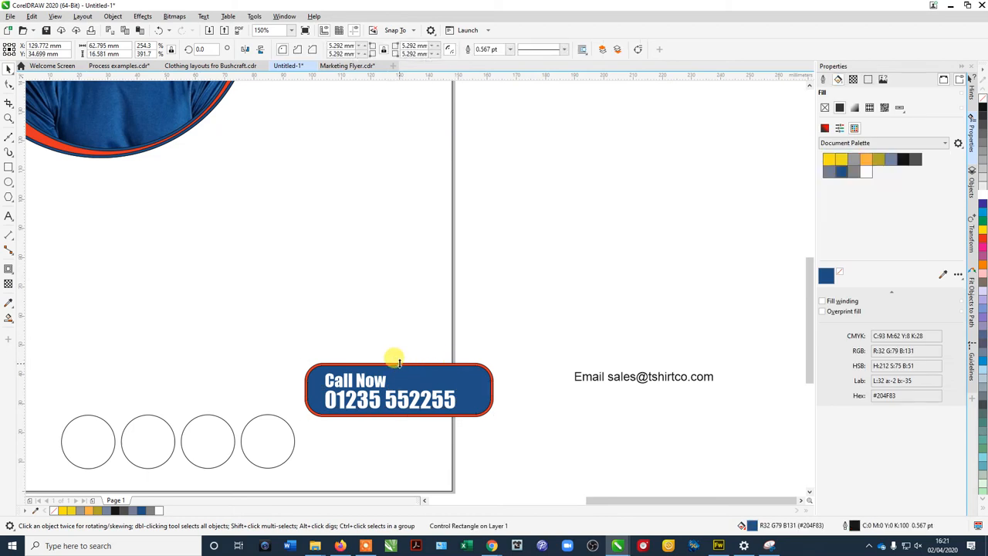
Step: Resize the Call Now line and the phone number line inside the blue button
left_click(355, 380)
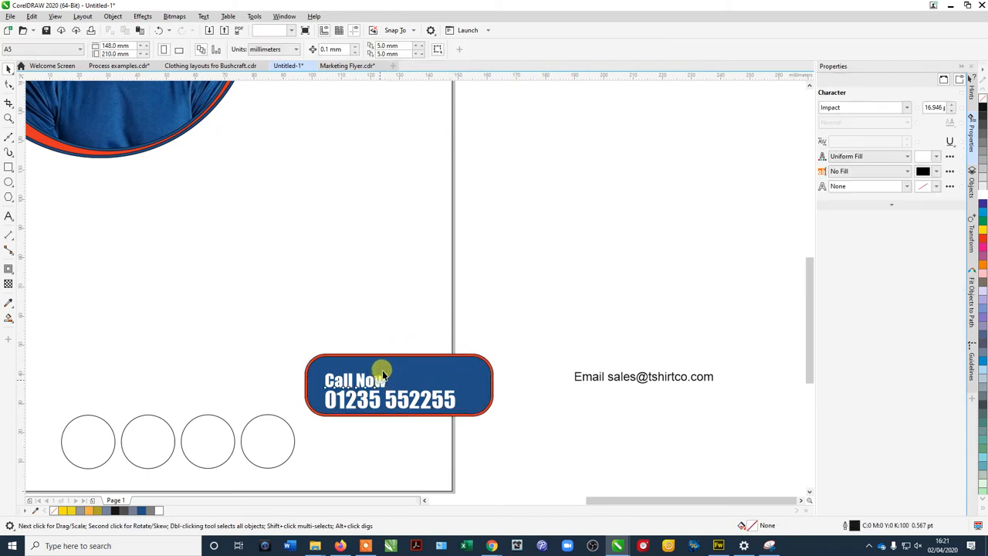
left_click(357, 369)
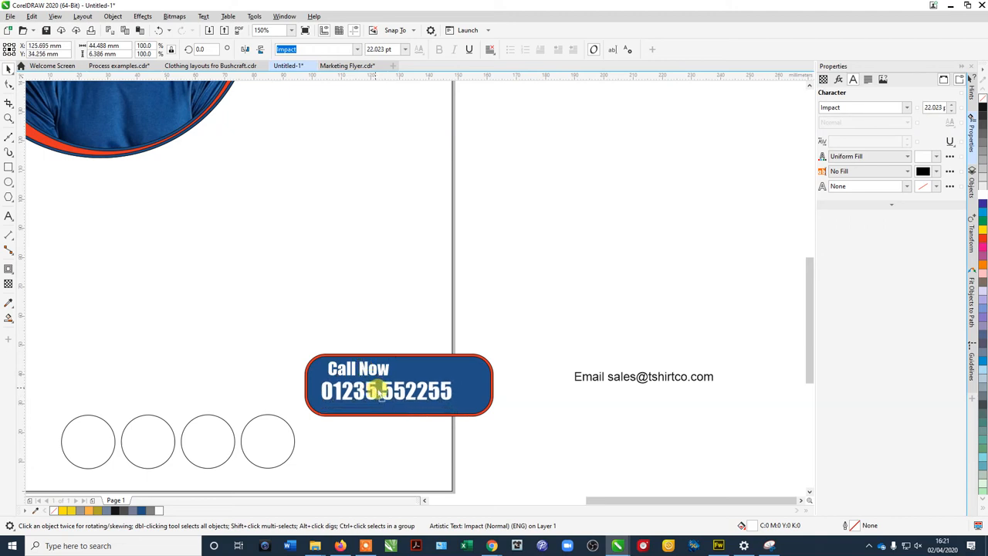
left_click(387, 392)
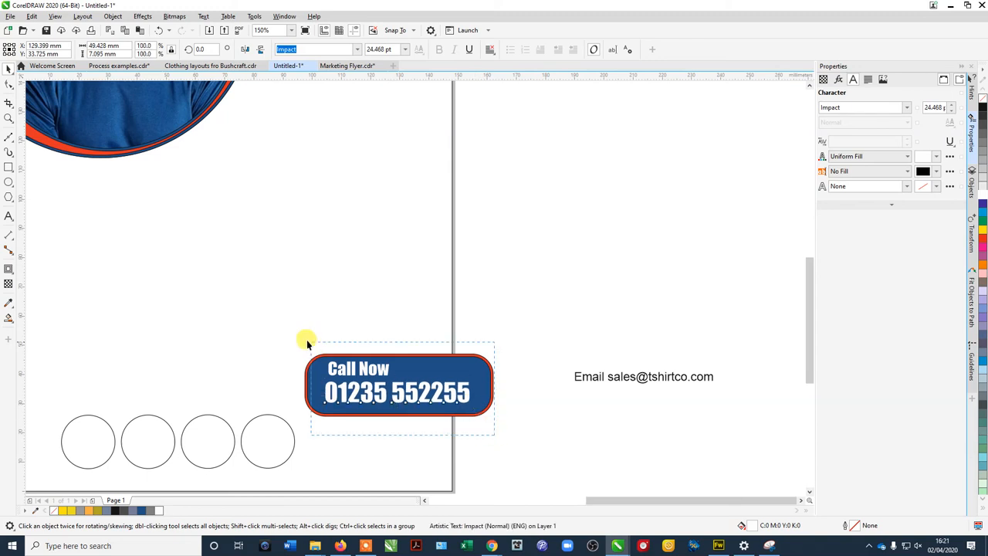
left_click(332, 352)
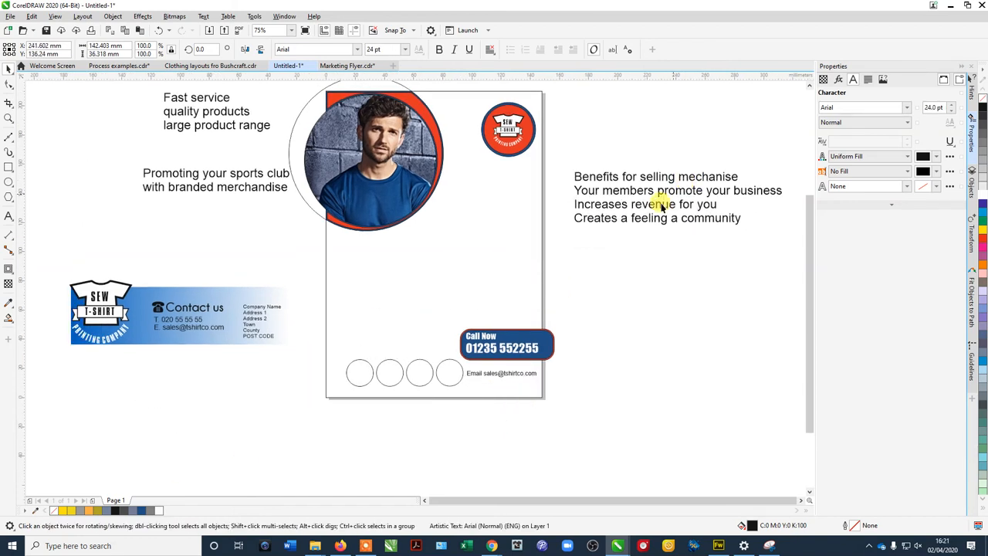
Step: Set the benefits list in Title Case via Text > Change Case
left_click(357, 50)
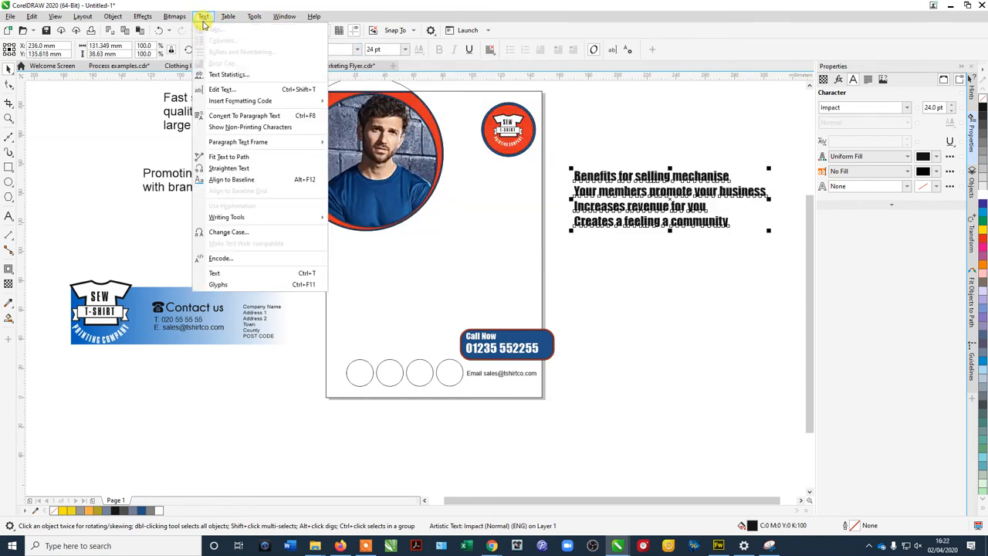
mouse_move(228, 232)
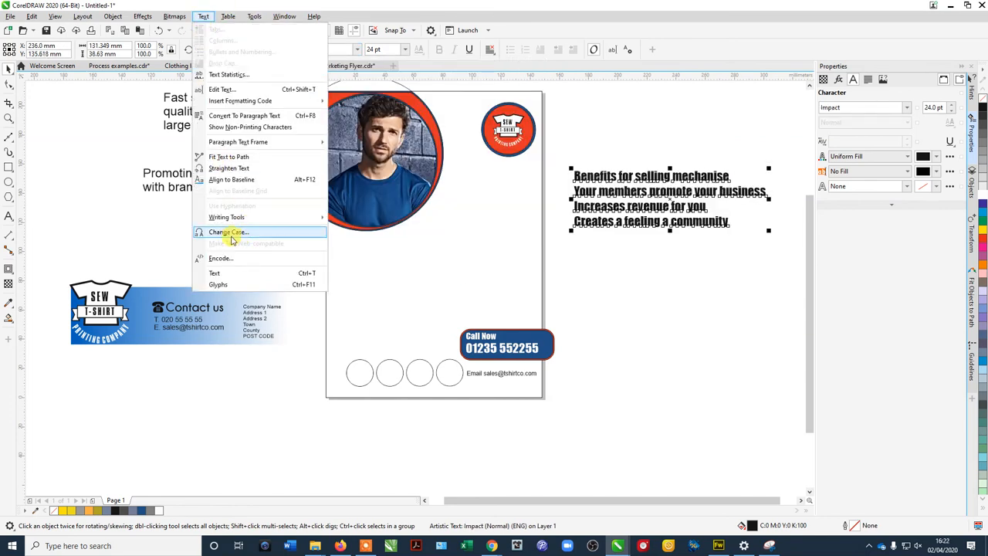
left_click(228, 232)
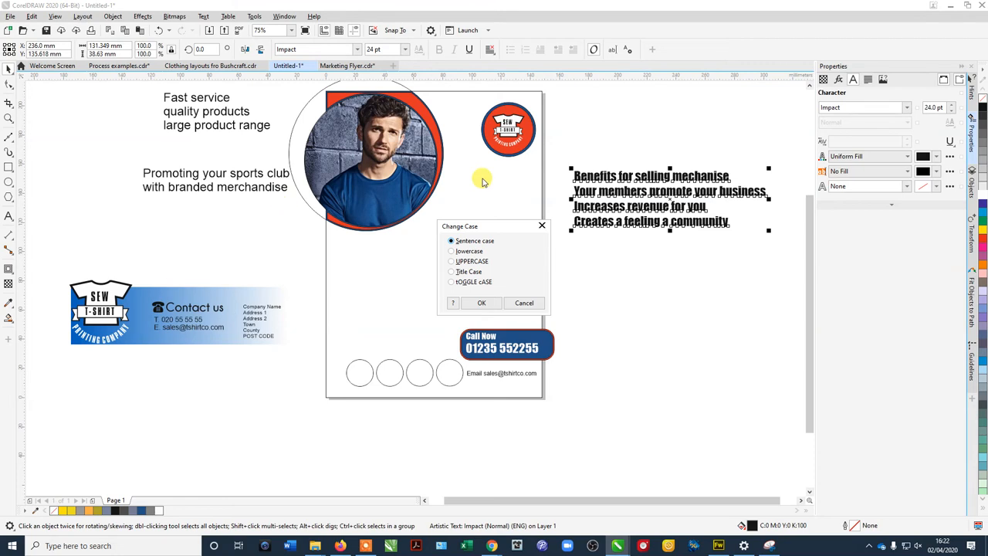
left_click(452, 272)
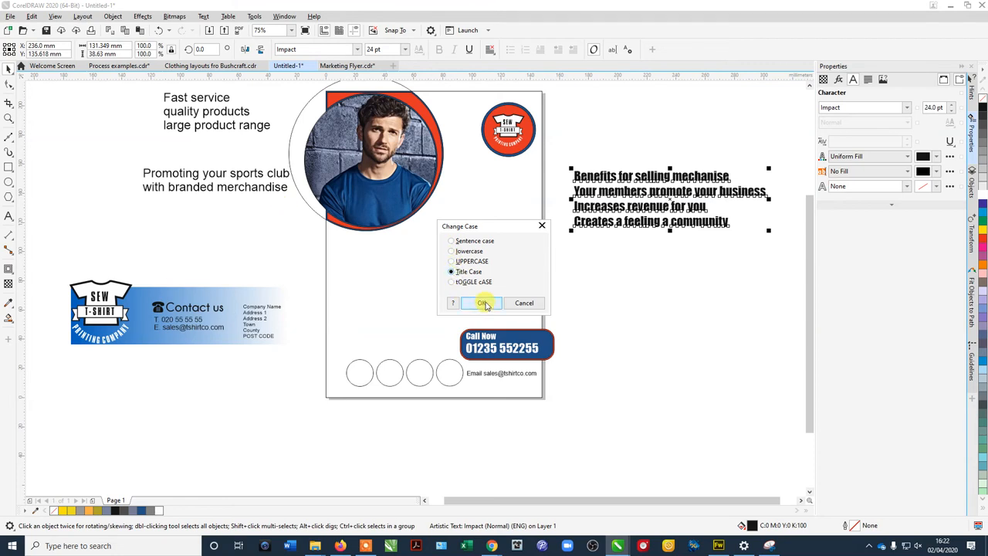
left_click(481, 303)
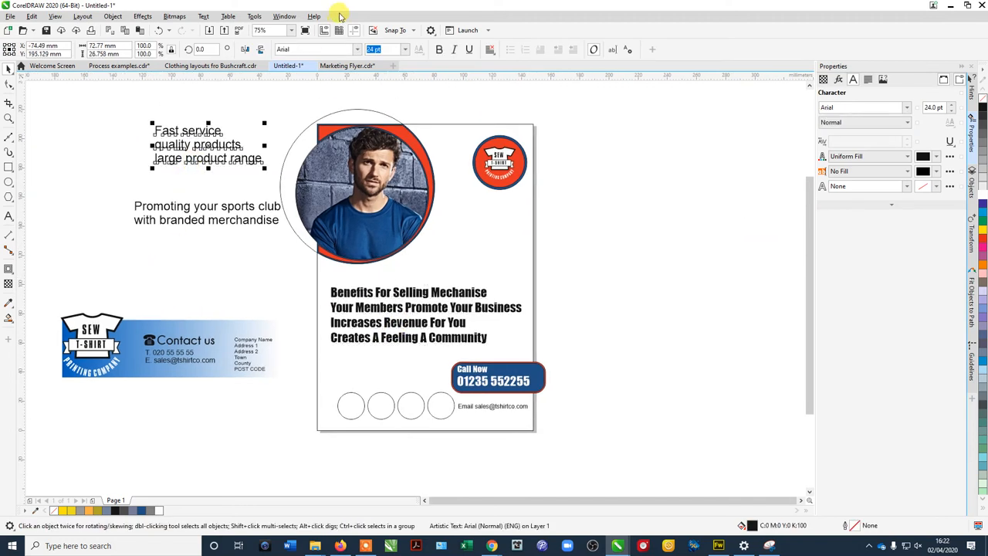
Step: Set the three service lines in Title Case Impact and place them beside the logo
left_click(357, 48)
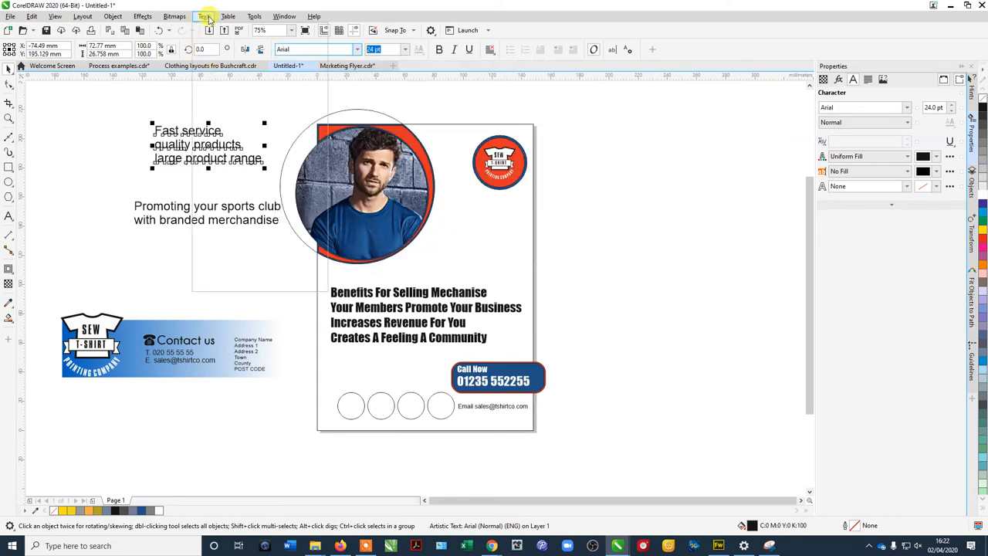
left_click(203, 15)
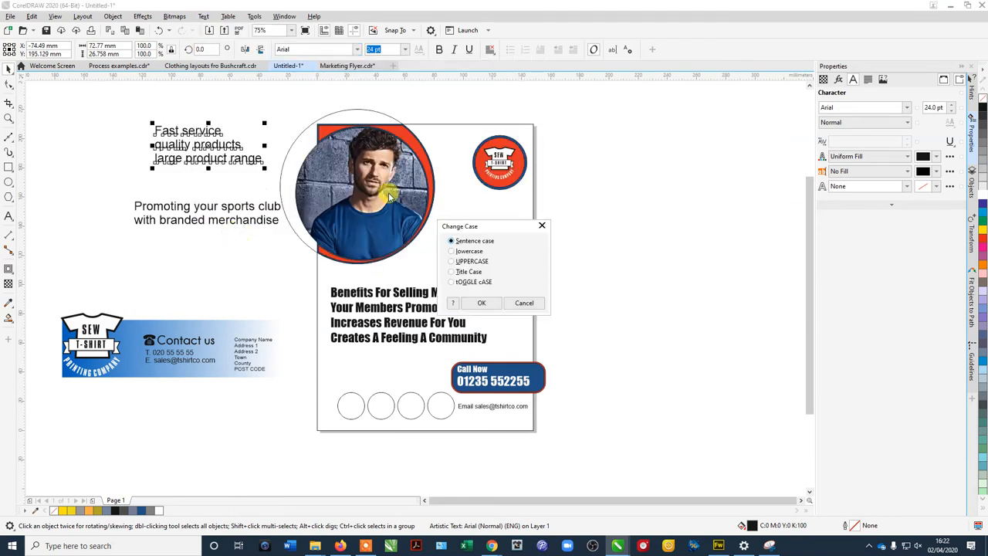
left_click(452, 271)
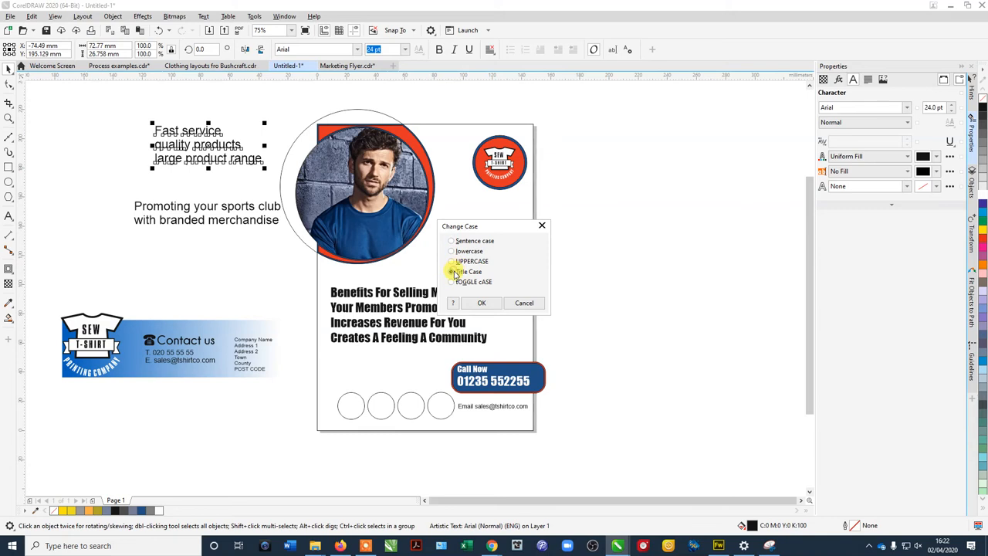
left_click(452, 271)
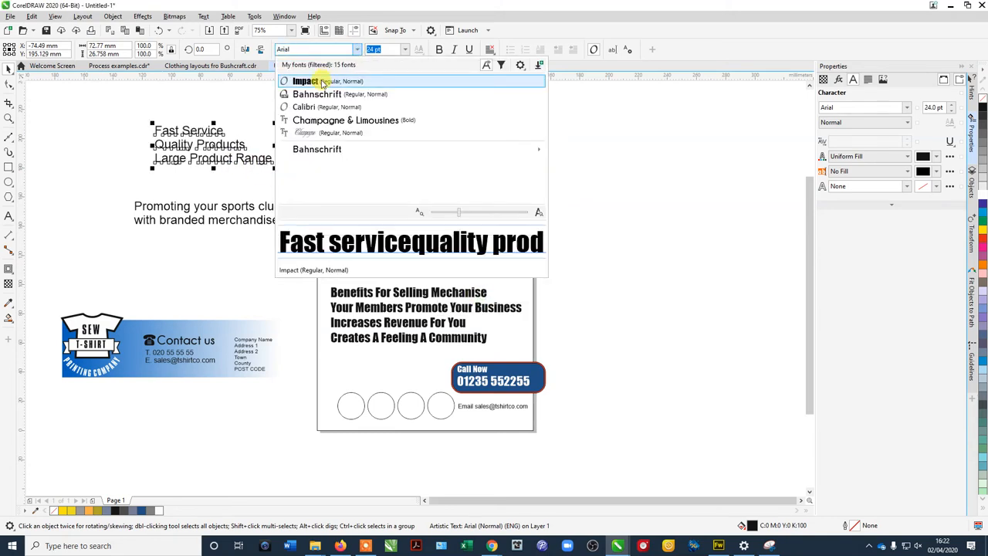
left_click(304, 81)
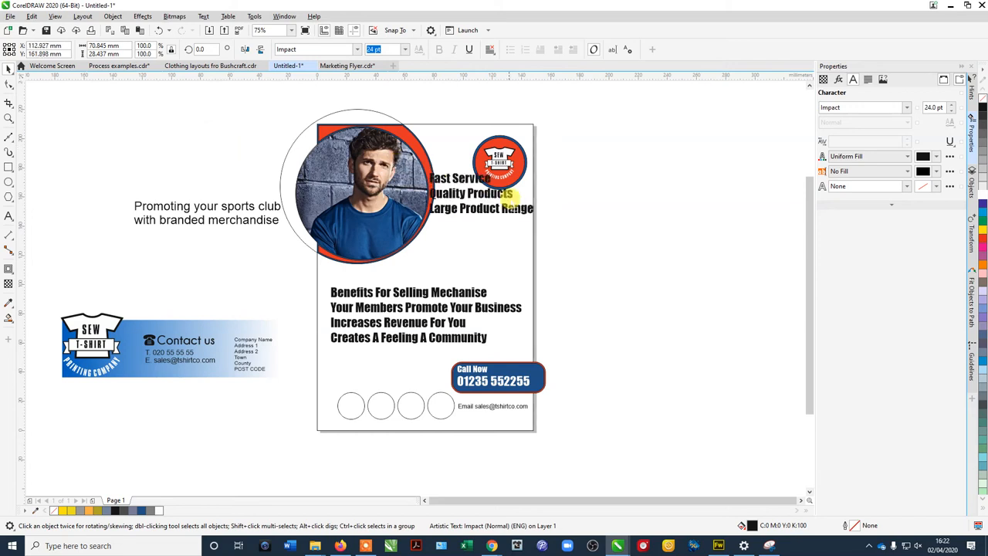
left_click_drag(482, 193, 509, 224)
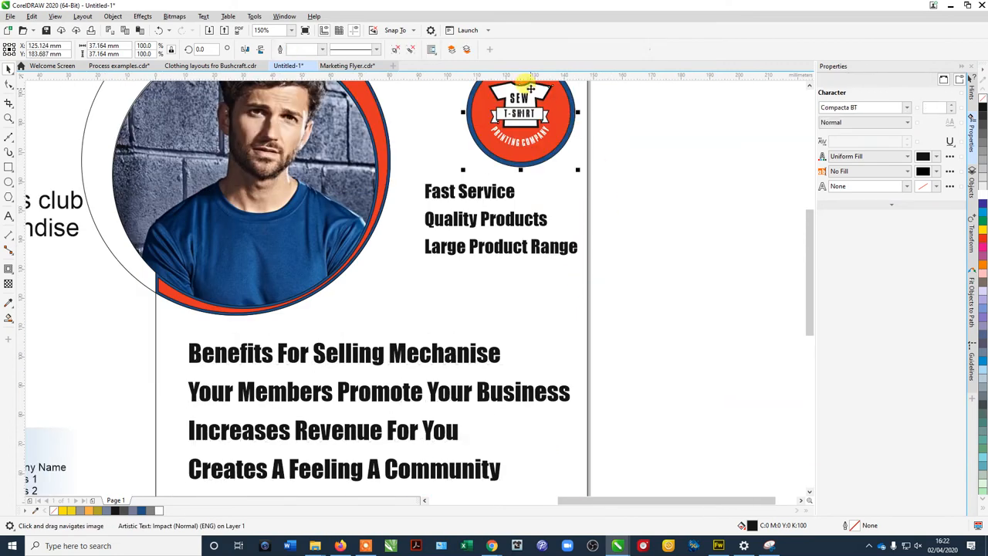
Step: Select the club logo to fit the service lines beneath it
left_click(346, 65)
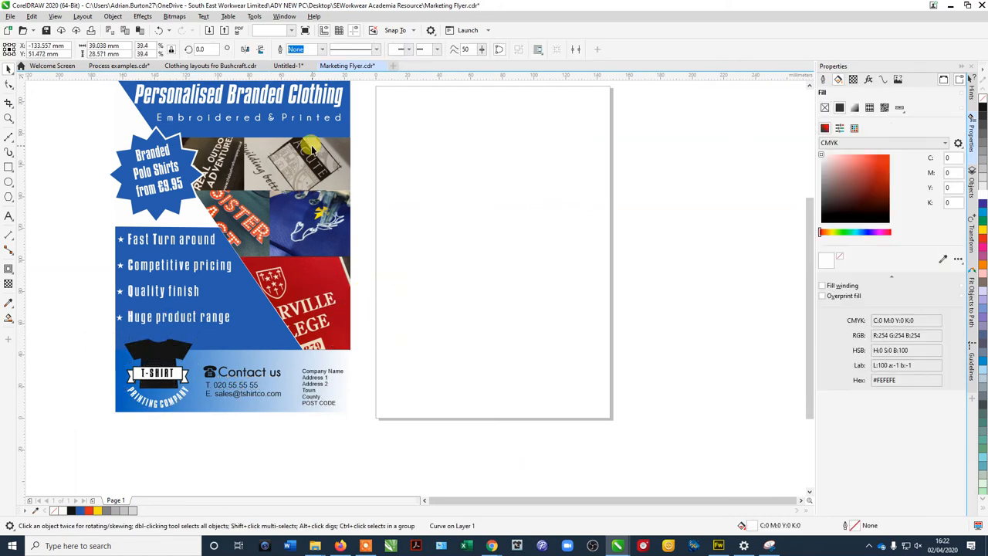
Step: Copy the T-shirt shape from the Marketing Flyer tab and paste it beside the new flyer
left_click(163, 348)
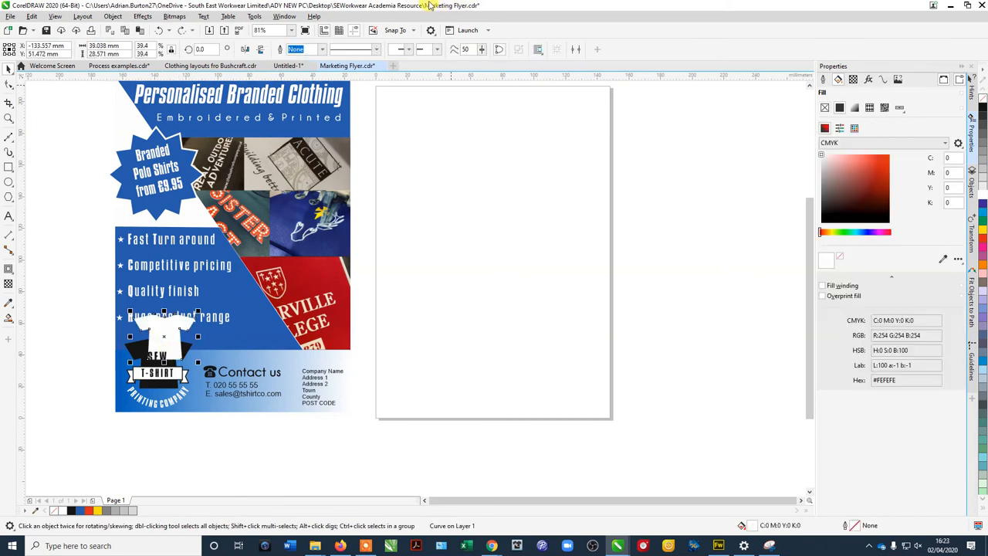
left_click(288, 65)
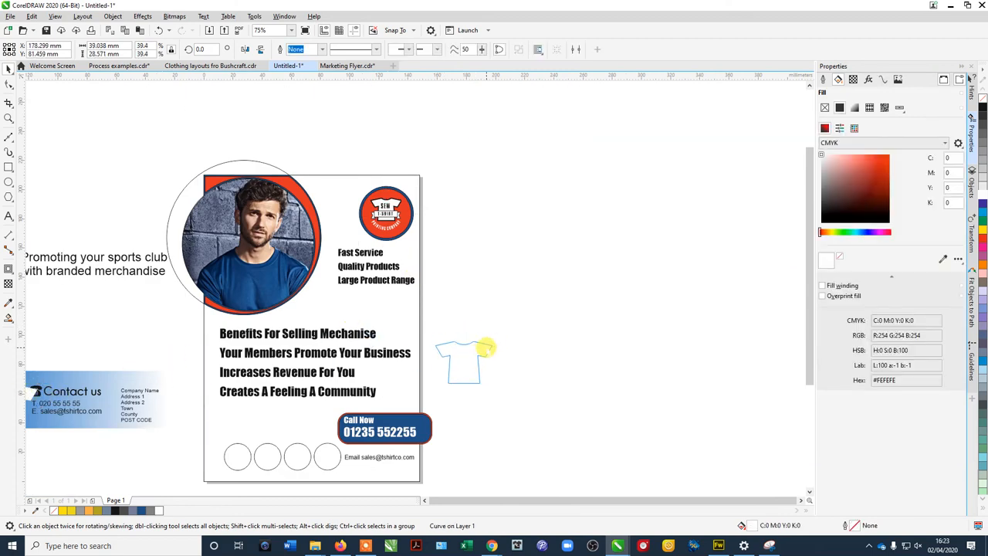
left_click(465, 361)
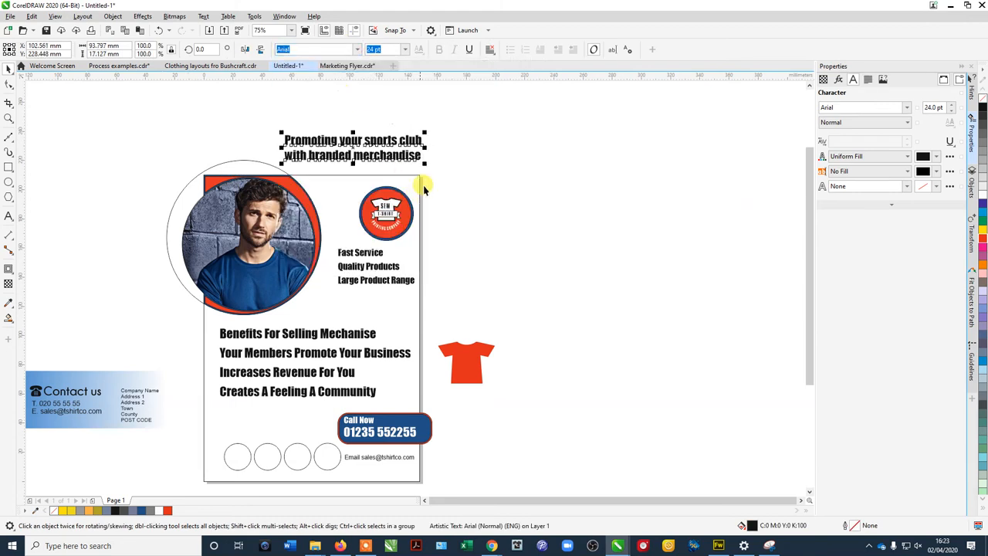
Step: Change the tagline's case and start editing the heading words
left_click(204, 15)
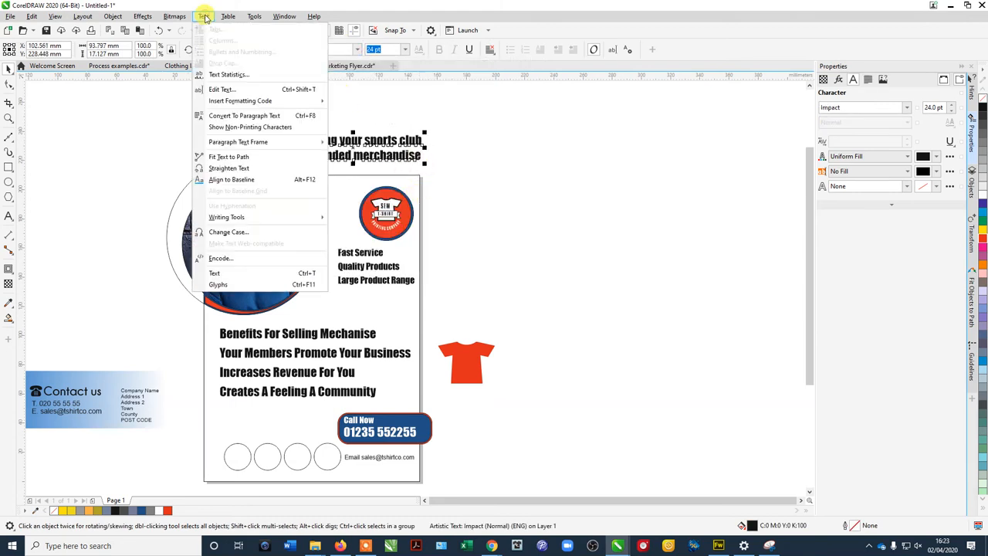
left_click(228, 231)
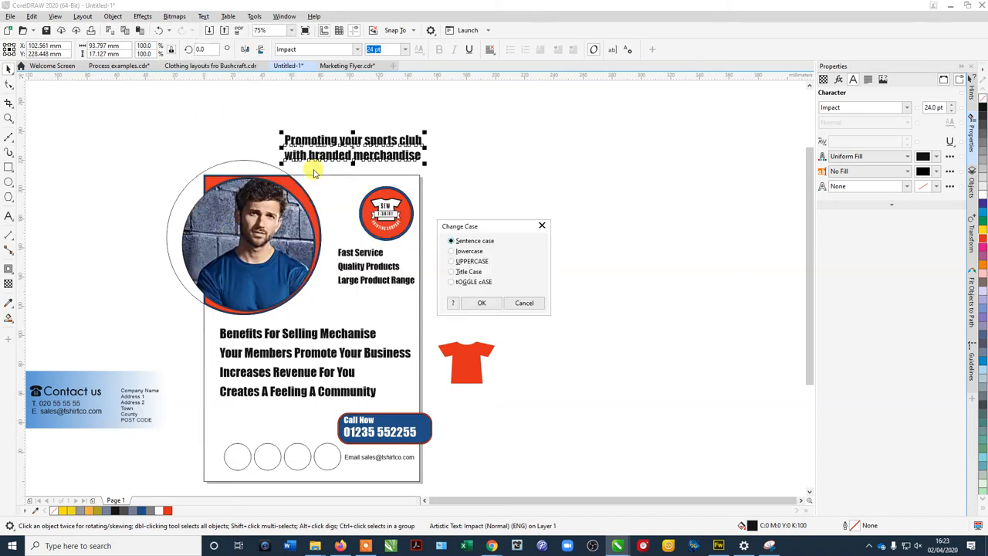
left_click(481, 303)
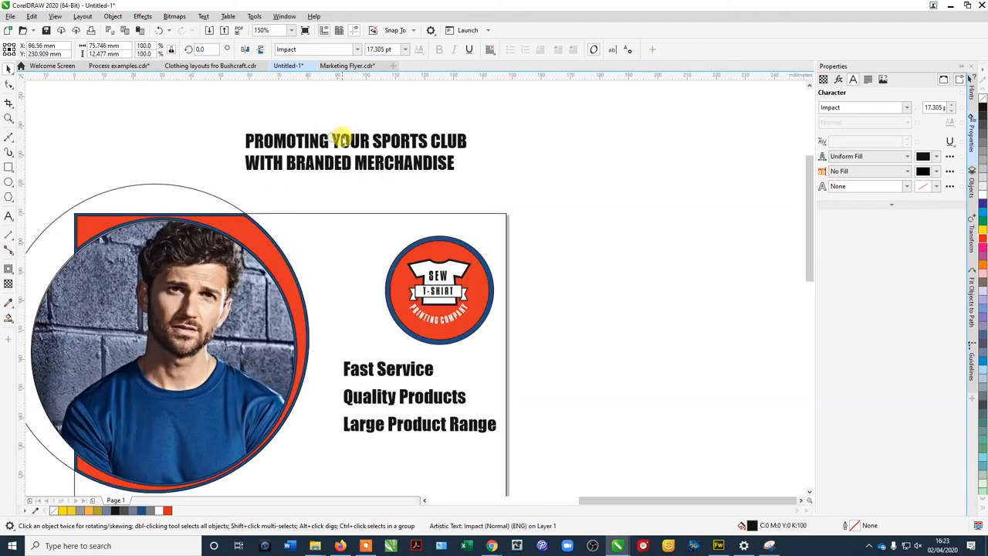
left_click(355, 151)
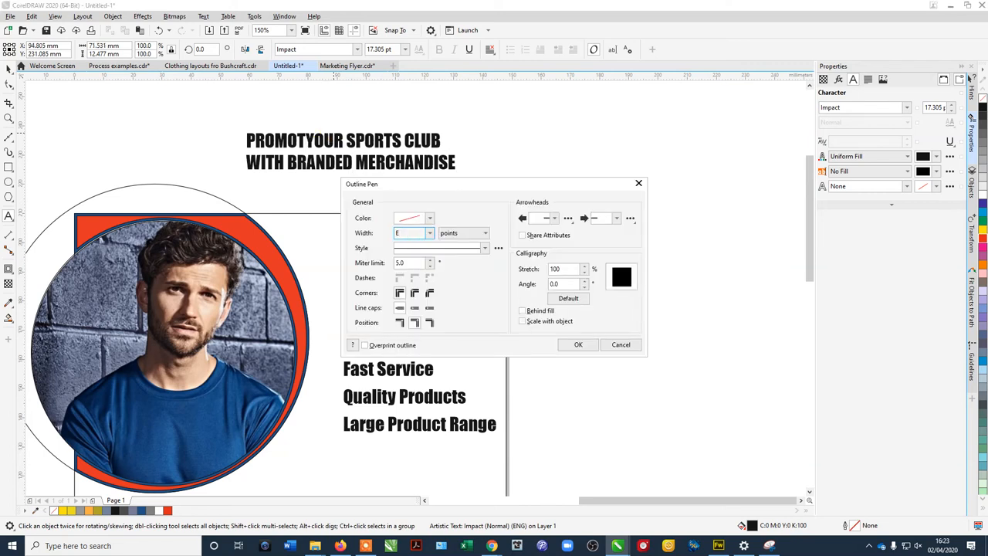
left_click(579, 344)
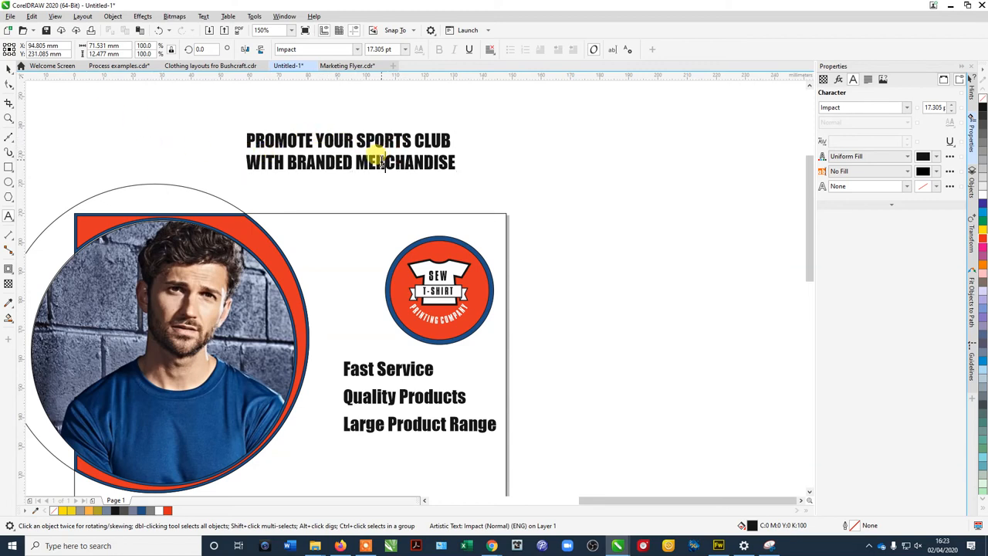
Step: Retype CLOTHING in capitals, then shrink the heading onto the flyer's top edge
type("Clothin")
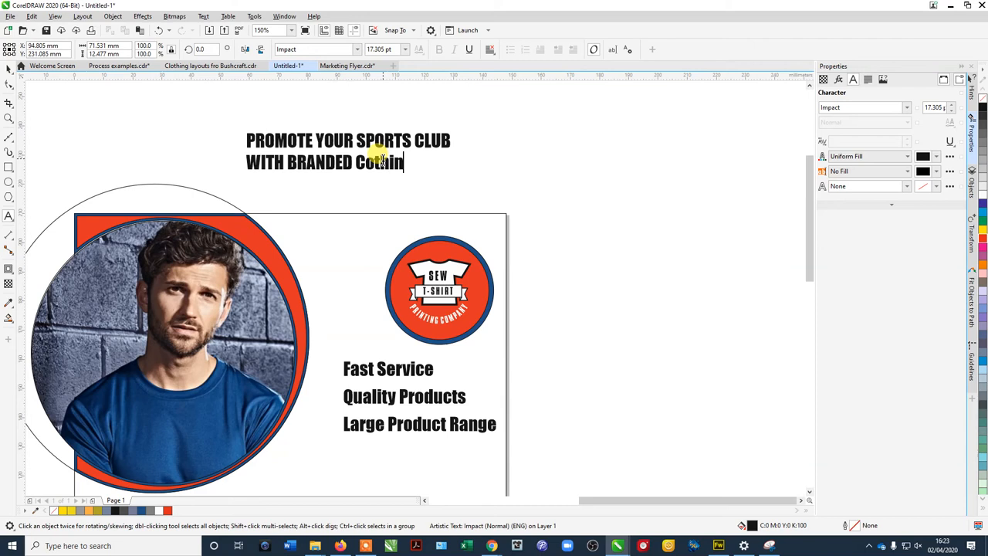
key("Backspace")
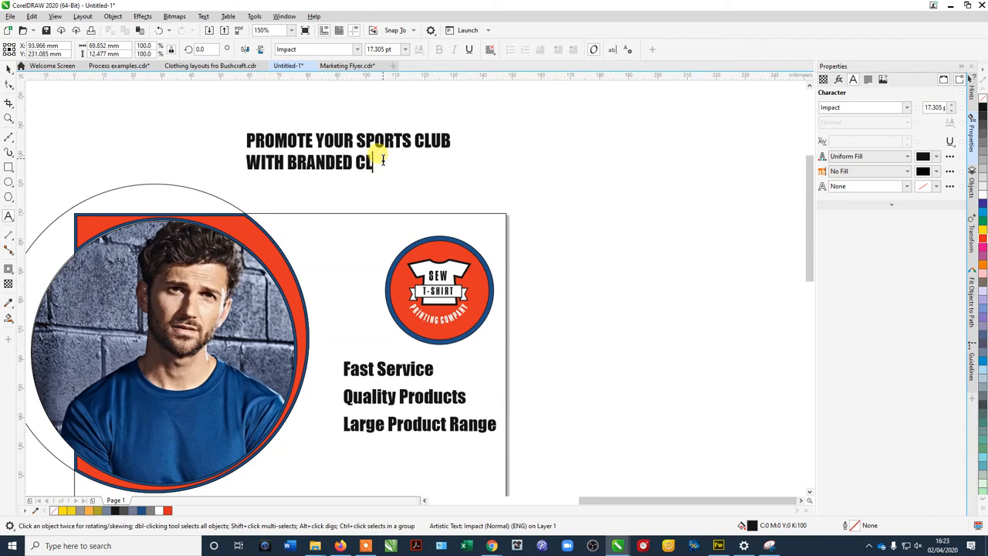
type("OTHING")
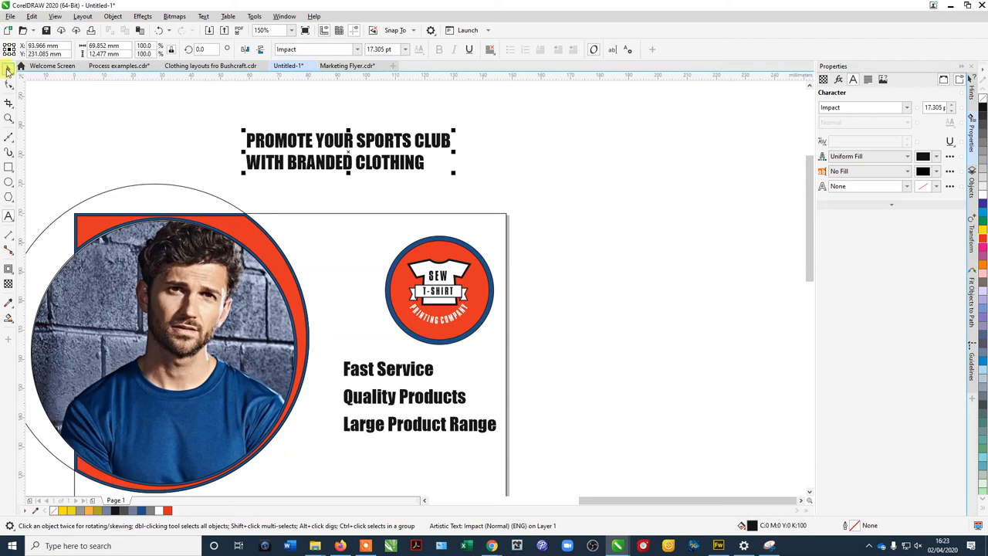
left_click_drag(348, 150, 394, 182)
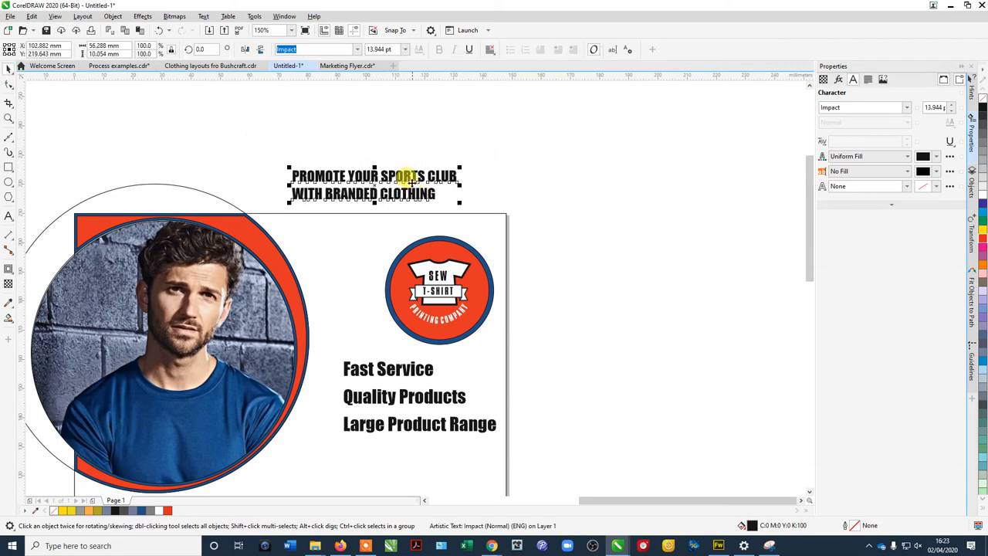
left_click_drag(375, 185, 390, 238)
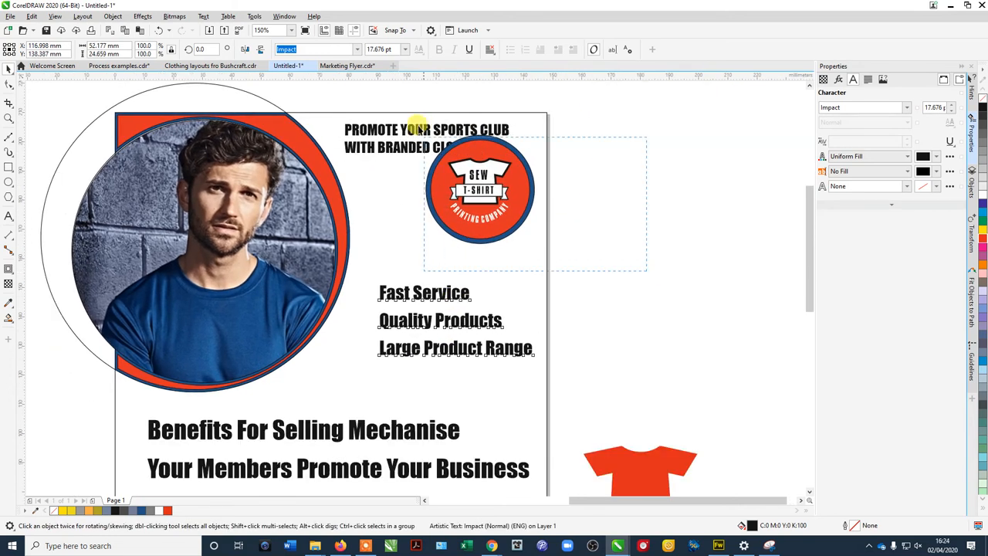
left_click(479, 190)
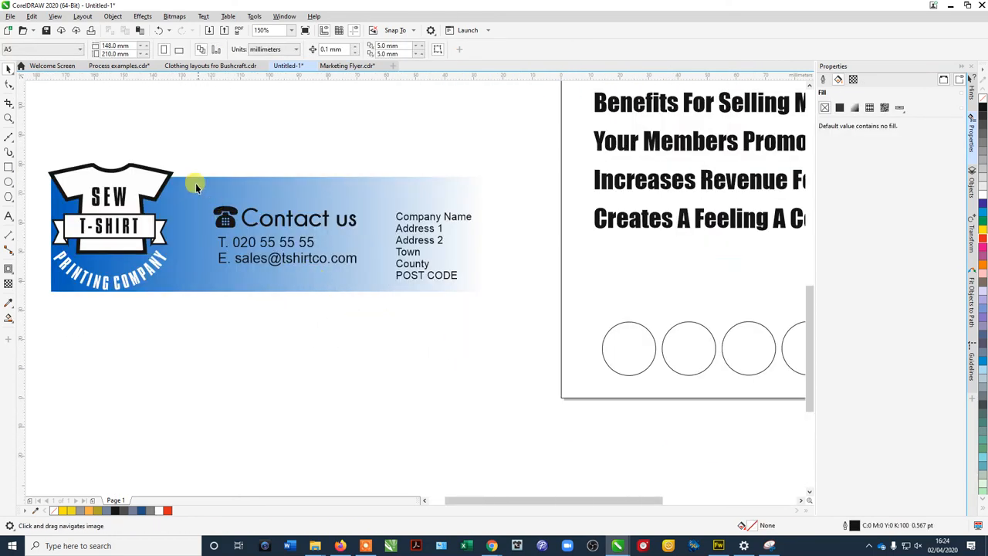
Step: Join the post code onto the address so it runs as one line along the bottom
left_click(225, 217)
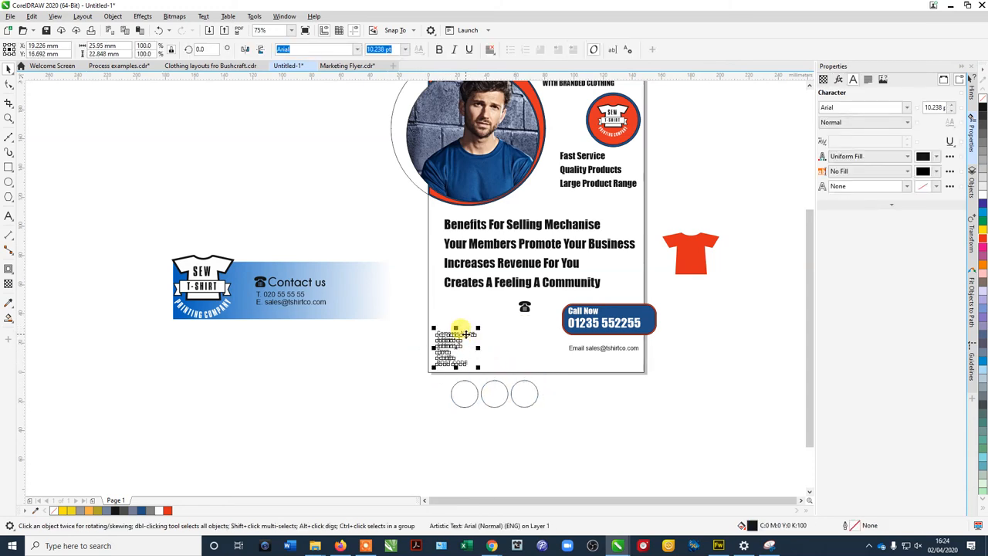
left_click_drag(455, 345, 386, 375)
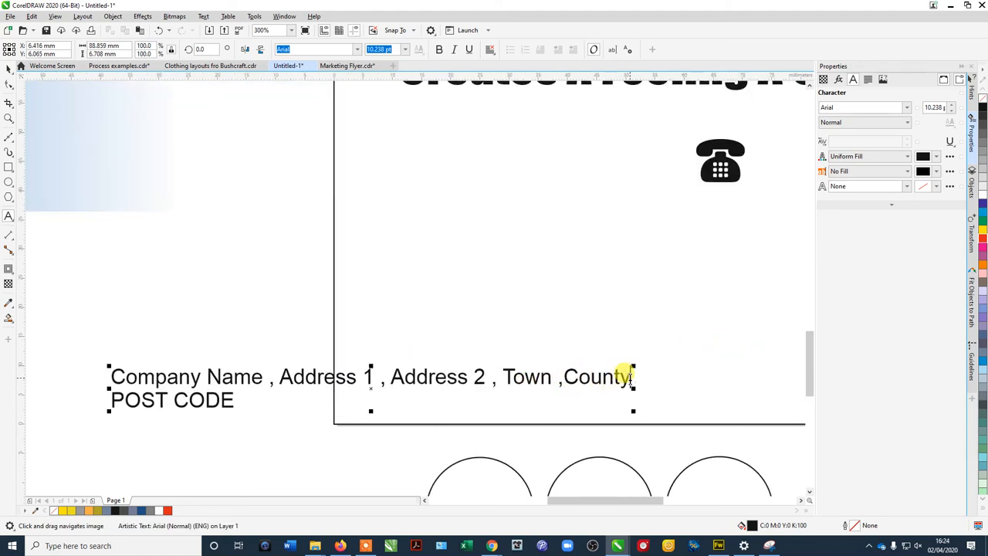
key("Delete")
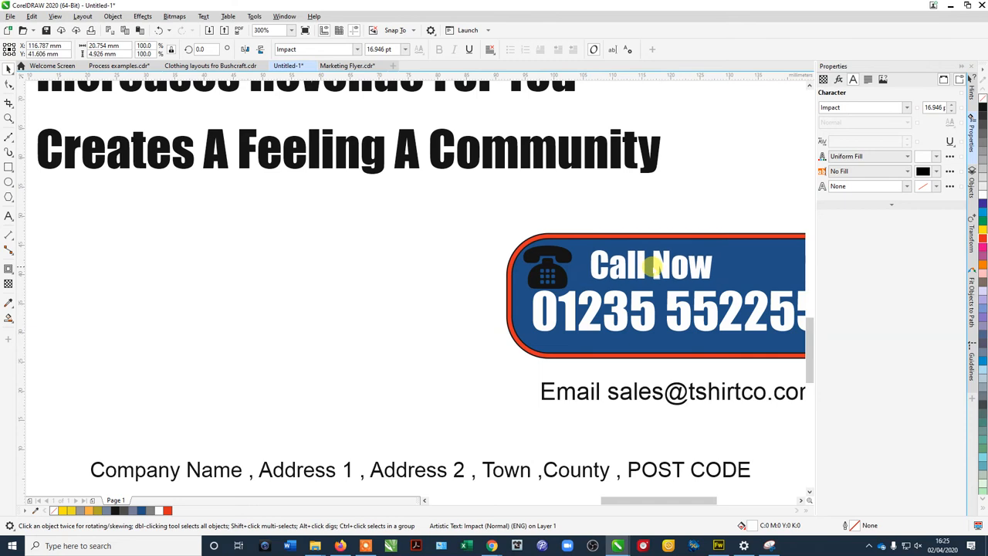
Step: Make the phone icon in the call-now button white
left_click(550, 270)
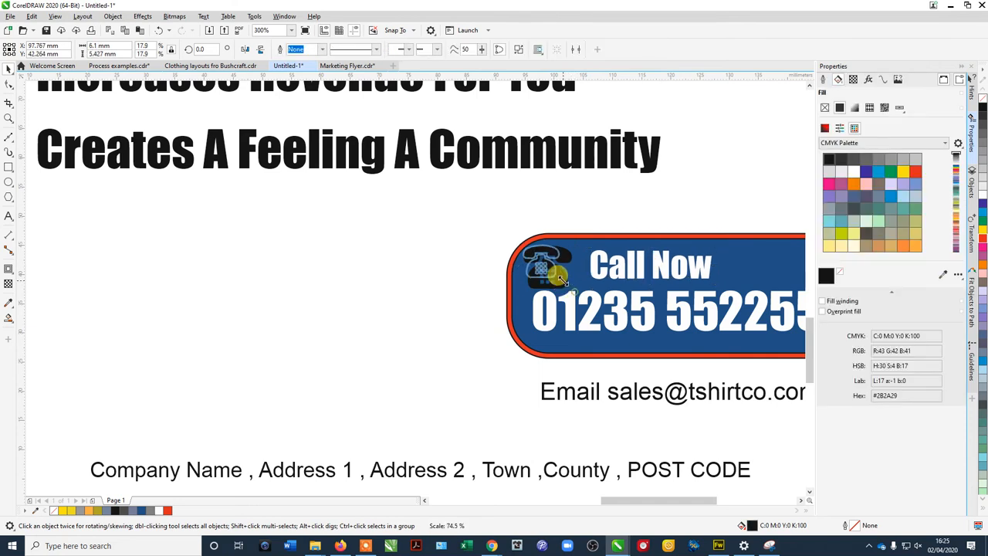
left_click(556, 266)
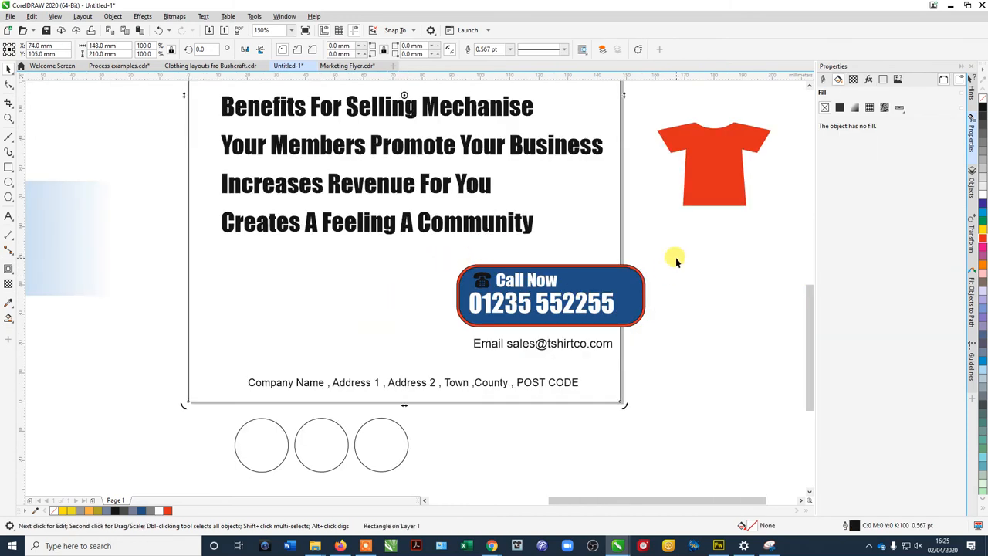
Step: Fill the page background dark blue and turn the text objects white
left_click(550, 296)
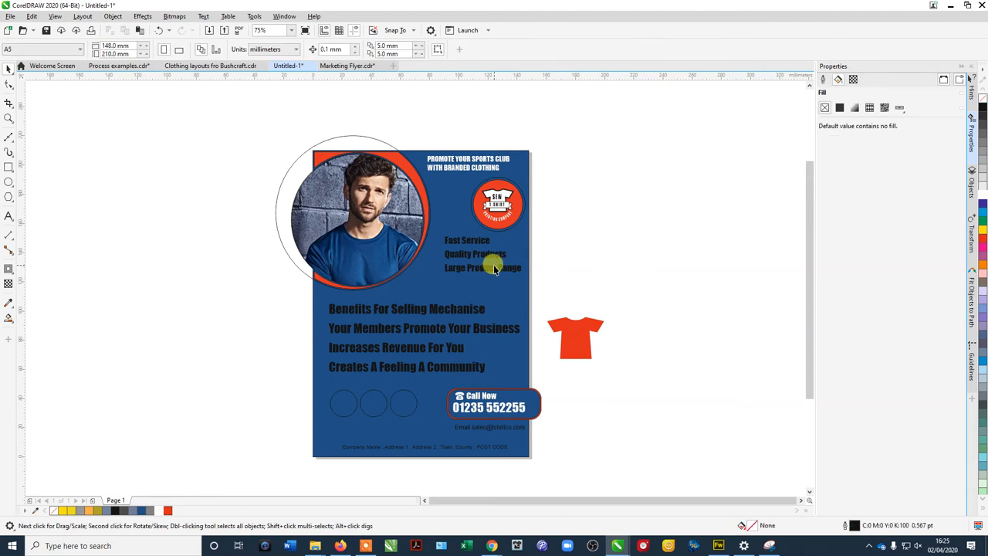
left_click(483, 253)
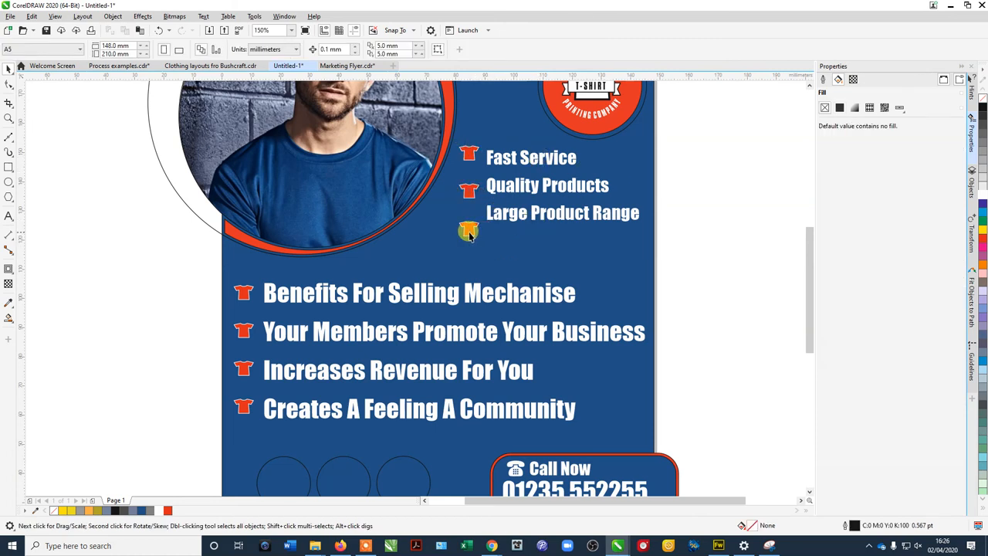
Step: Align the red T-shirt bullets on the list and stretch the white heading across the top right
left_click(469, 232)
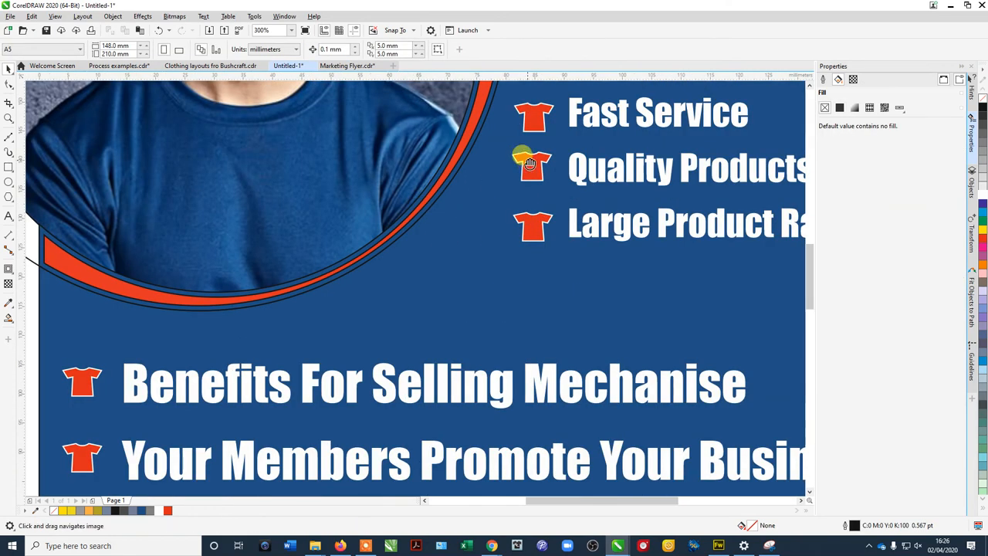
left_click(532, 165)
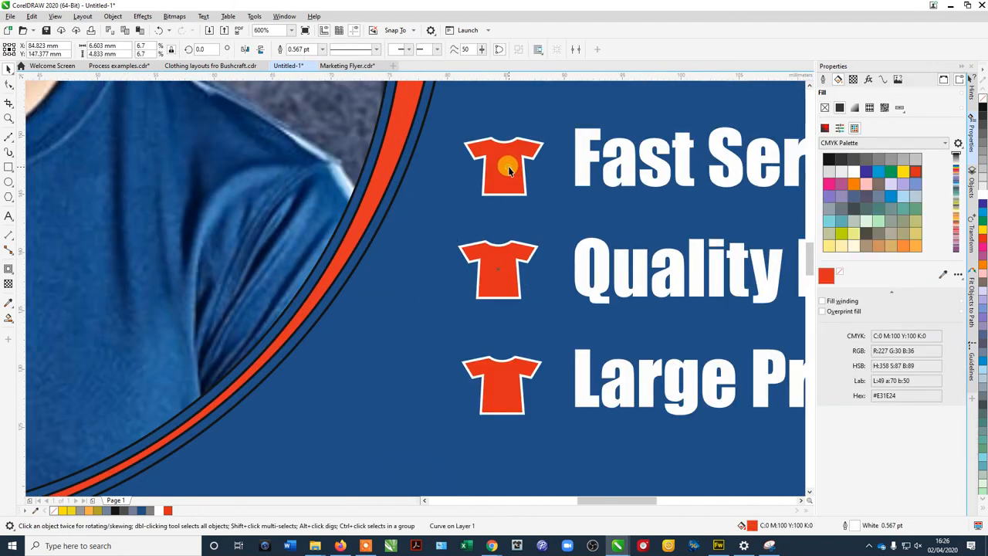
left_click(503, 166)
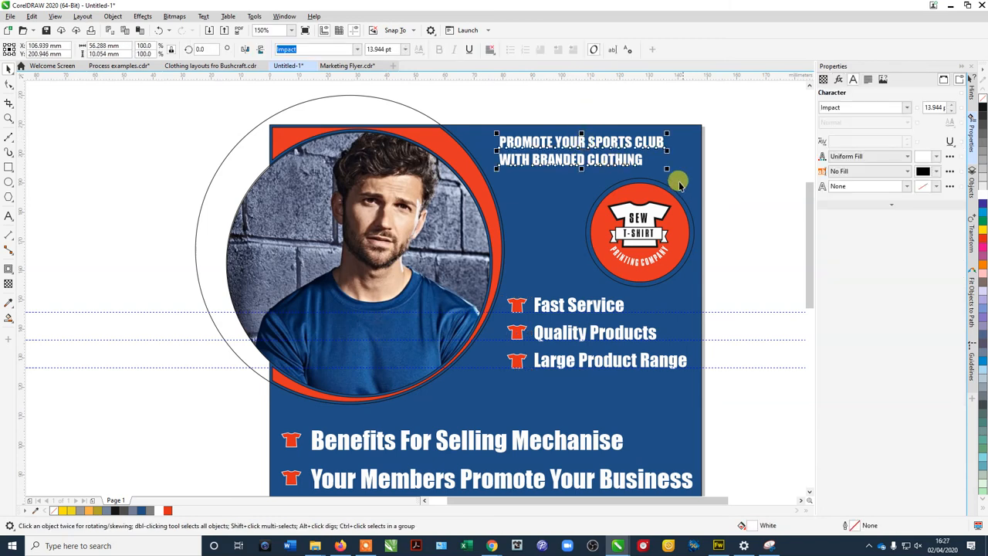
left_click_drag(666, 178, 690, 178)
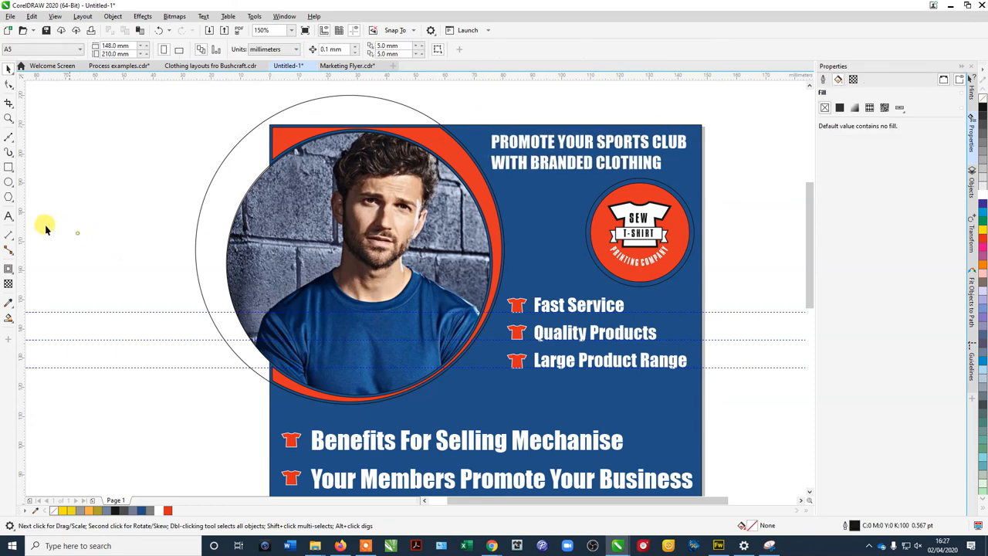
Step: Create the YOUR CLUB BADGE text and set it in the stencil-style Army Thin font
left_click(8, 217)
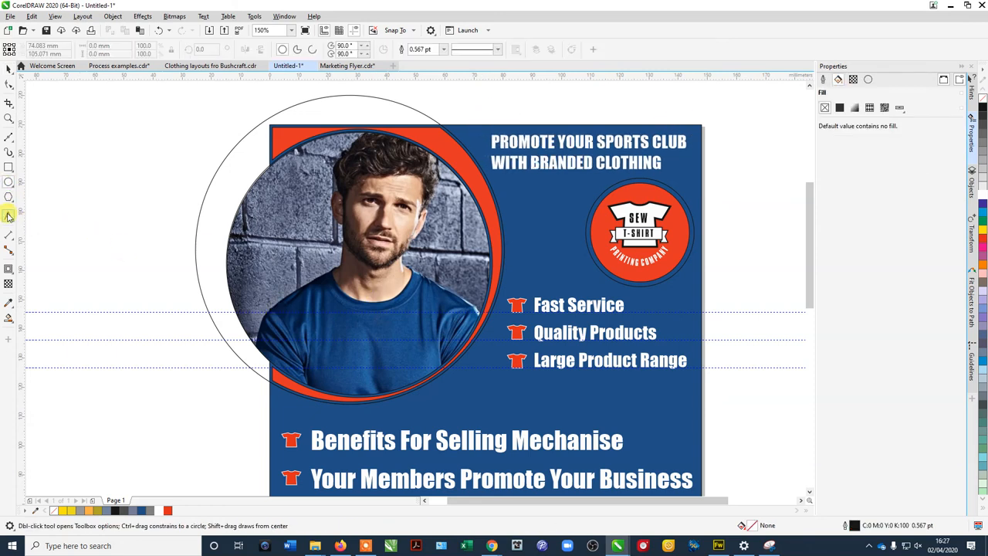
type("yOUR")
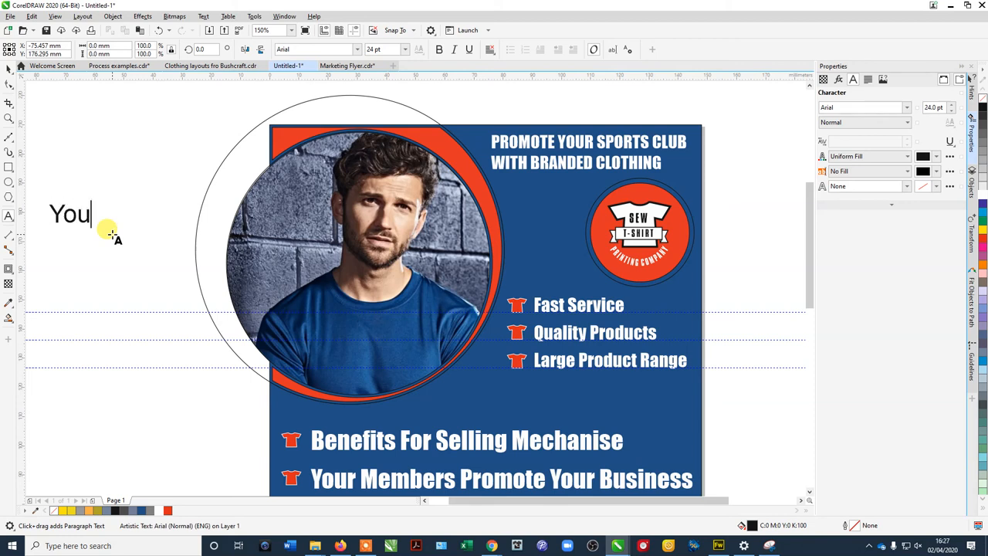
type("r Club Badge")
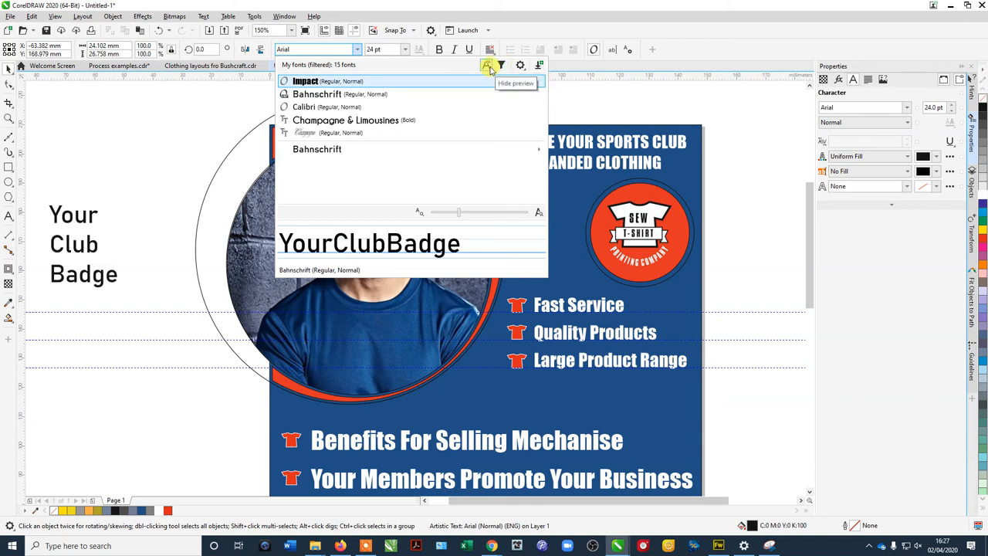
left_click(500, 65)
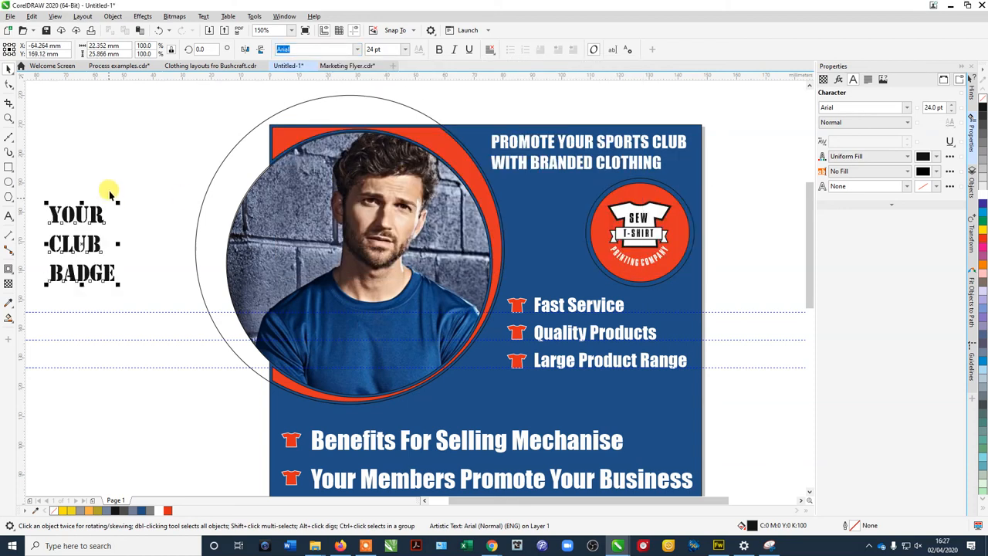
Step: Place the badge lettering on the man's shirt chest and colour it white
left_click_drag(83, 243, 409, 333)
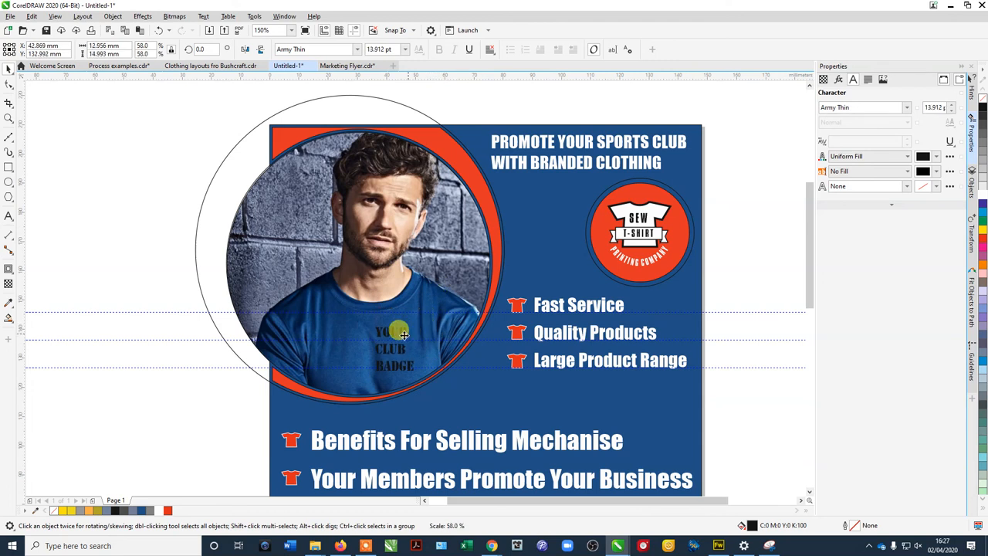
left_click(400, 348)
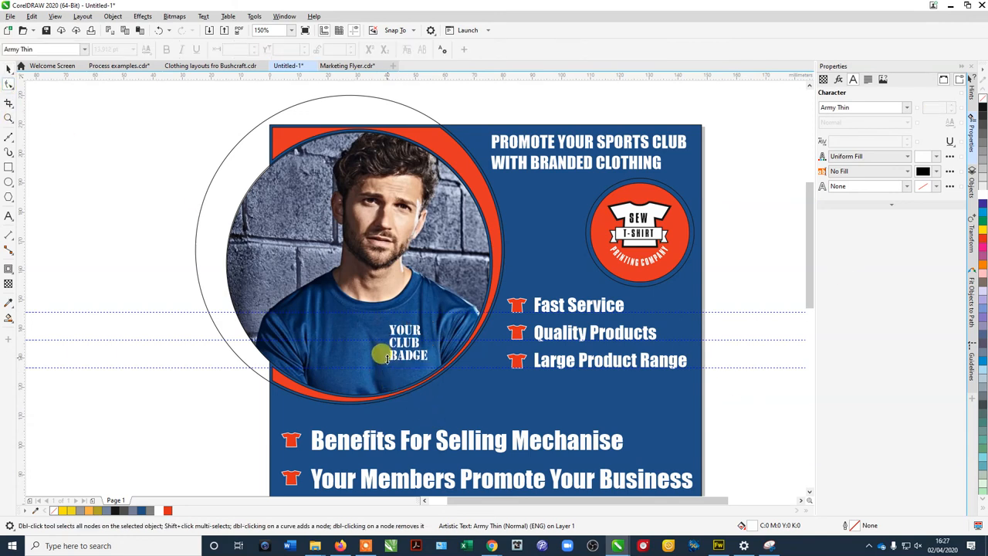
left_click(407, 343)
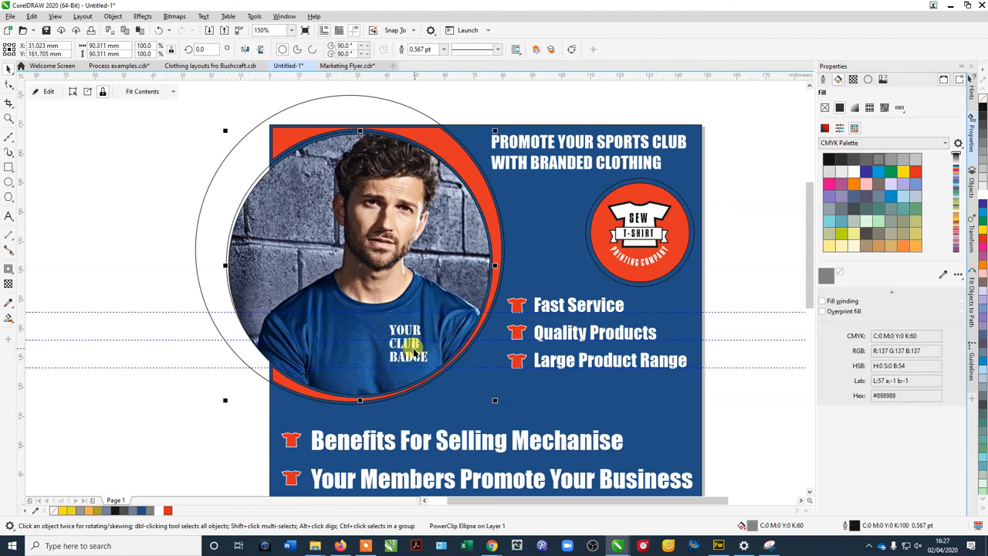
Step: Colour the email line white and centre it above the company address line
left_click(407, 343)
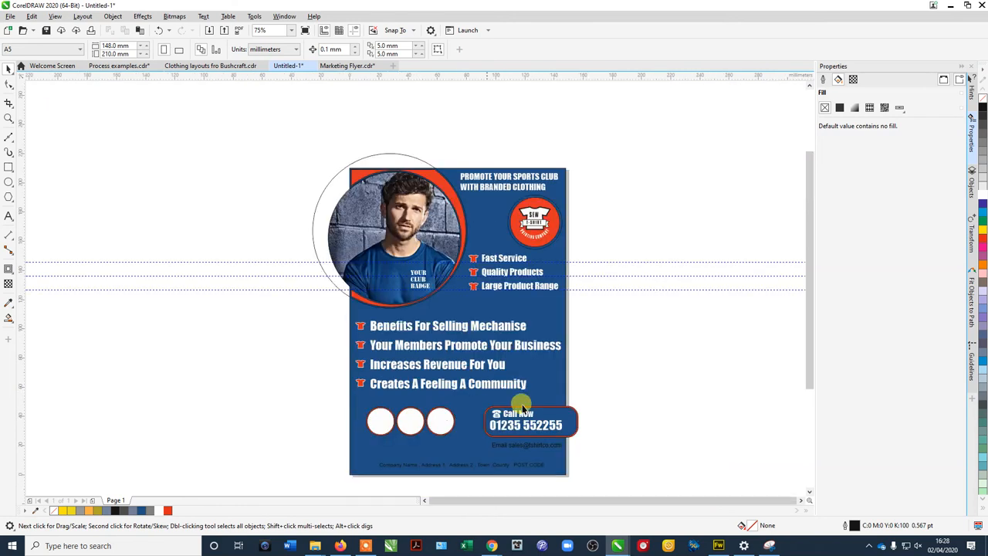
mouse_move(573, 424)
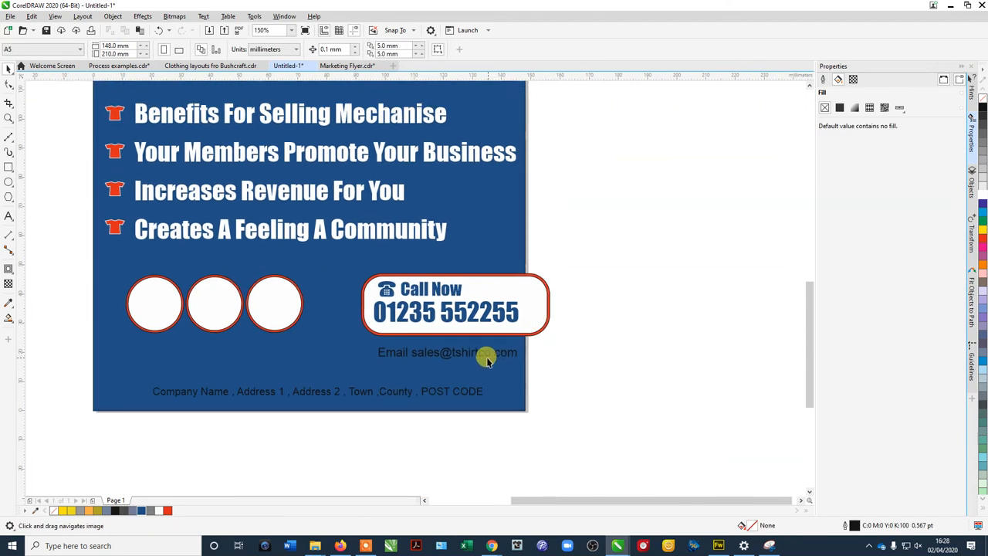
left_click(486, 356)
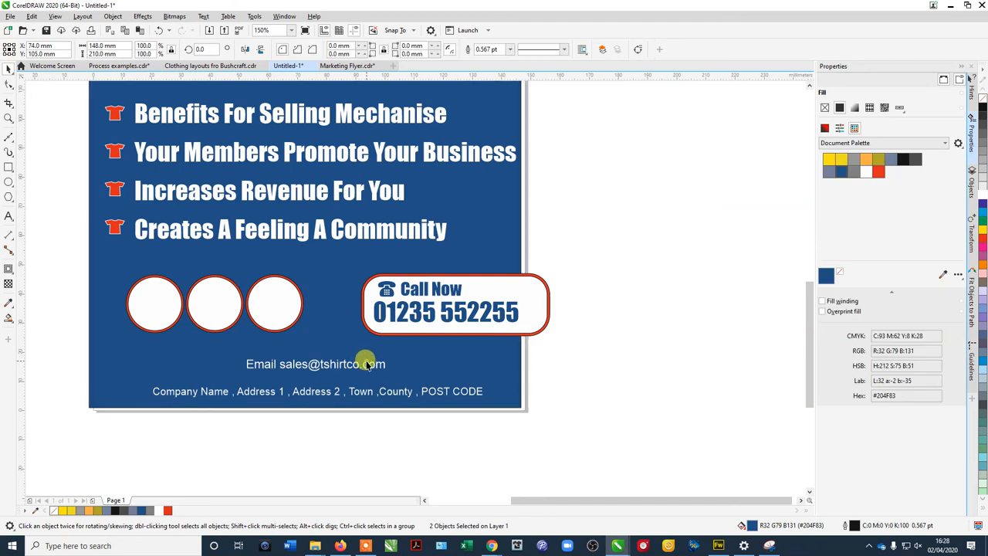
left_click(365, 357)
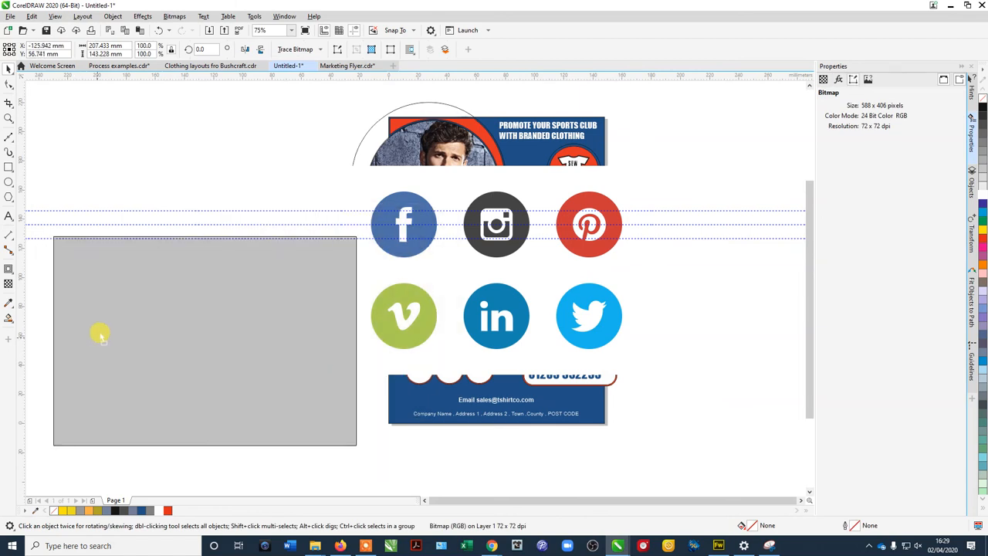
Step: Place the imported six social icons left of the page and ungroup them into editable shapes
left_click(296, 49)
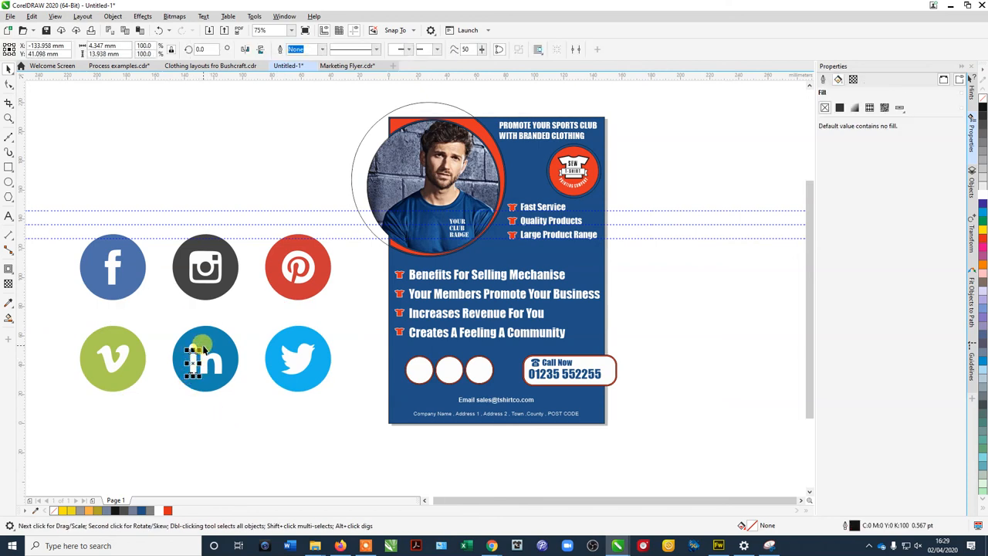
left_click(112, 267)
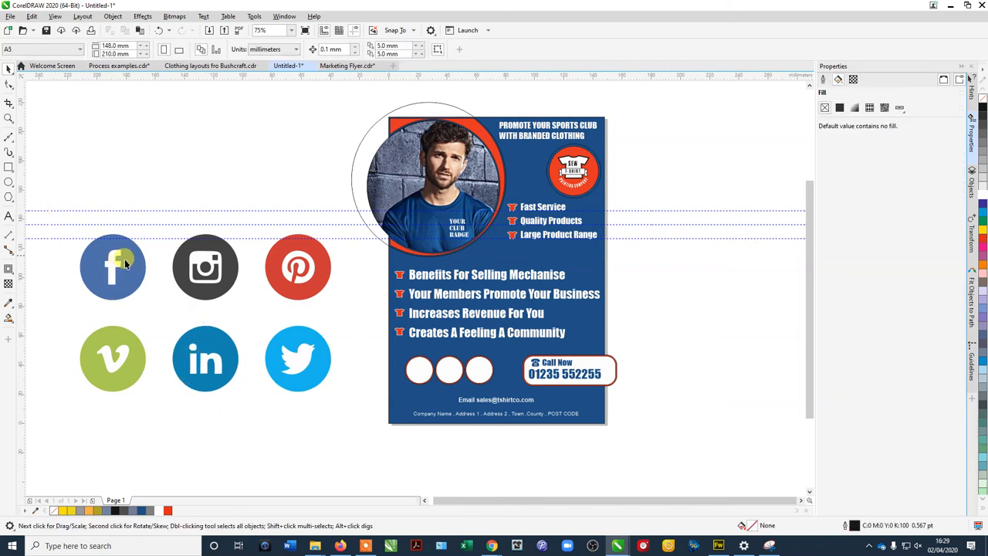
mouse_move(68, 330)
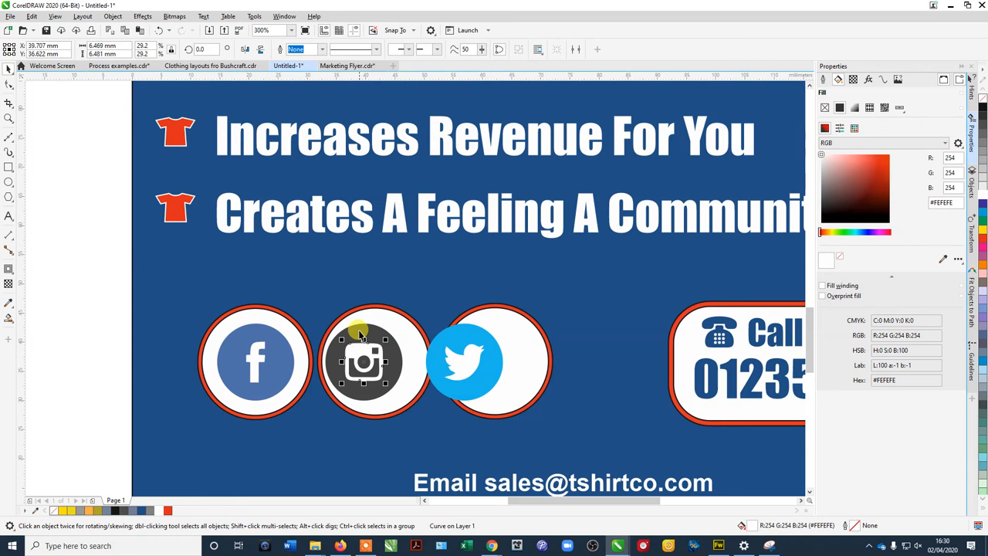
Step: Fit the Instagram and Twitter icons into the white circles and recolour Instagram's dark parts flyer blue
left_click(373, 362)
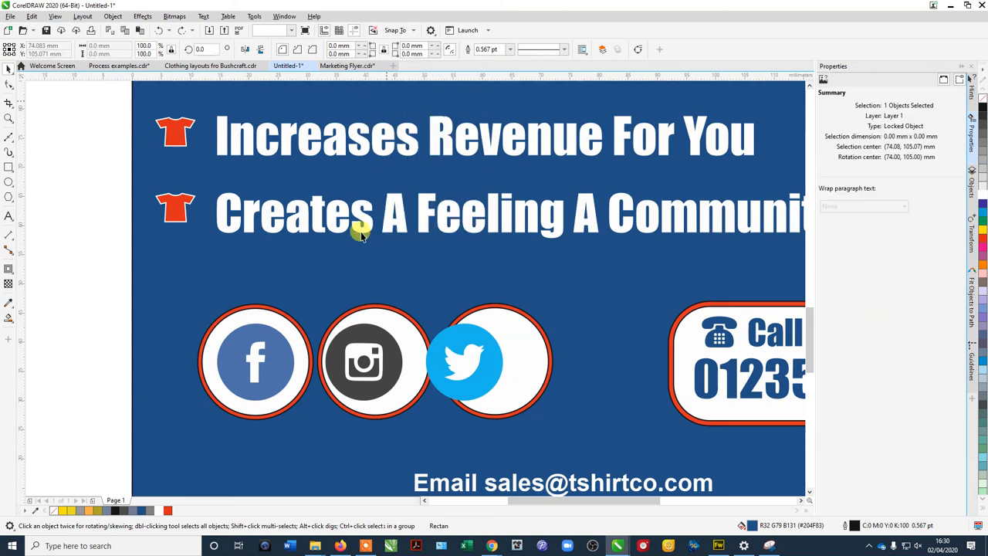
left_click(363, 361)
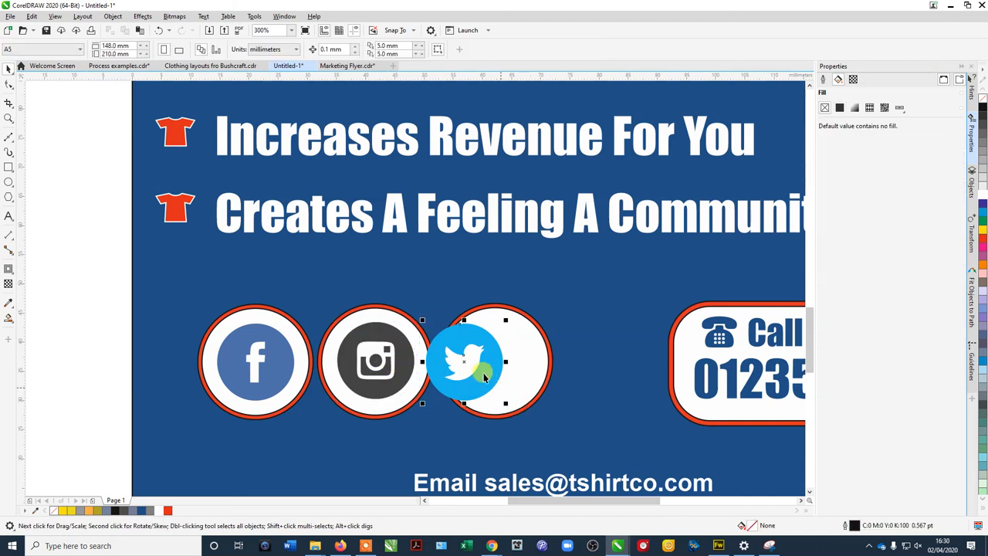
left_click(494, 360)
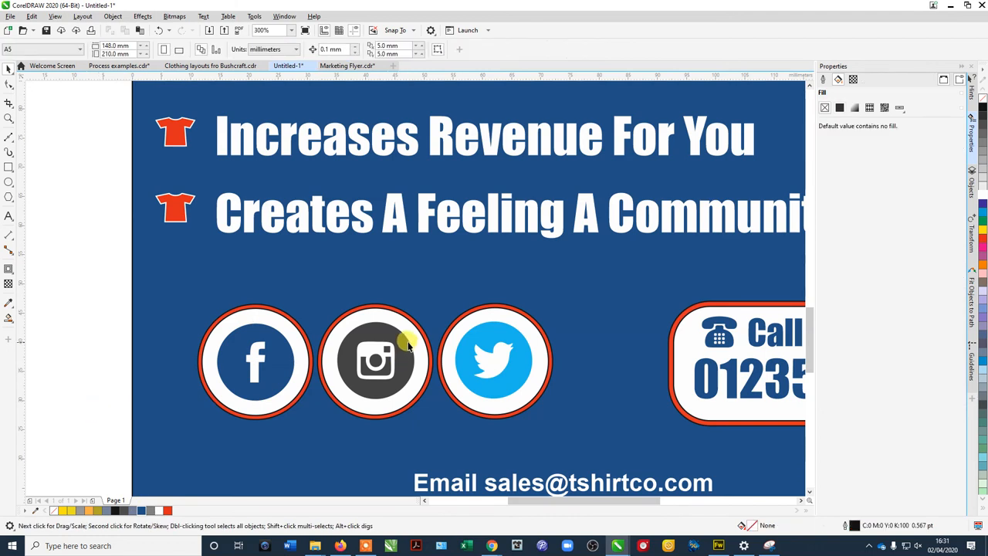
left_click(376, 361)
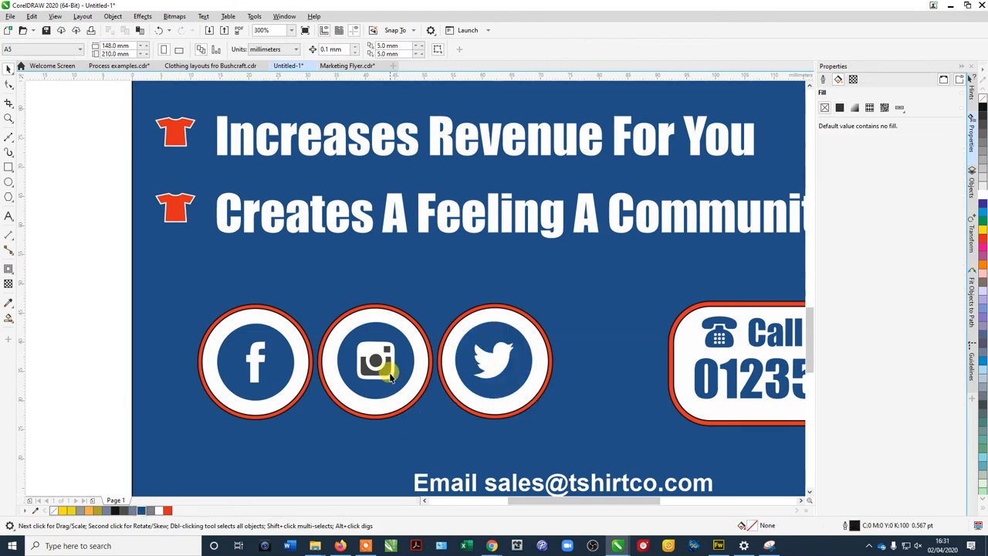
left_click(376, 361)
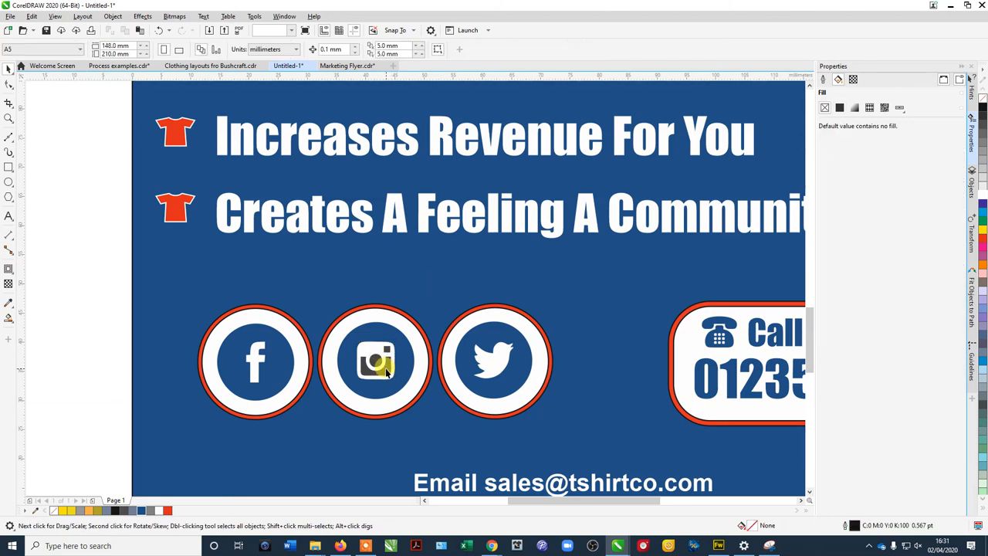
left_click(376, 361)
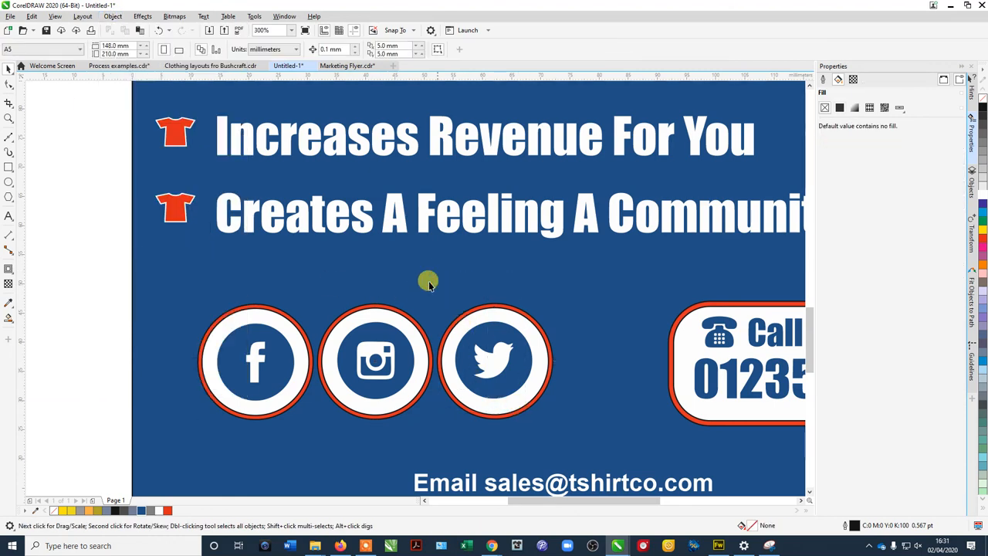
Step: Group the three icon badges, then break the joined red rings apart into separate curves
left_click(495, 359)
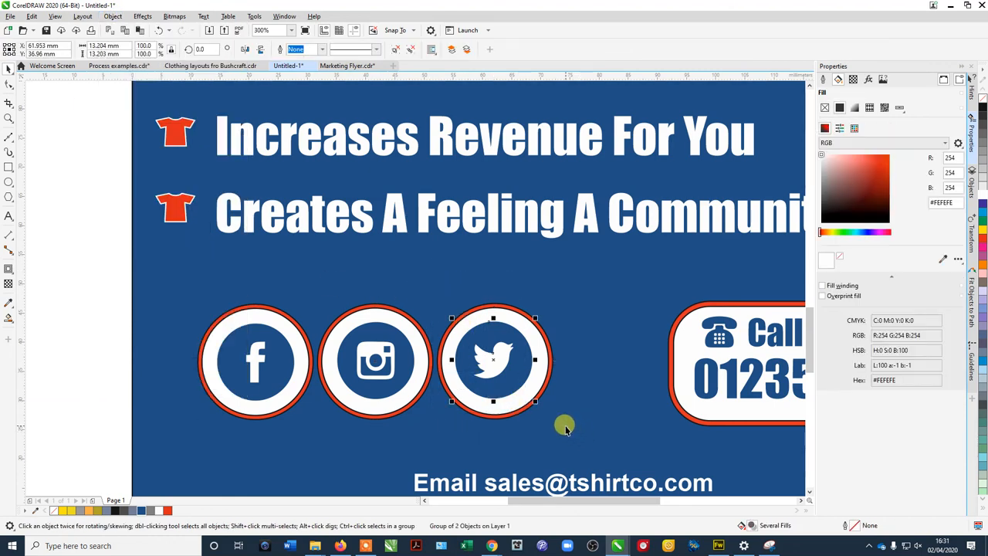
mouse_move(454, 305)
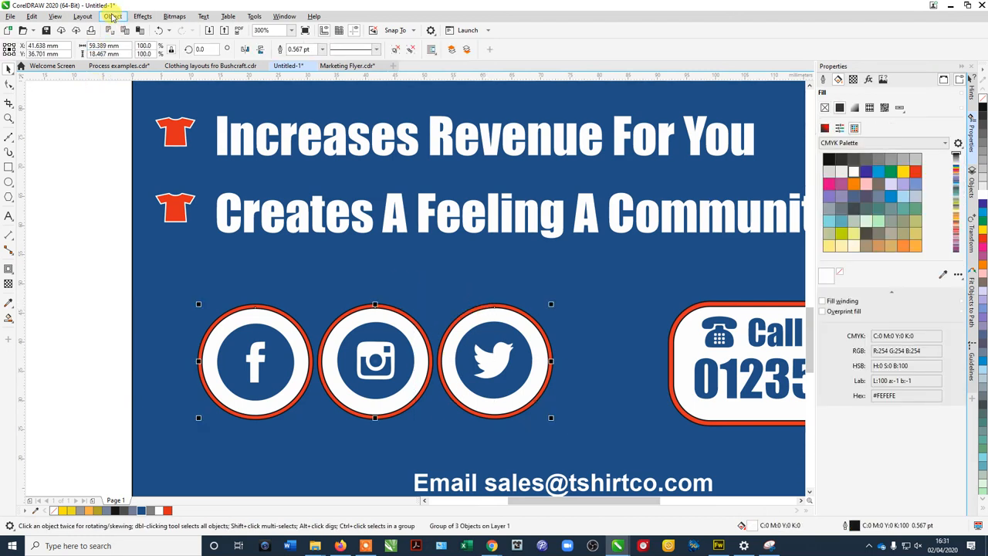
left_click(112, 16)
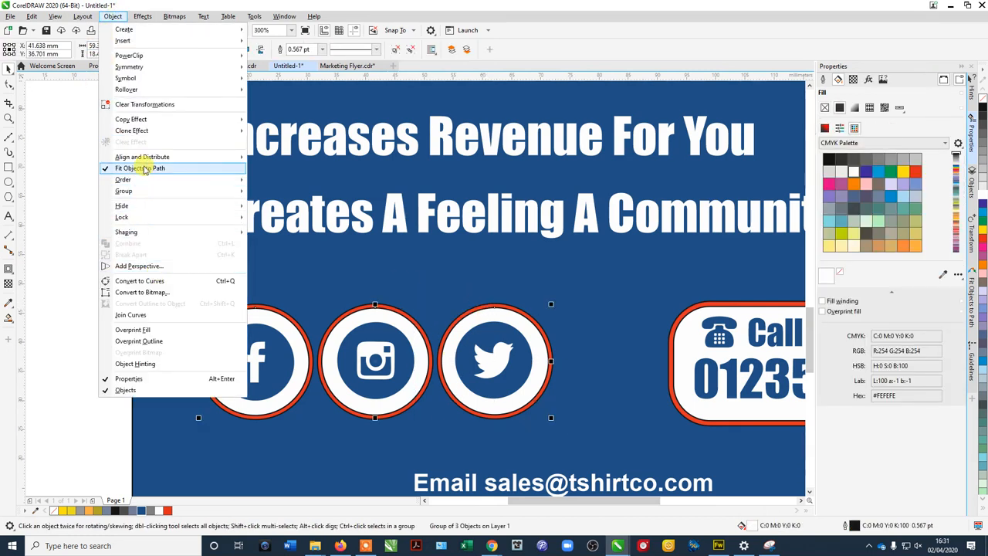
mouse_move(85, 257)
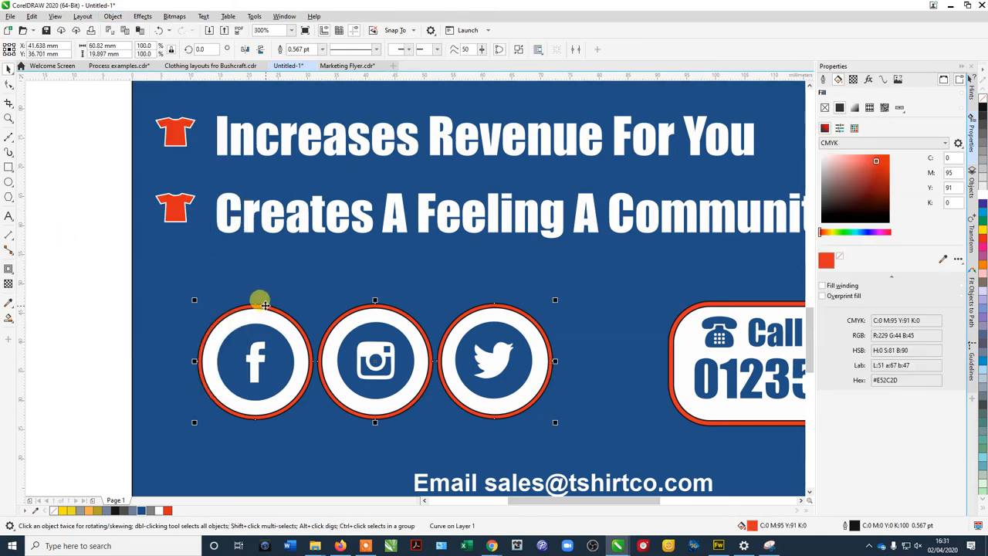
left_click(113, 15)
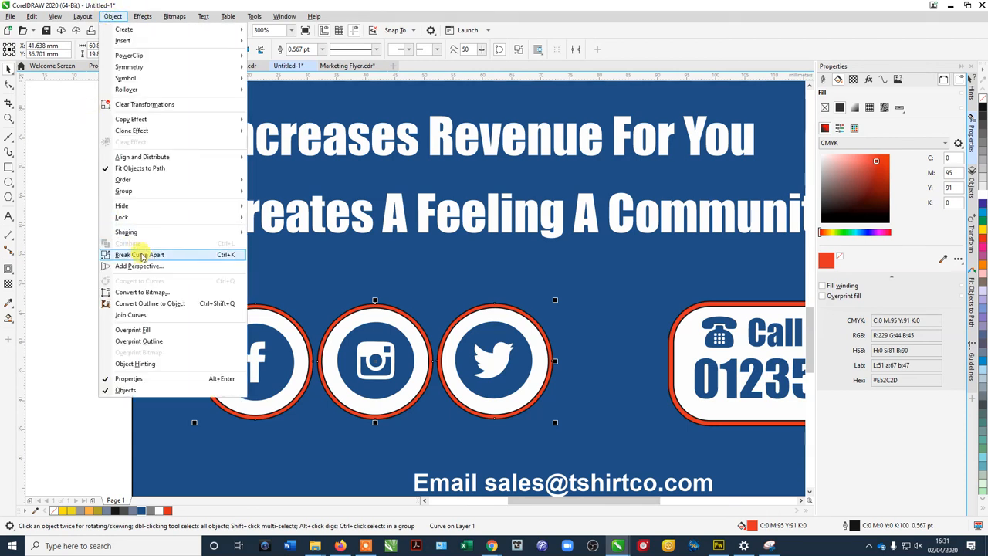
left_click(139, 254)
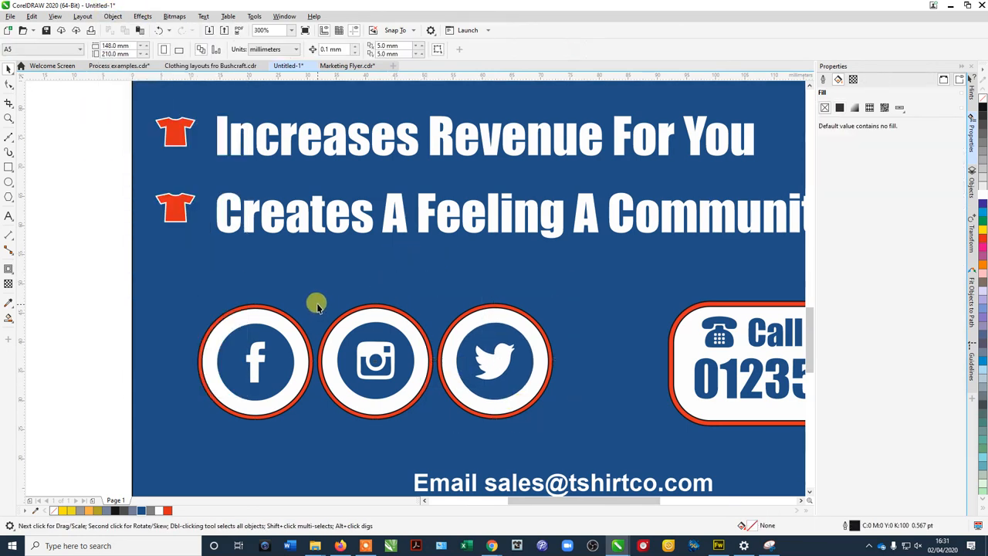
left_click(377, 360)
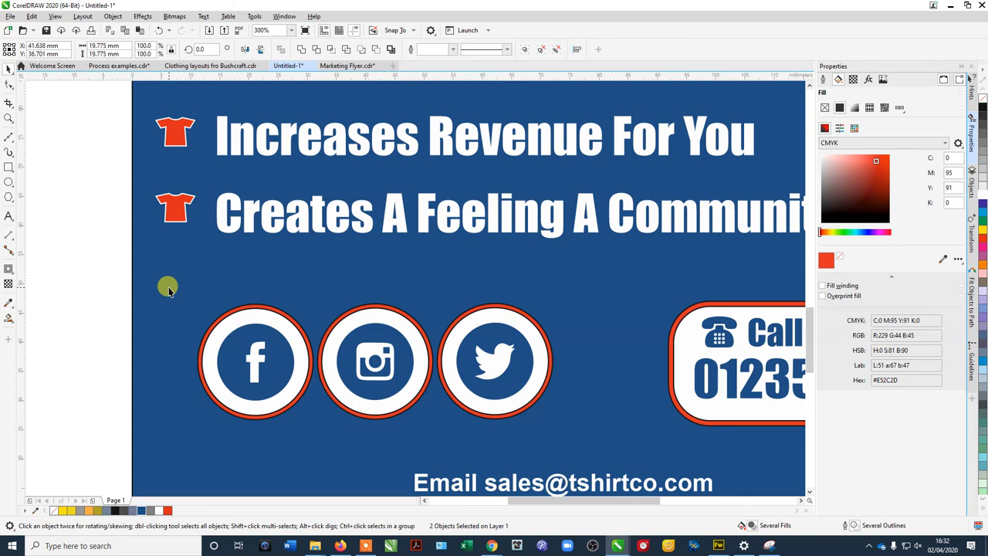
left_click(255, 361)
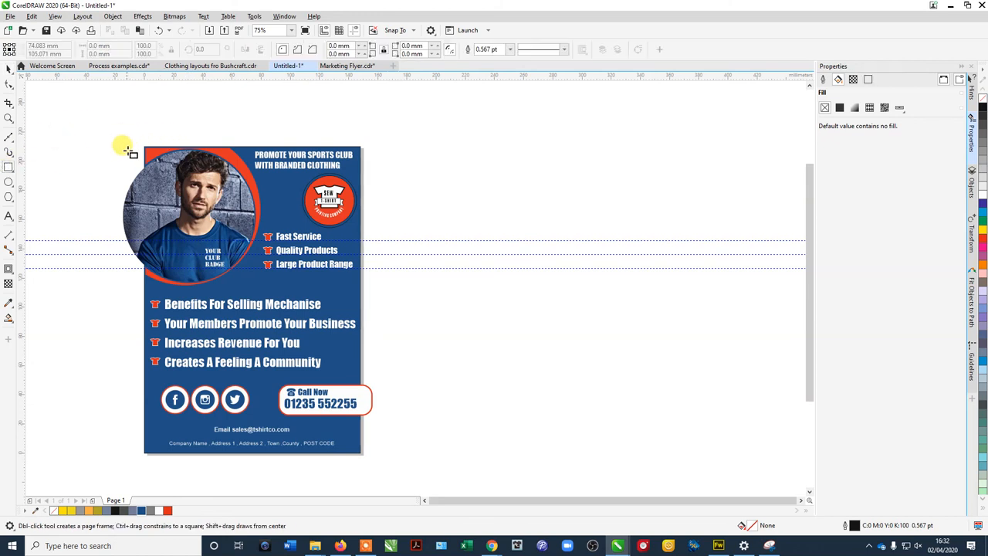
left_click_drag(128, 147, 143, 452)
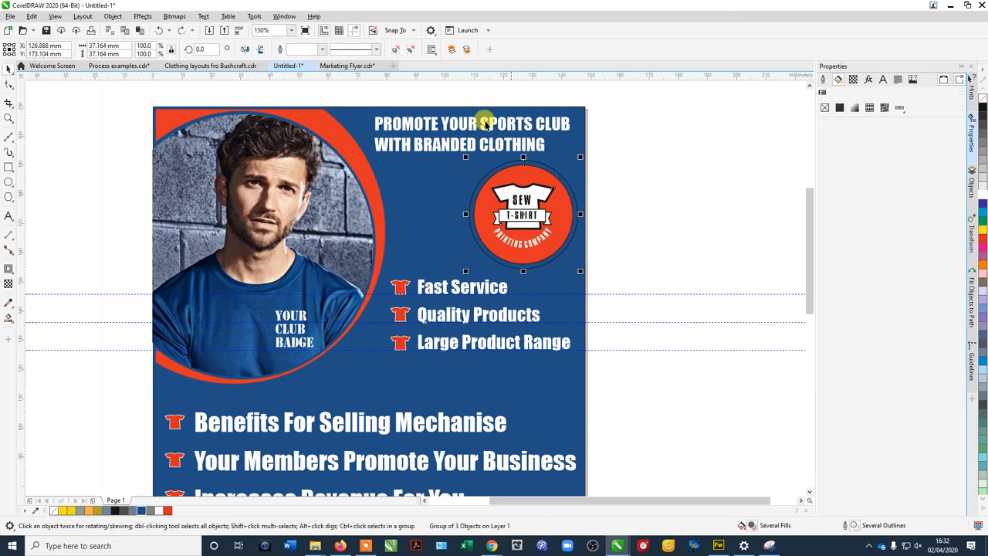
left_click(578, 204)
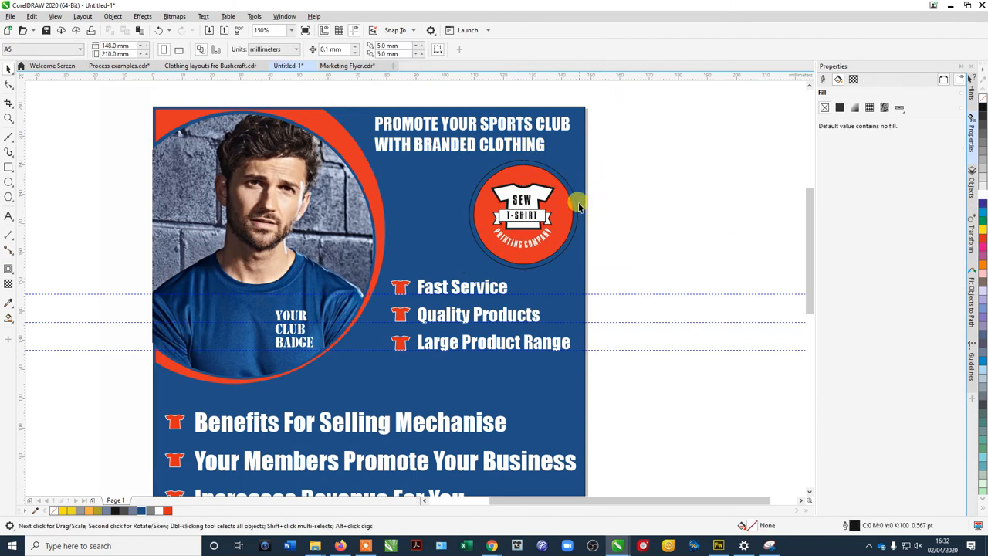
left_click(524, 214)
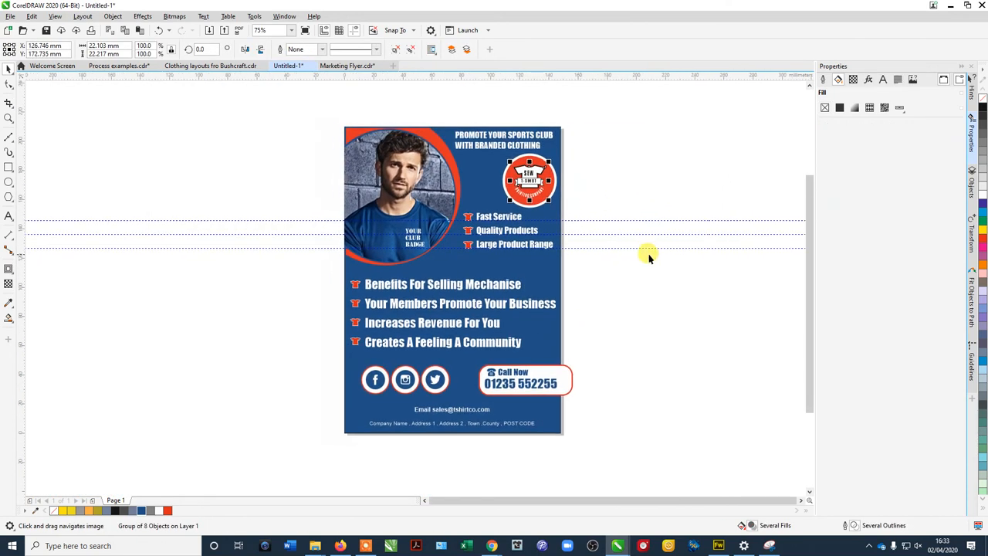
mouse_move(639, 269)
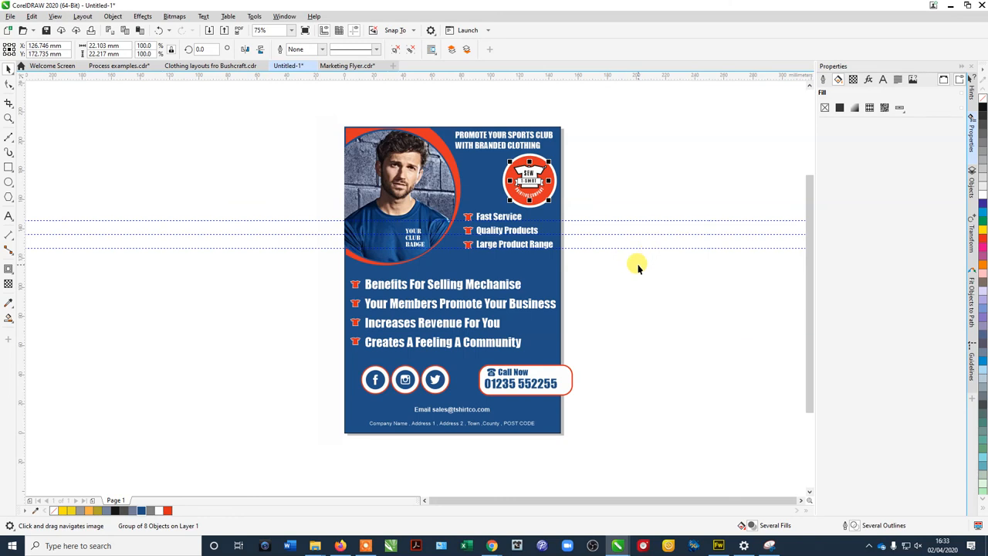
mouse_move(547, 258)
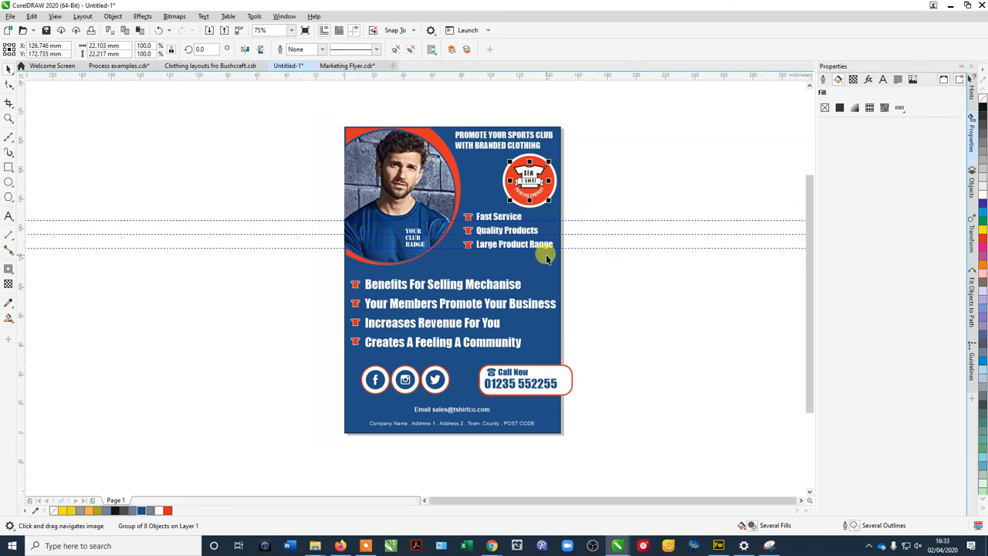